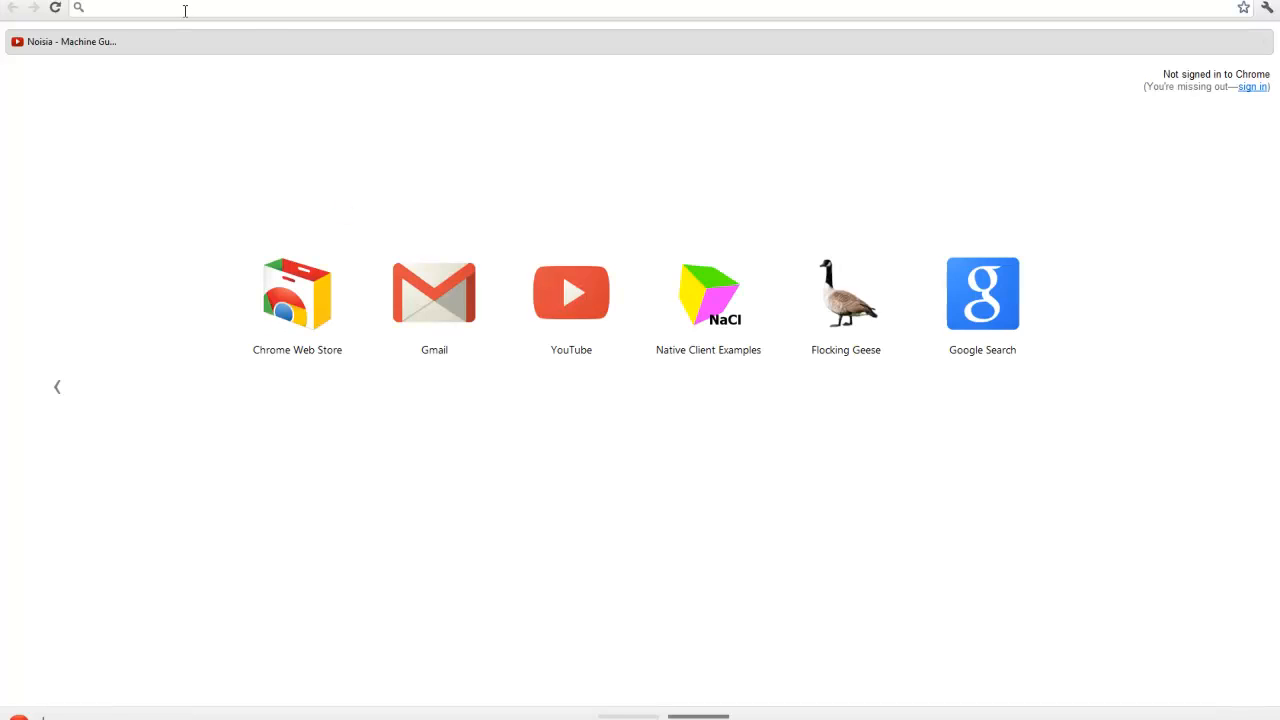
Search Google for XAMPP and reach the Apache Friends XAMPP for Windows page
{"action": "type", "text": "Xampp"}
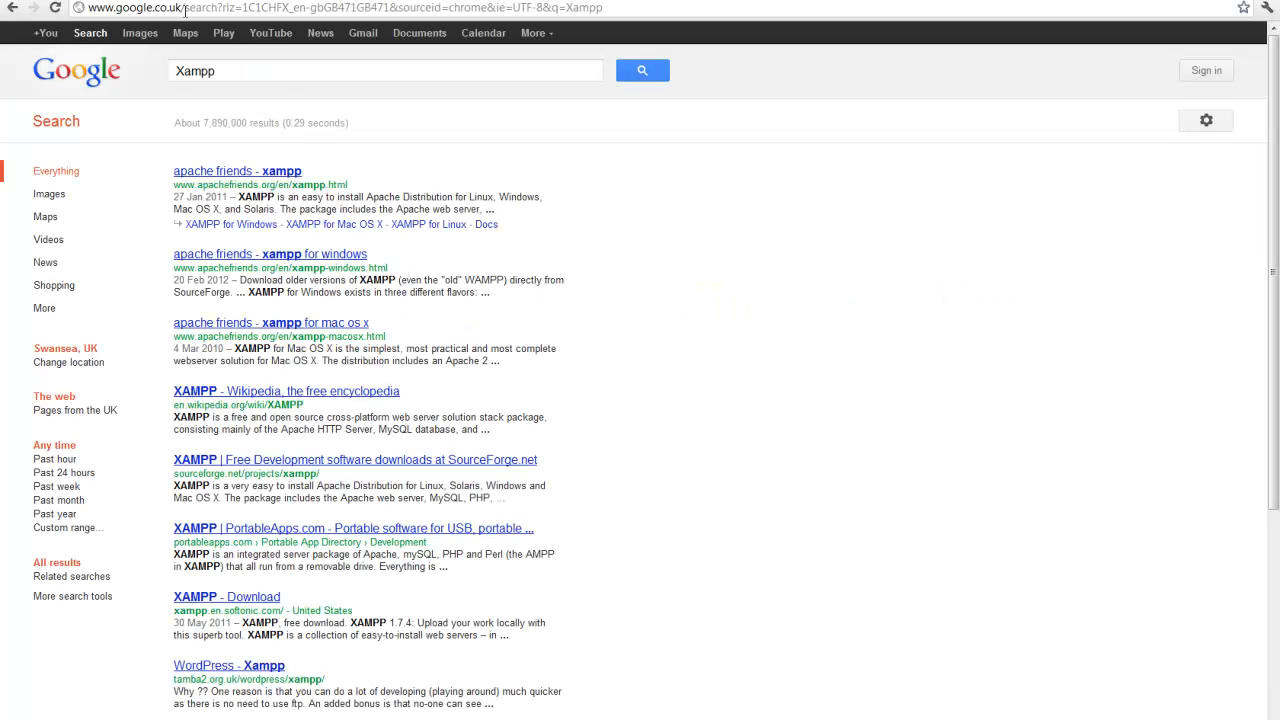
{"action": "left_click", "coordinate": [237, 171]}
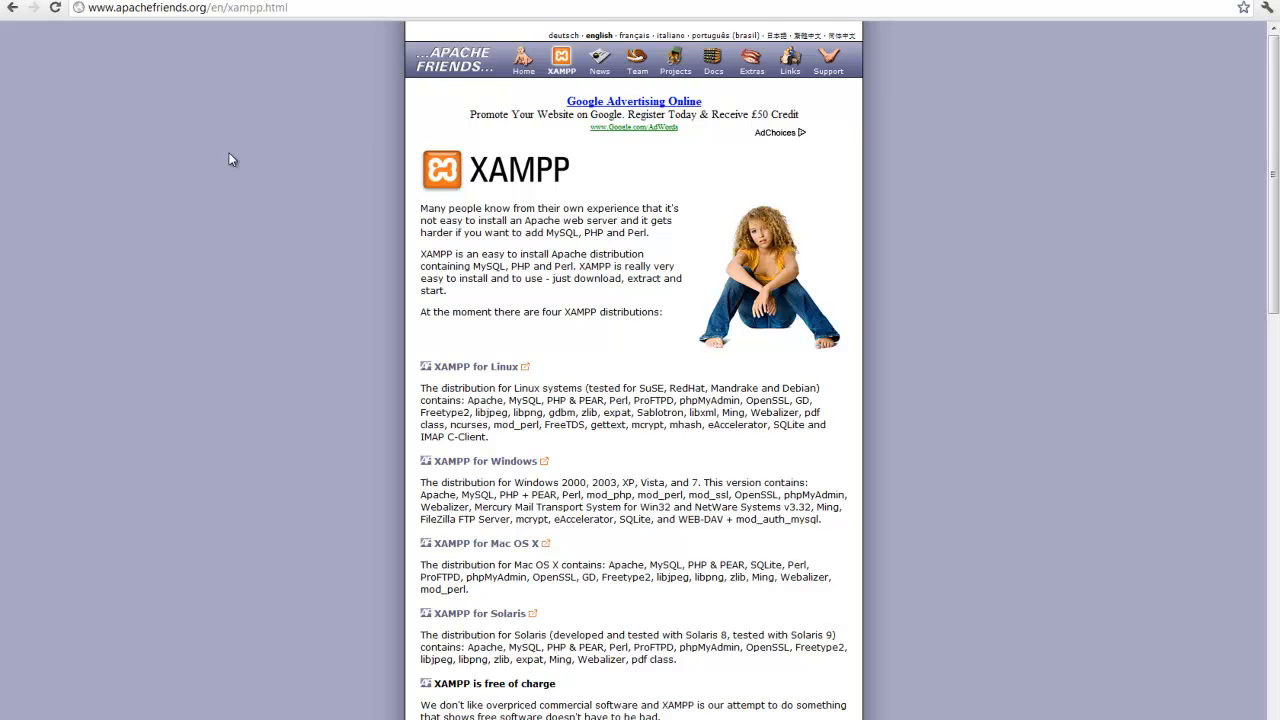
{"action": "scroll", "scroll_direction": "down", "scroll_amount": 3}
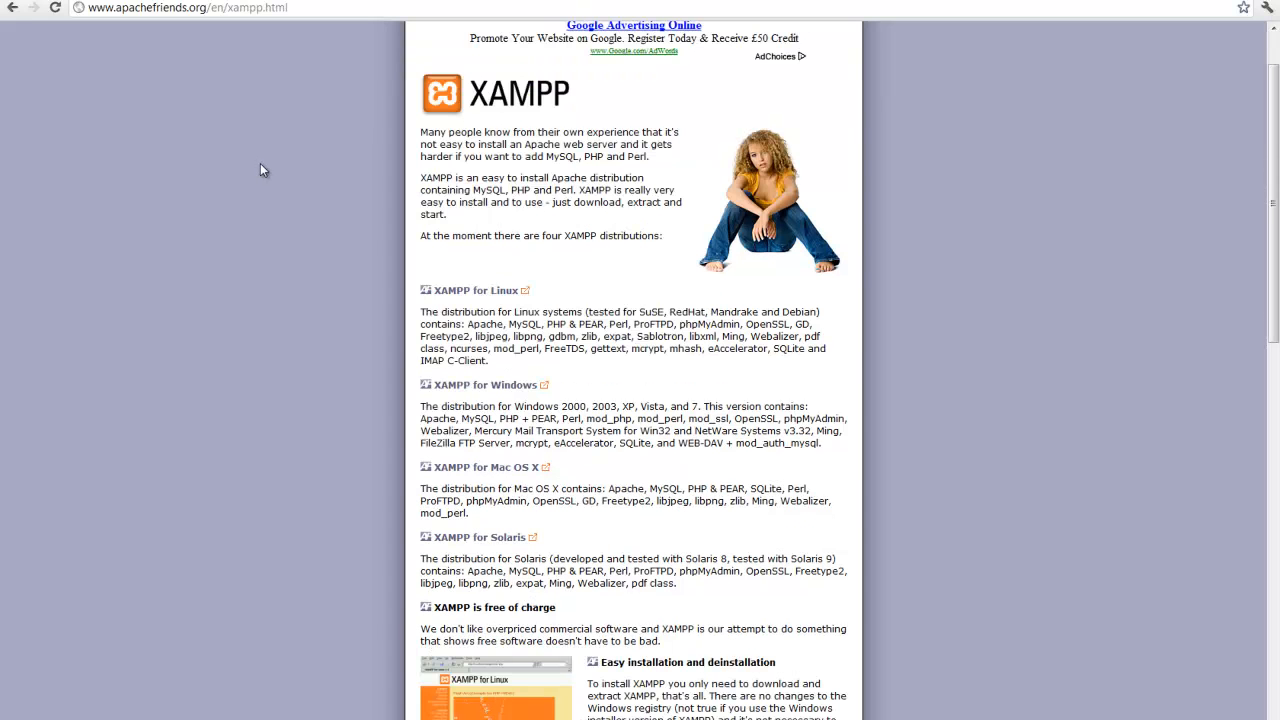
{"action": "mouse_move", "coordinate": [427, 424]}
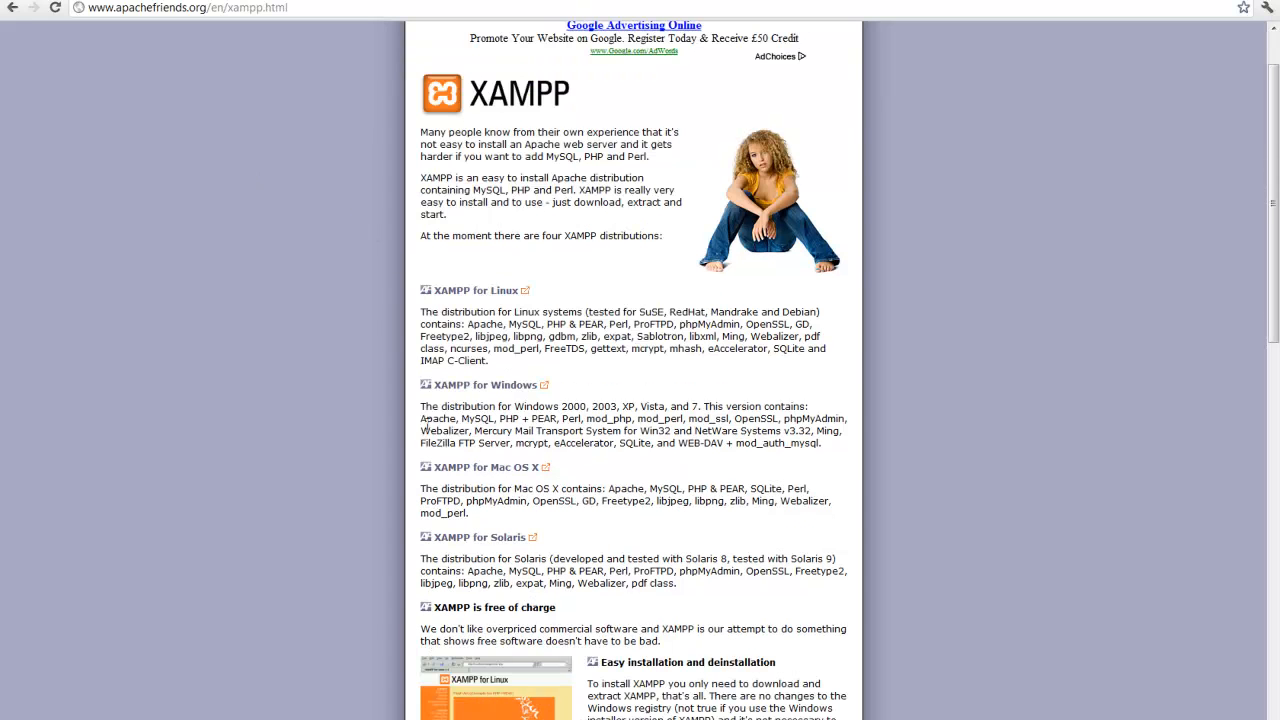
{"action": "left_click_drag", "start_coordinate": [421, 418], "coordinate": [635, 418]}
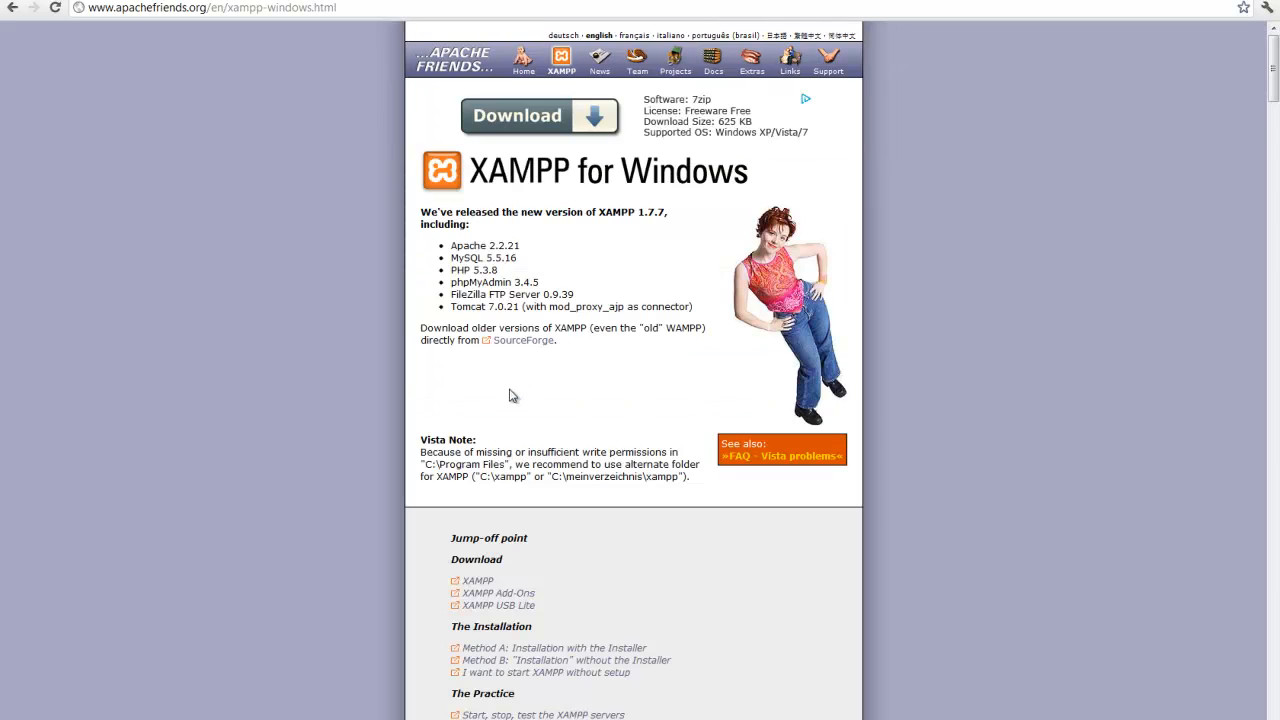
{"action": "mouse_move", "coordinate": [528, 400]}
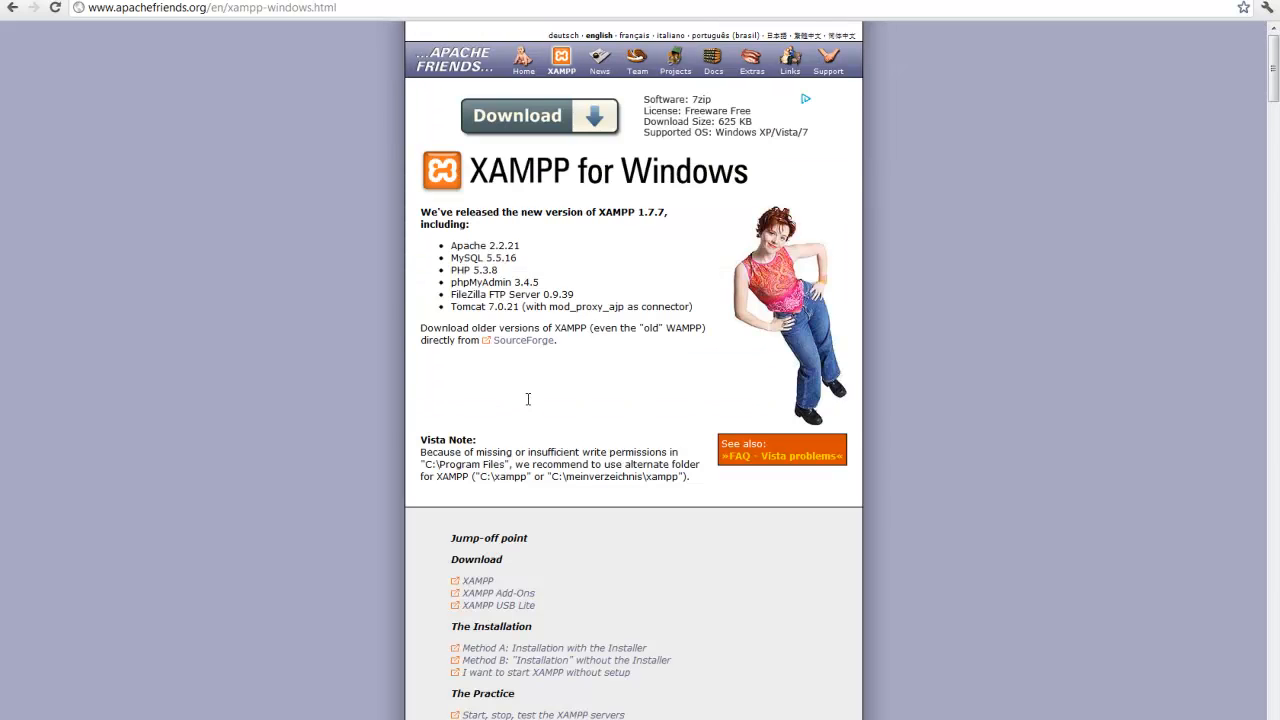
{"action": "scroll", "scroll_direction": "down", "scroll_amount": 3}
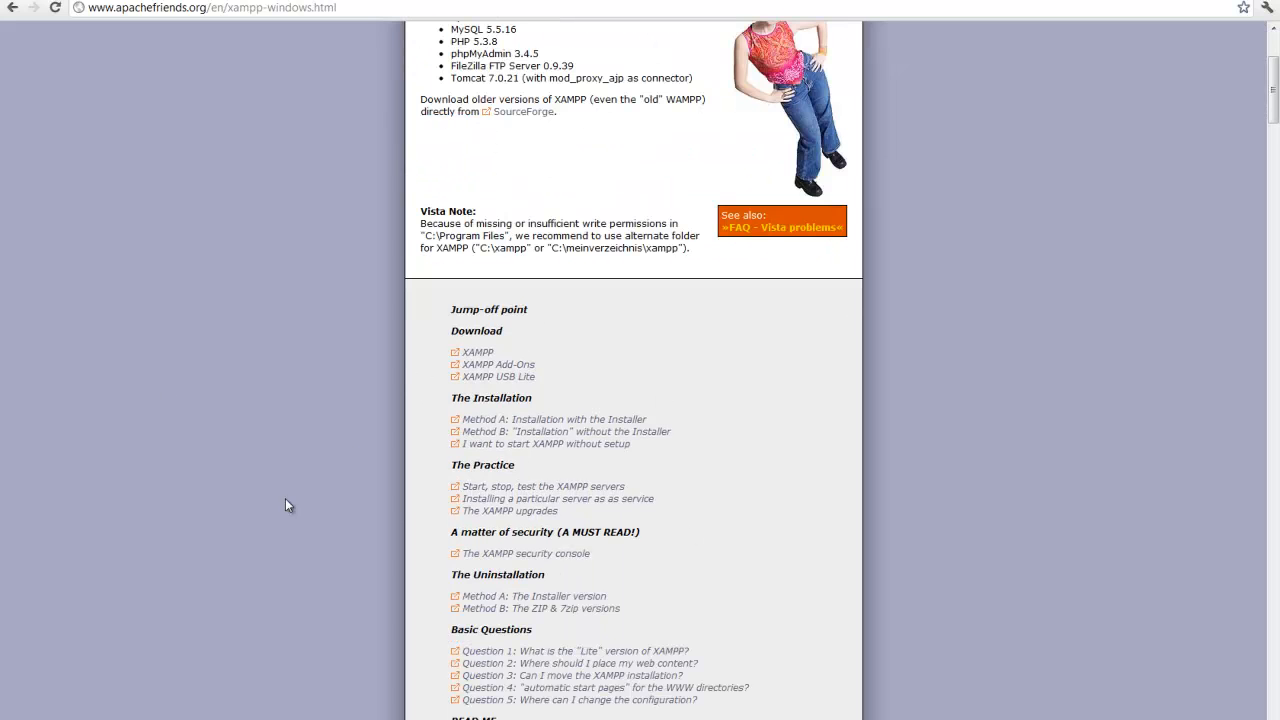
{"action": "scroll", "scroll_direction": "up", "scroll_amount": 3}
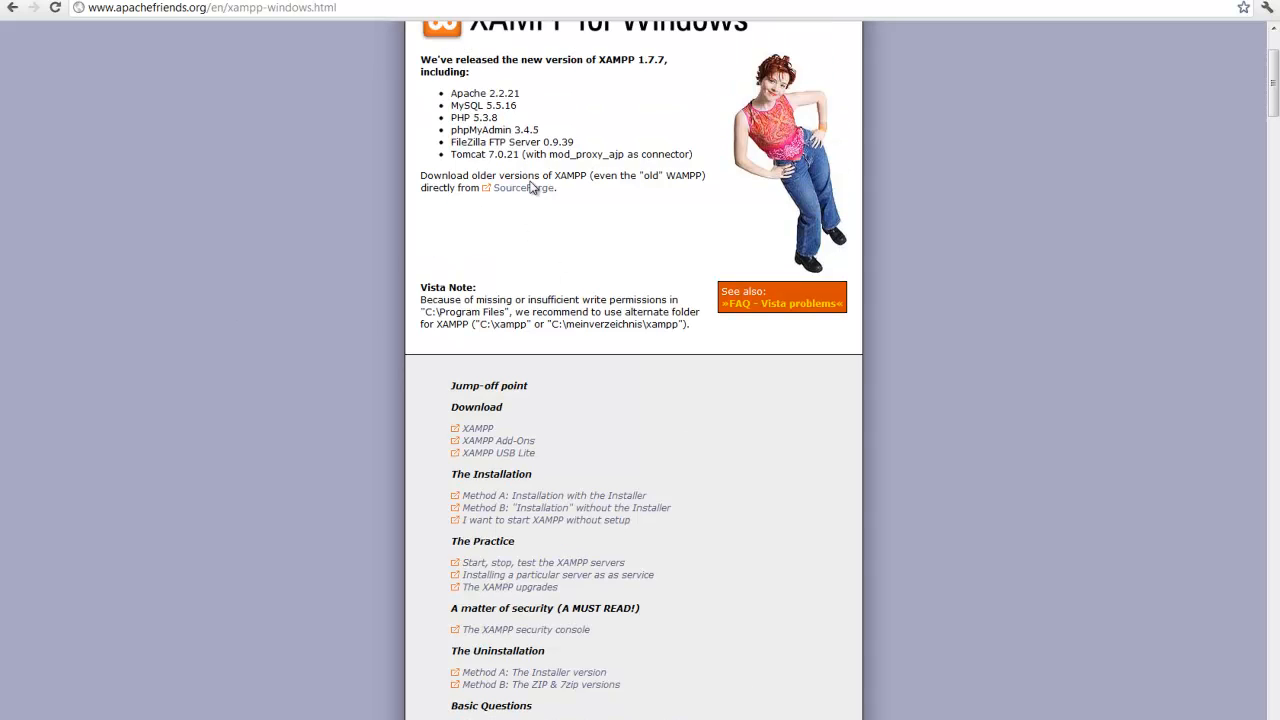
Open the XAMPP project's files listing on SourceForge
{"action": "left_click", "coordinate": [521, 188]}
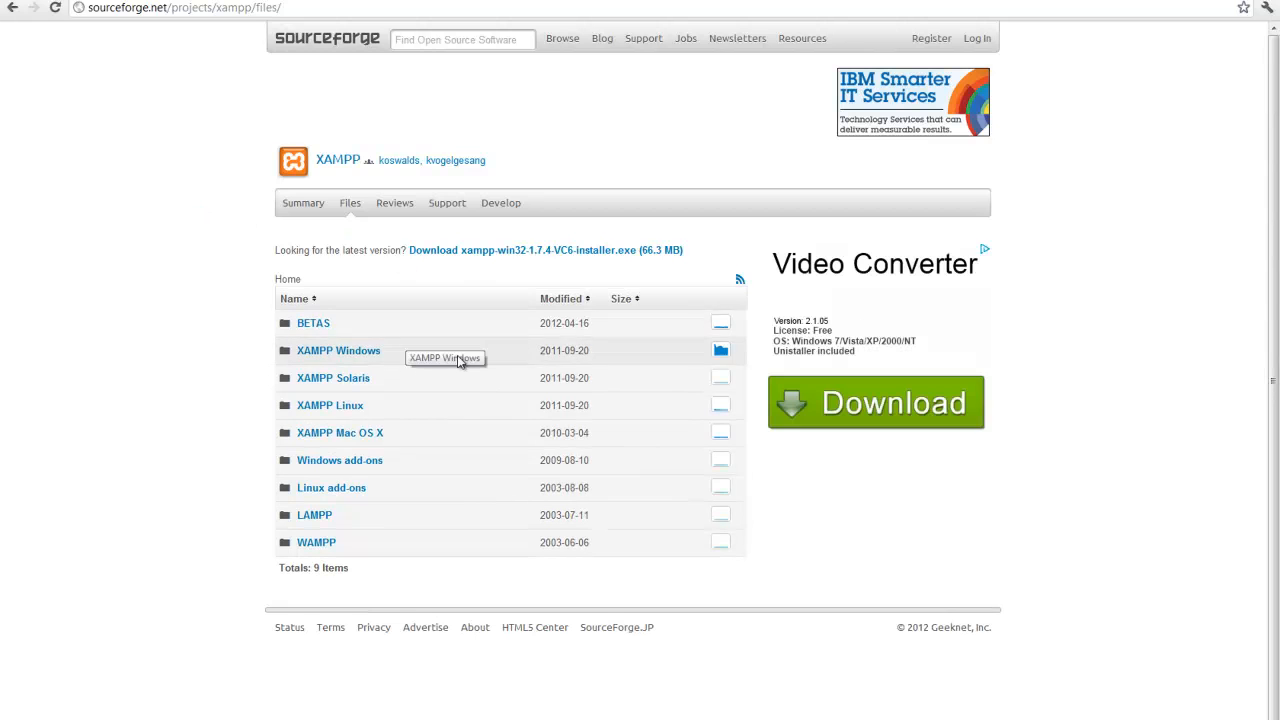
{"action": "mouse_move", "coordinate": [720, 405]}
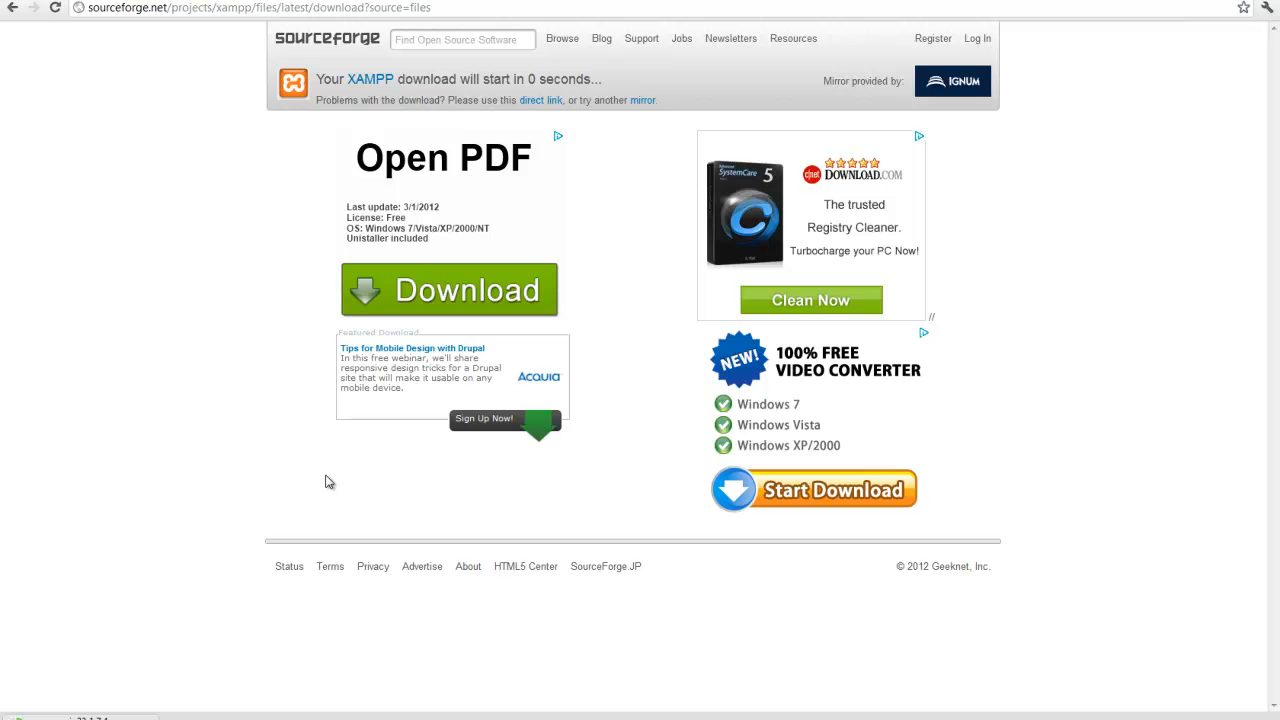
{"action": "mouse_move", "coordinate": [331, 485]}
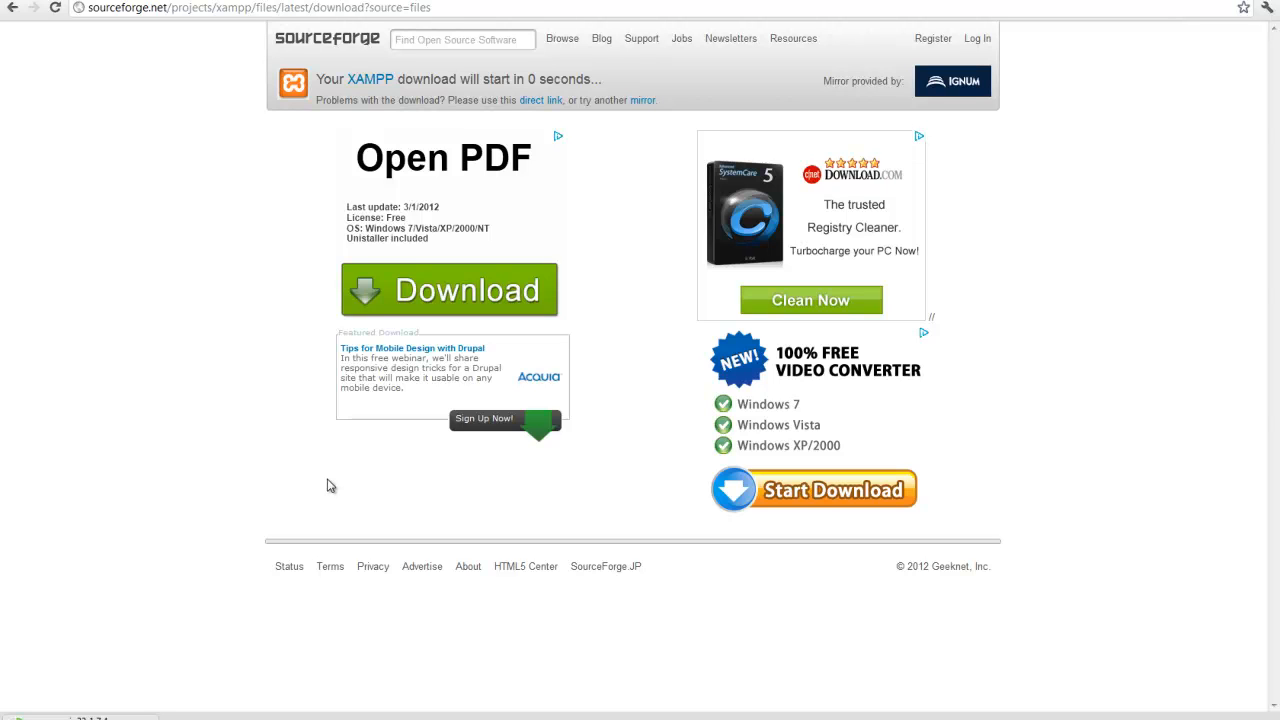
{"action": "mouse_move", "coordinate": [332, 487]}
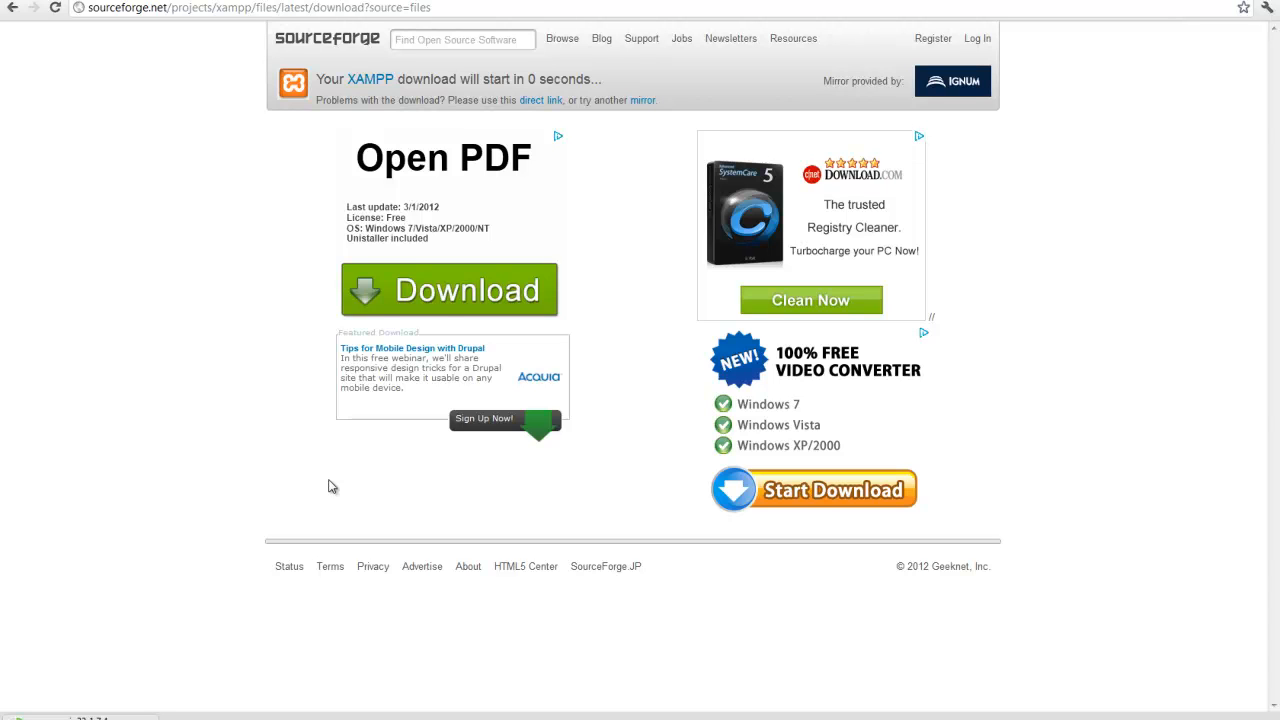
{"action": "mouse_move", "coordinate": [170, 296]}
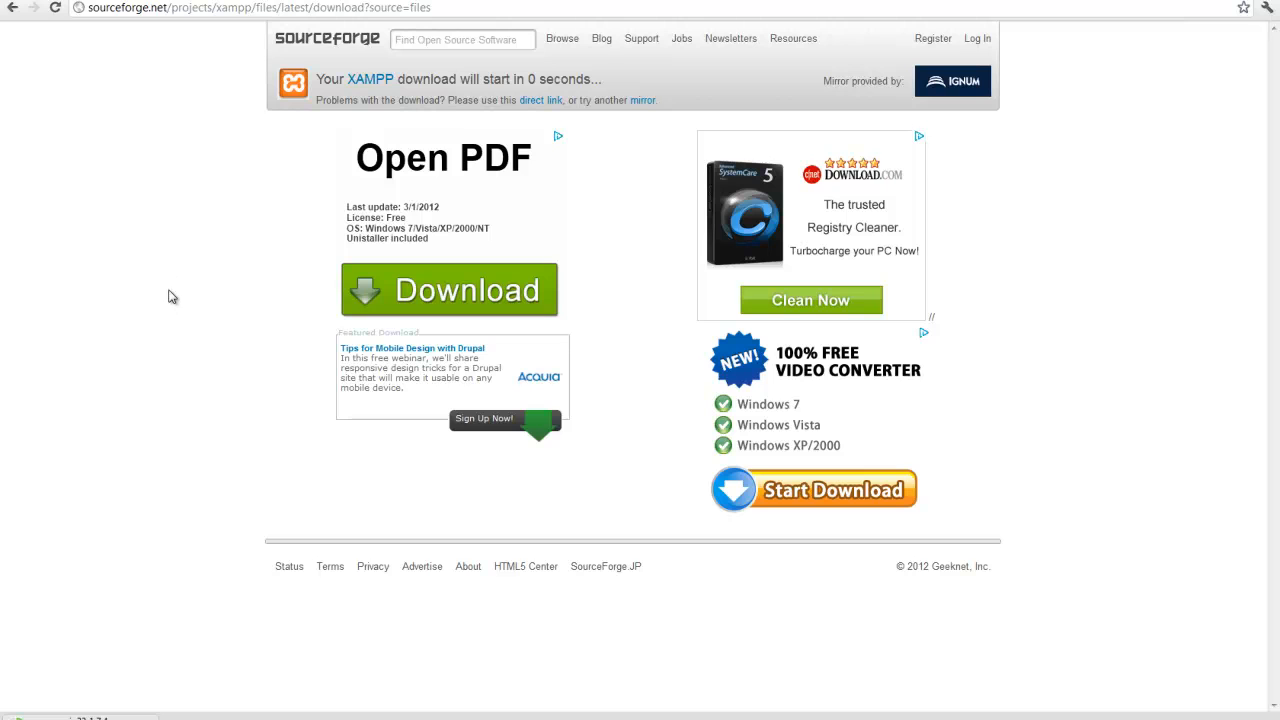
{"action": "mouse_move", "coordinate": [170, 276]}
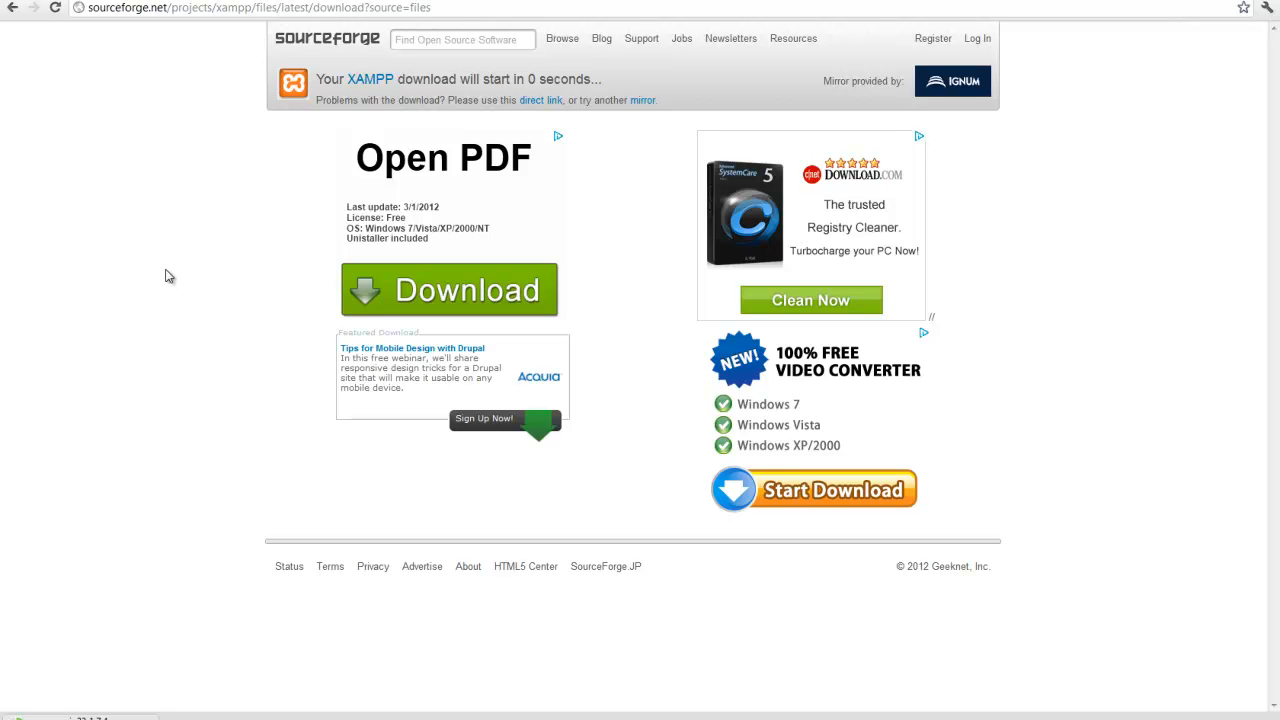
{"action": "mouse_move", "coordinate": [164, 265]}
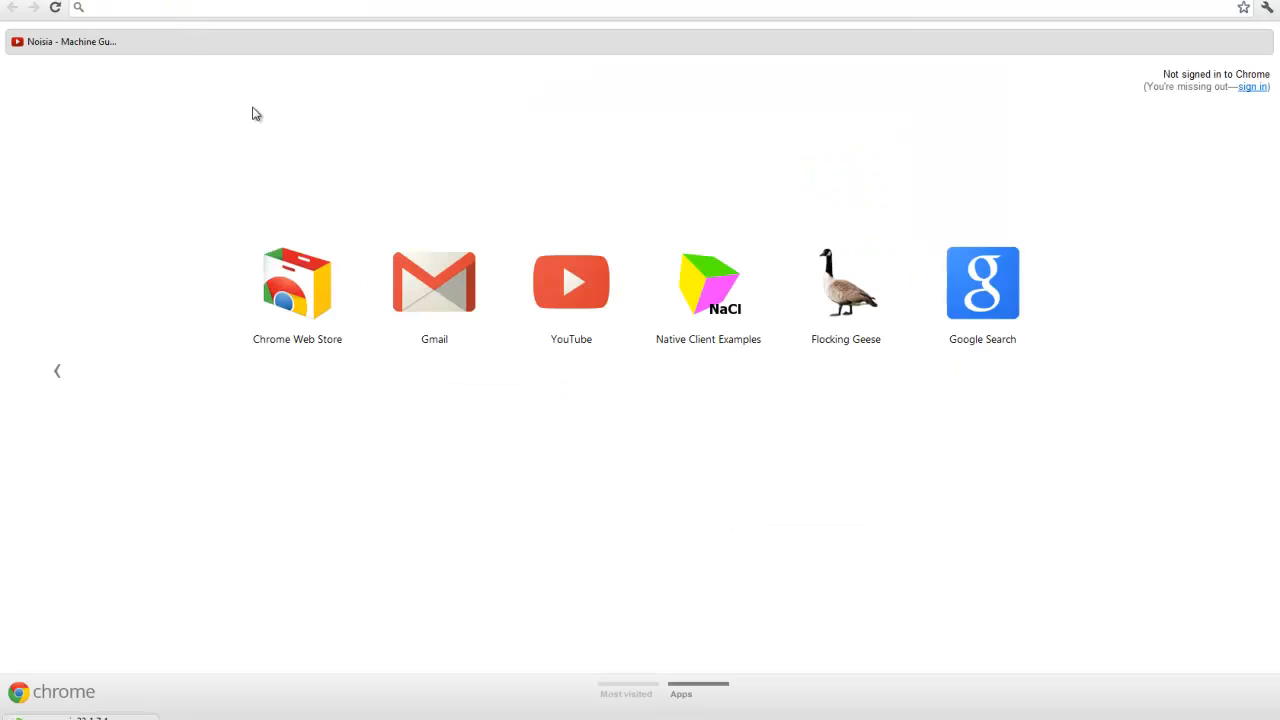
Search Google for notepad ++ and open the Notepad++ Home result
{"action": "type", "text": "notepad+%2B%2B"}
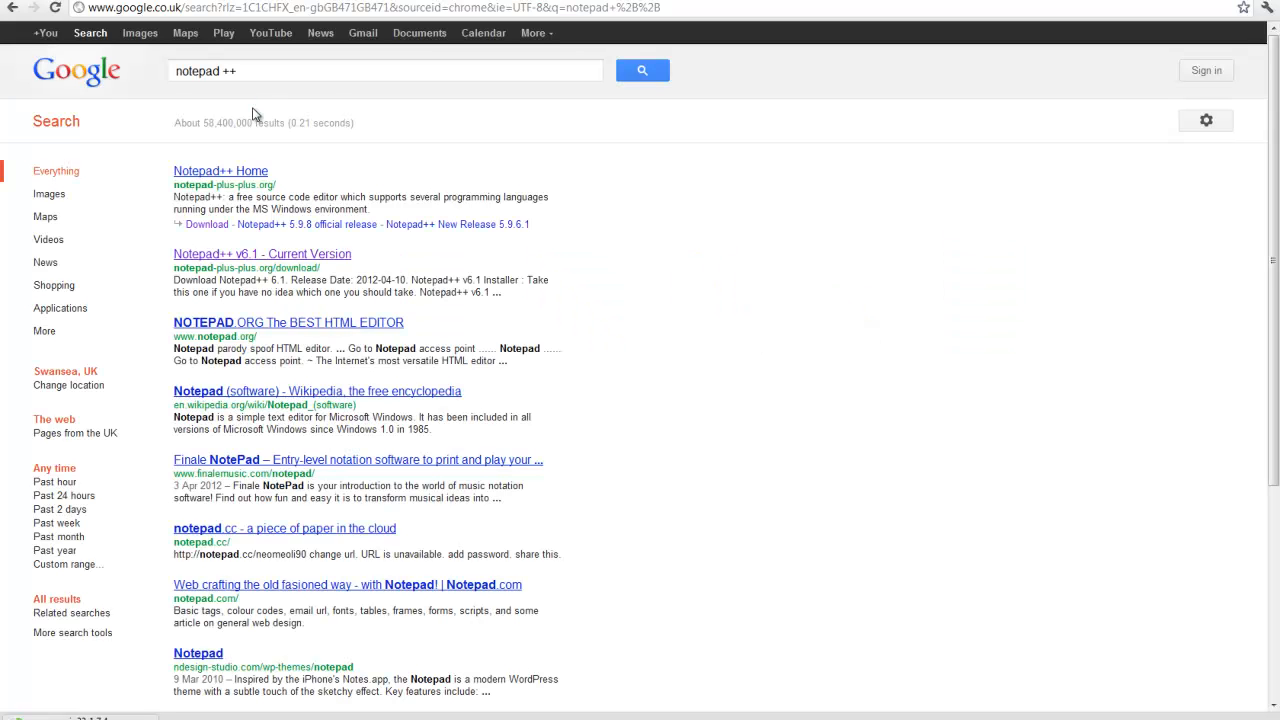
{"action": "left_click", "coordinate": [220, 171]}
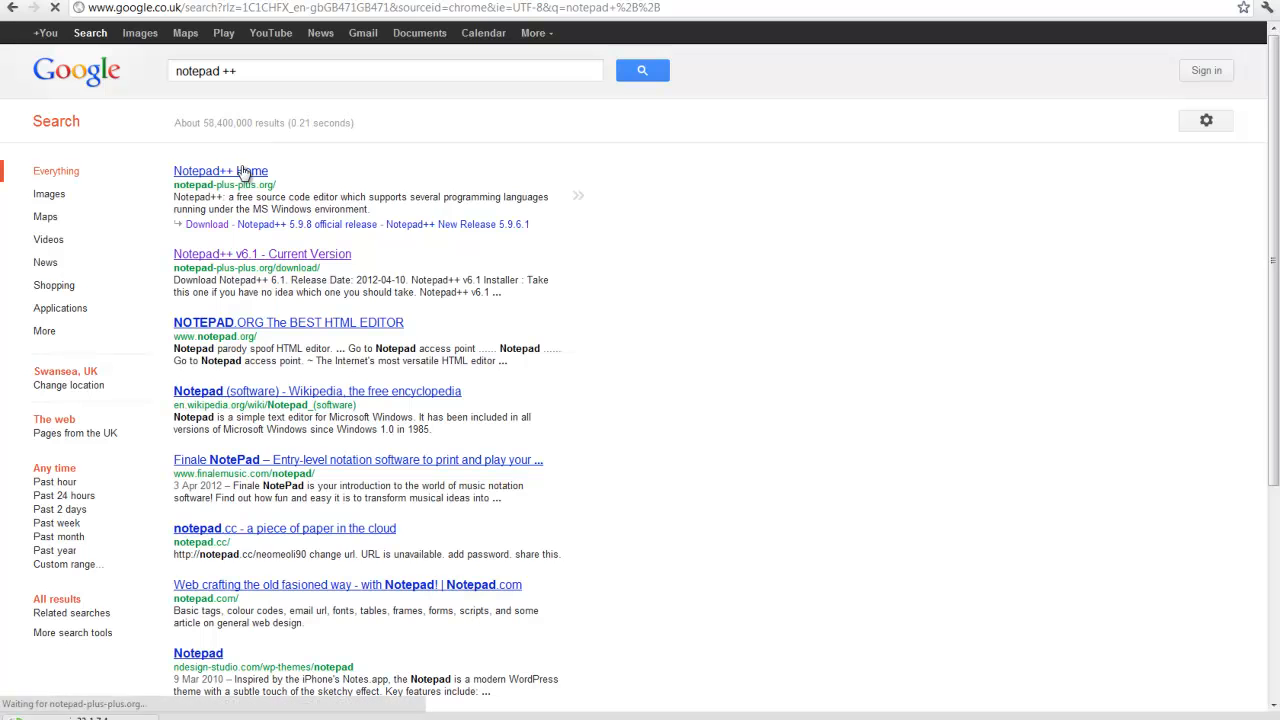
{"action": "left_click", "coordinate": [220, 171]}
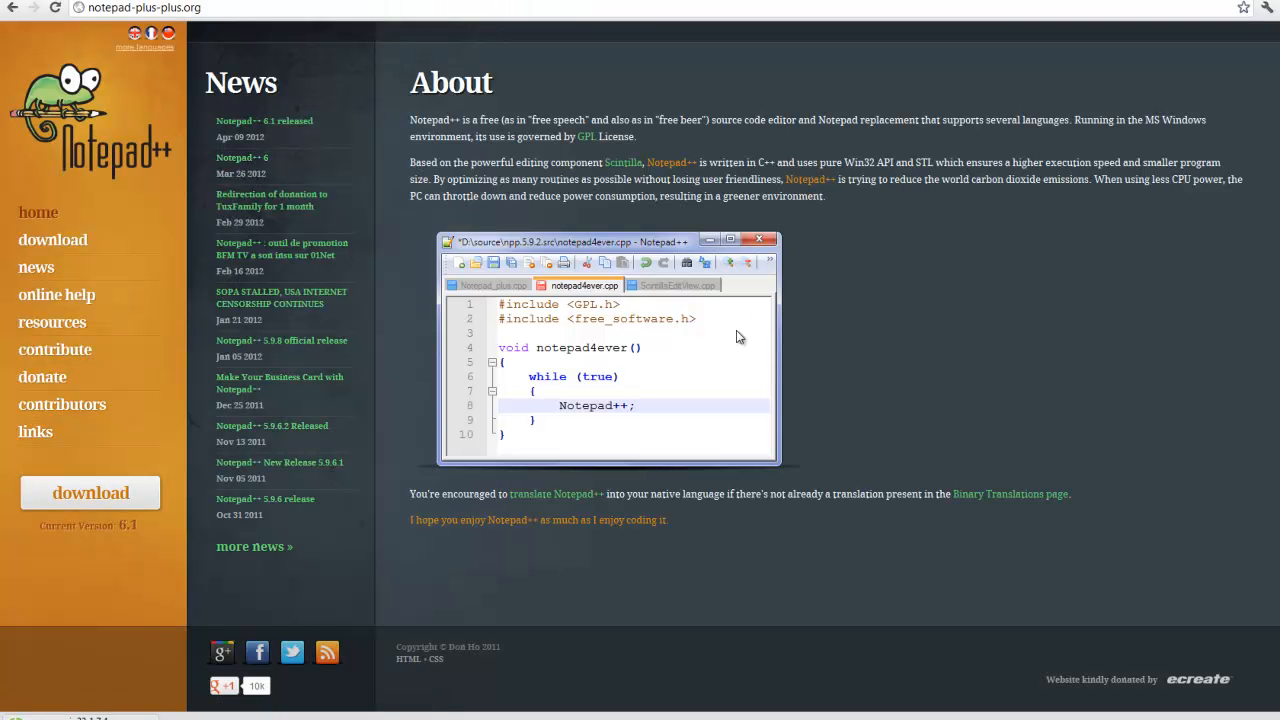
{"action": "mouse_move", "coordinate": [670, 398]}
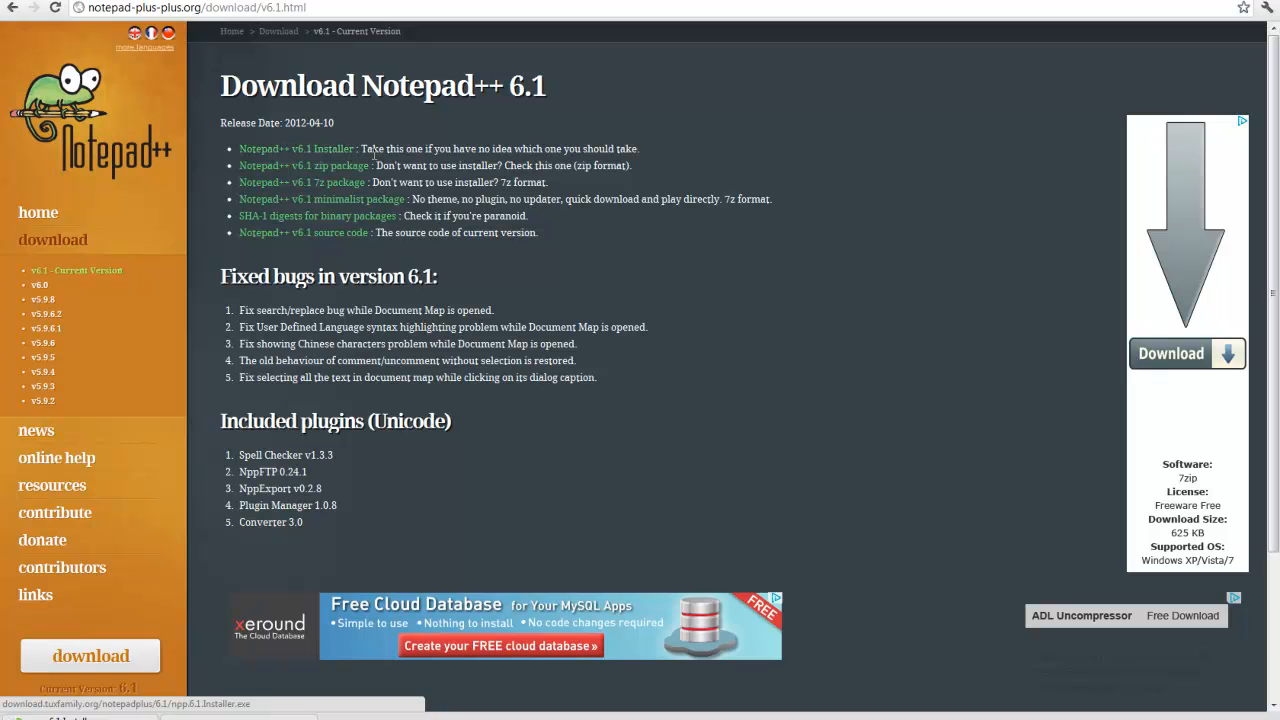
{"action": "mouse_move", "coordinate": [577, 274]}
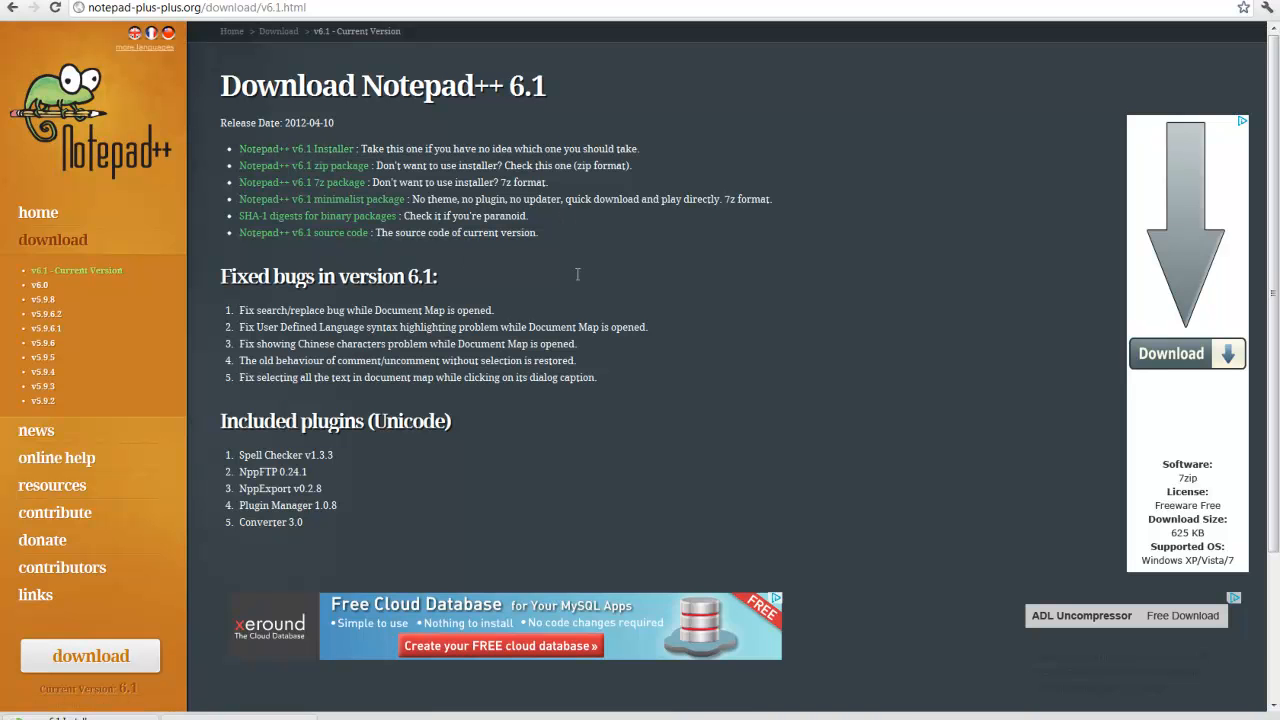
{"action": "mouse_move", "coordinate": [616, 97]}
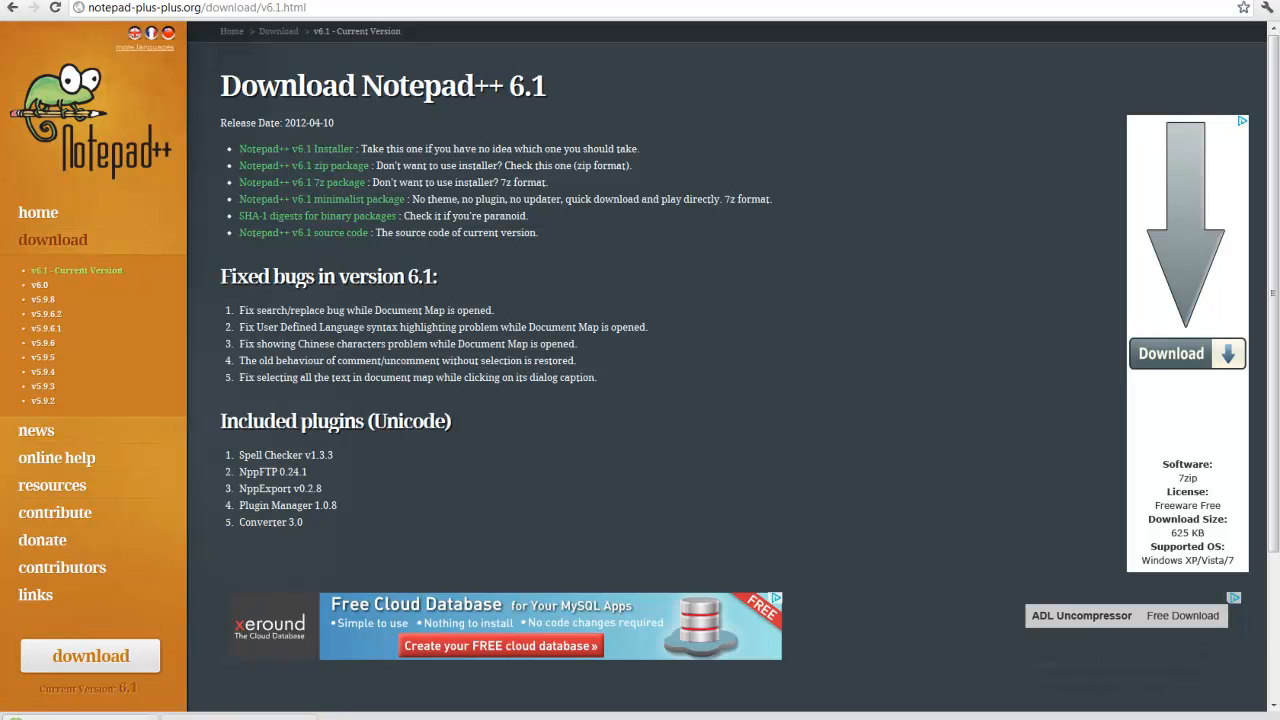
{"action": "mouse_move", "coordinate": [300, 698]}
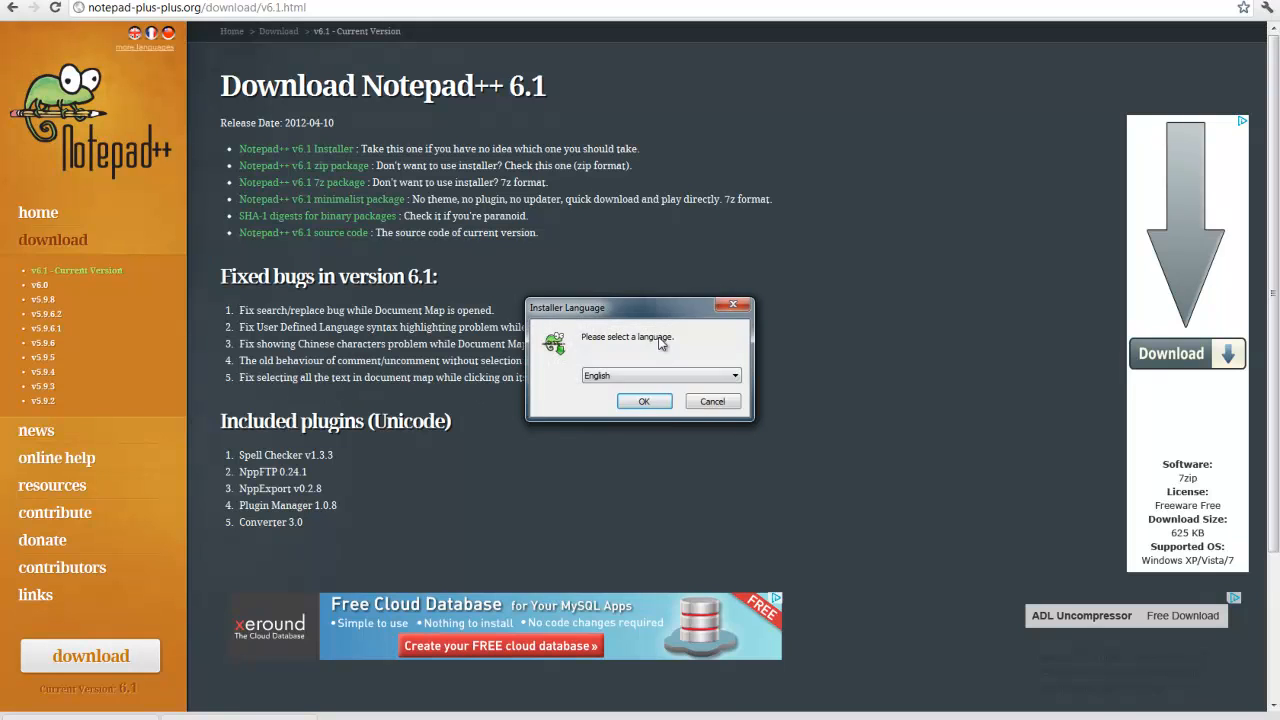
Close the Notepad++ language prompt and accept English for the XAMPP installer
{"action": "left_click_drag", "start_coordinate": [610, 307], "coordinate": [540, 306]}
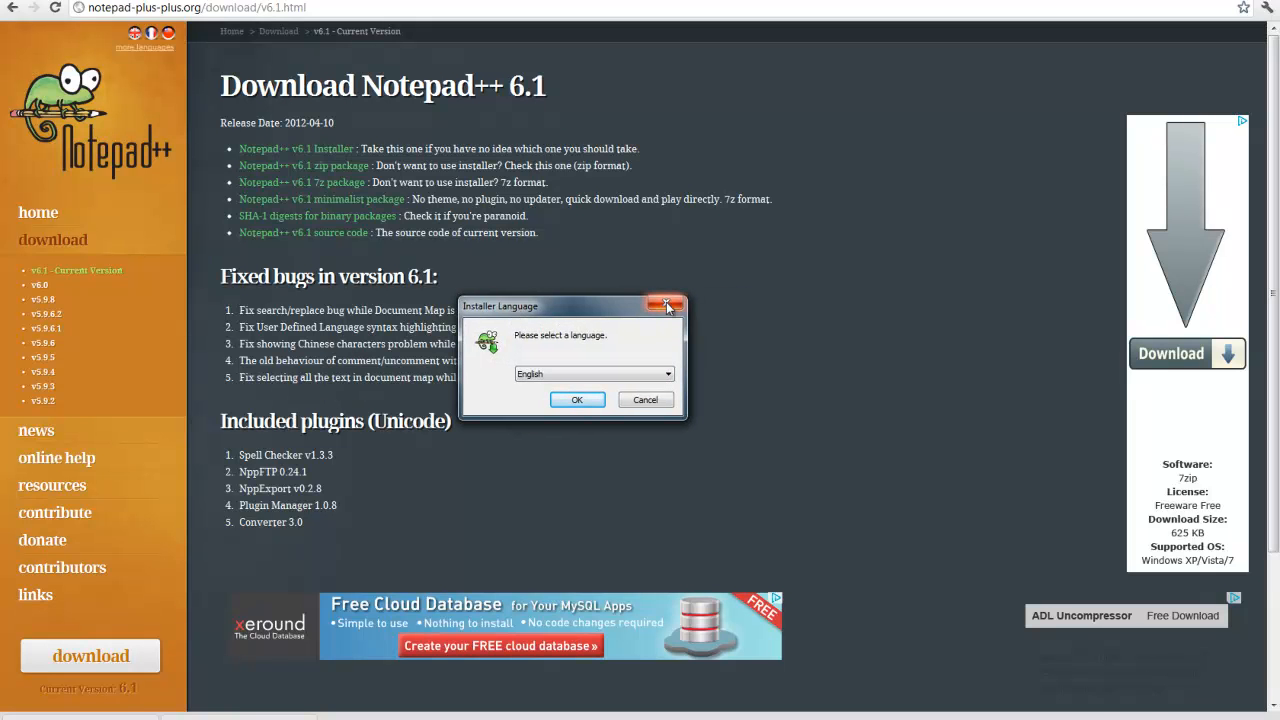
{"action": "left_click", "coordinate": [668, 305]}
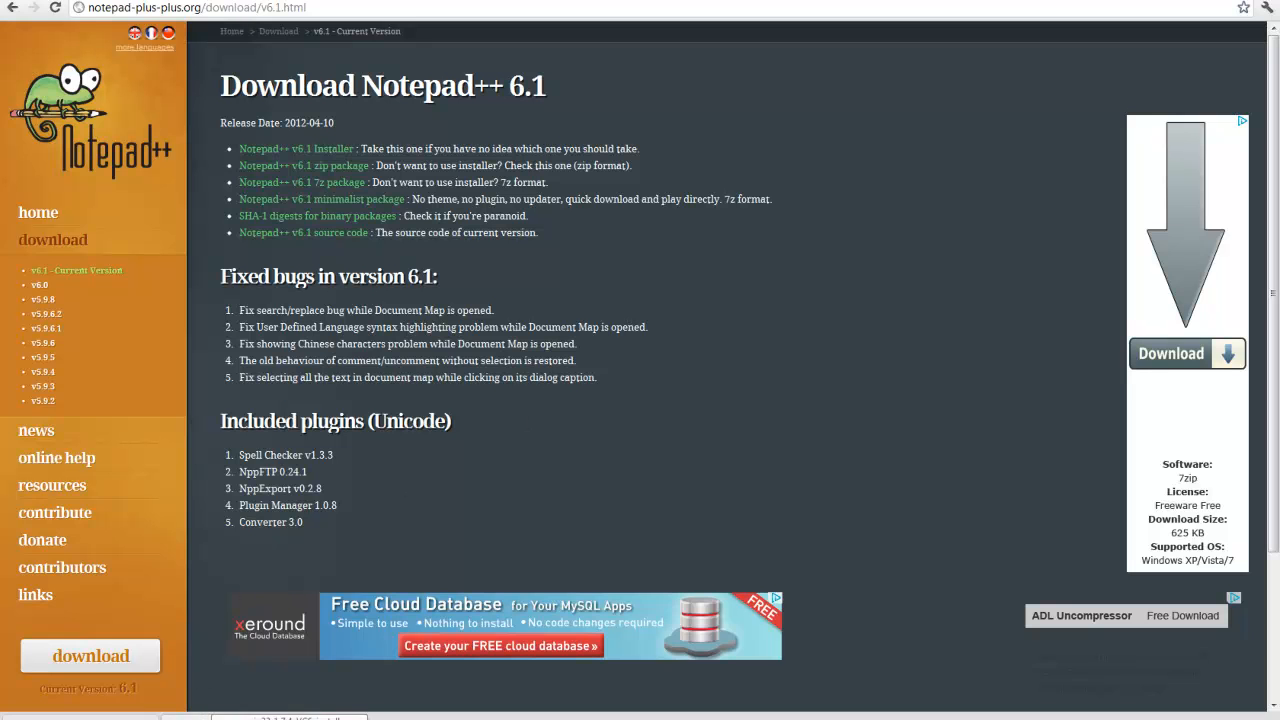
{"action": "mouse_move", "coordinate": [698, 382]}
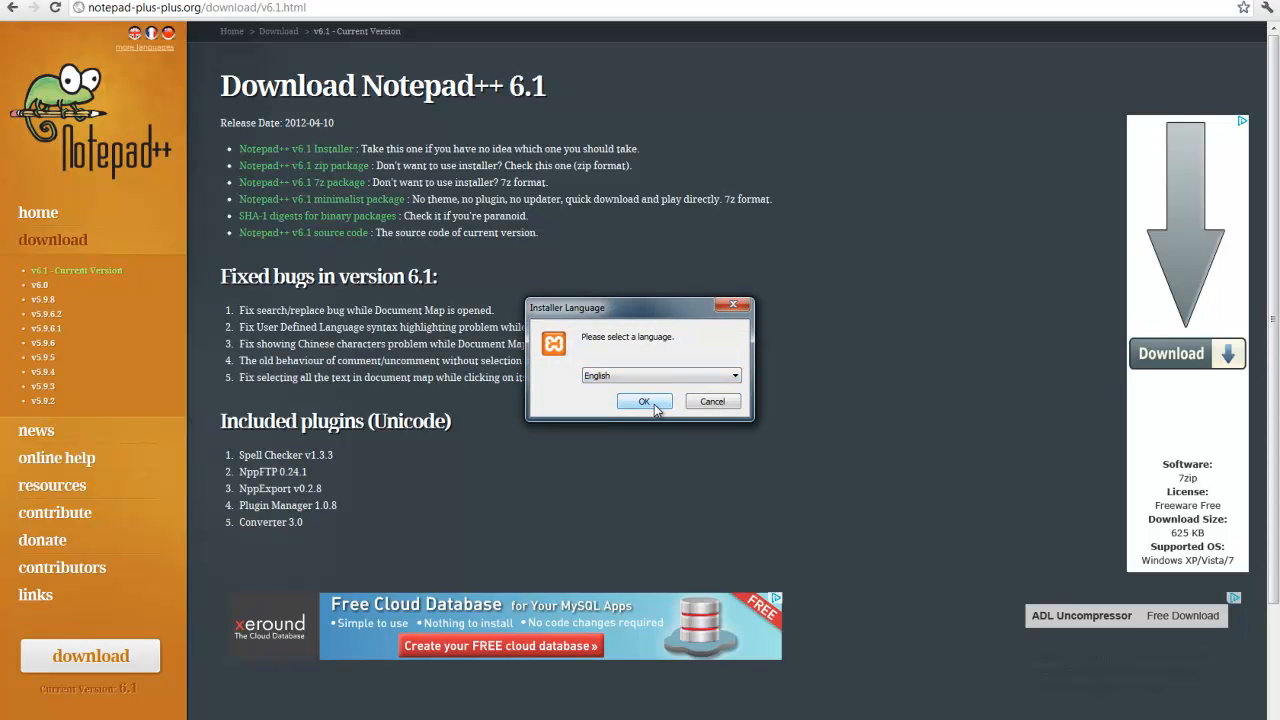
{"action": "mouse_move", "coordinate": [651, 413]}
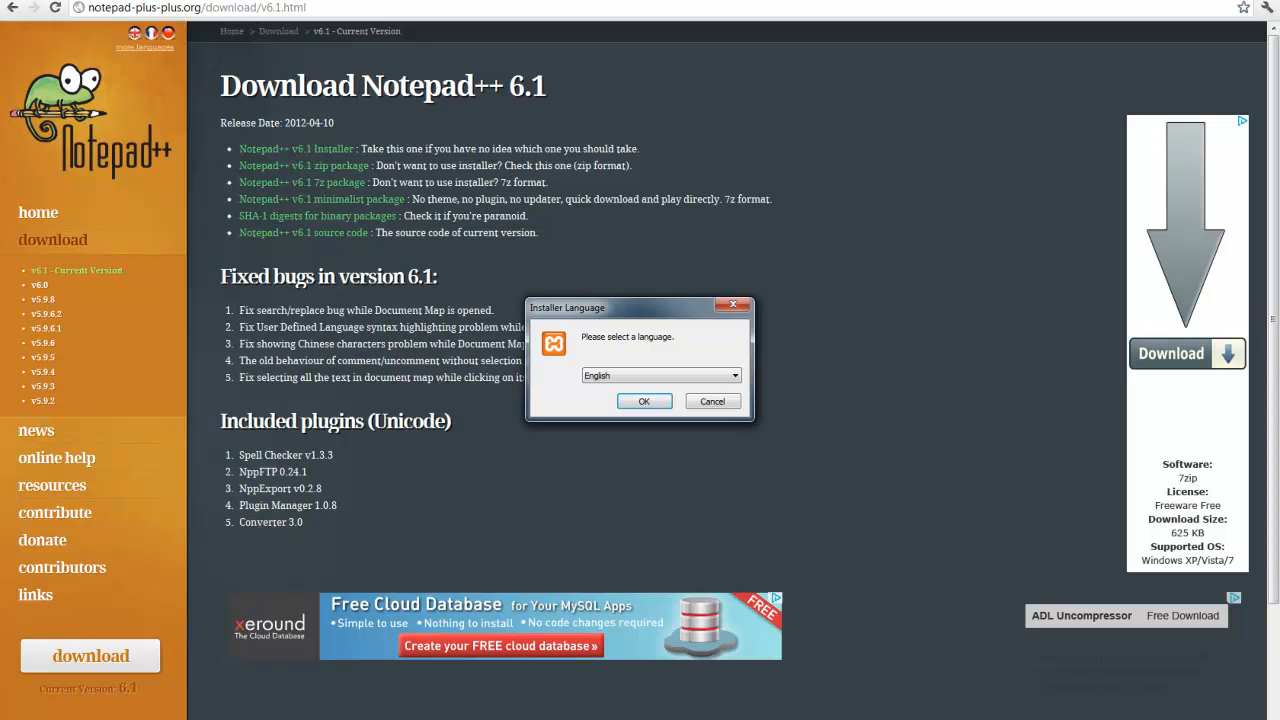
{"action": "left_click", "coordinate": [644, 401]}
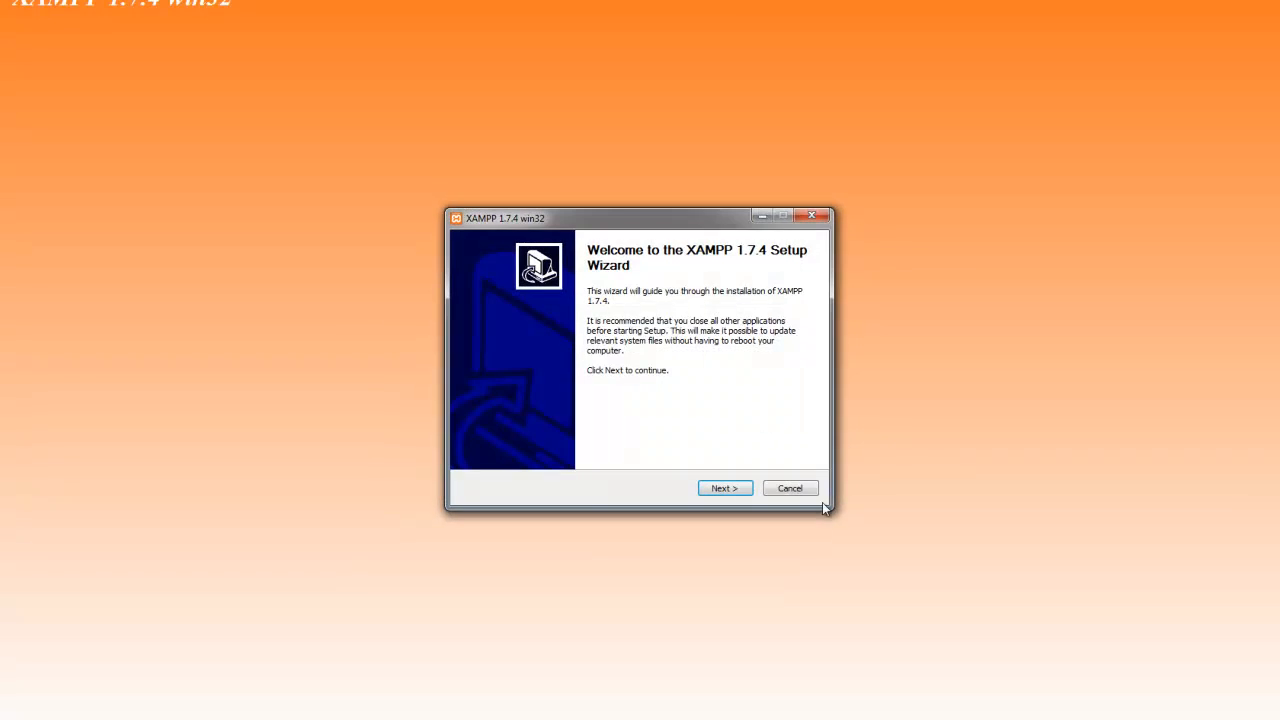
Advance the wizard, keeping the default c:\xampp install folder
{"action": "left_click", "coordinate": [723, 488]}
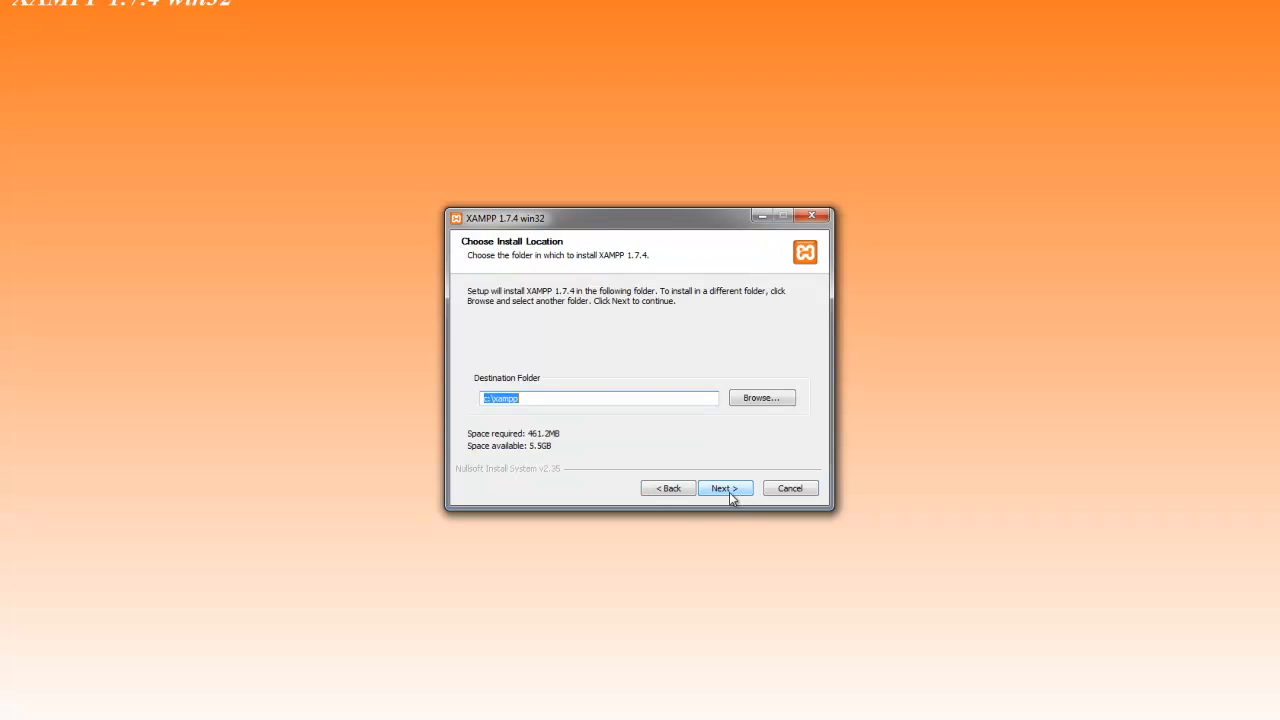
{"action": "left_click", "coordinate": [761, 397]}
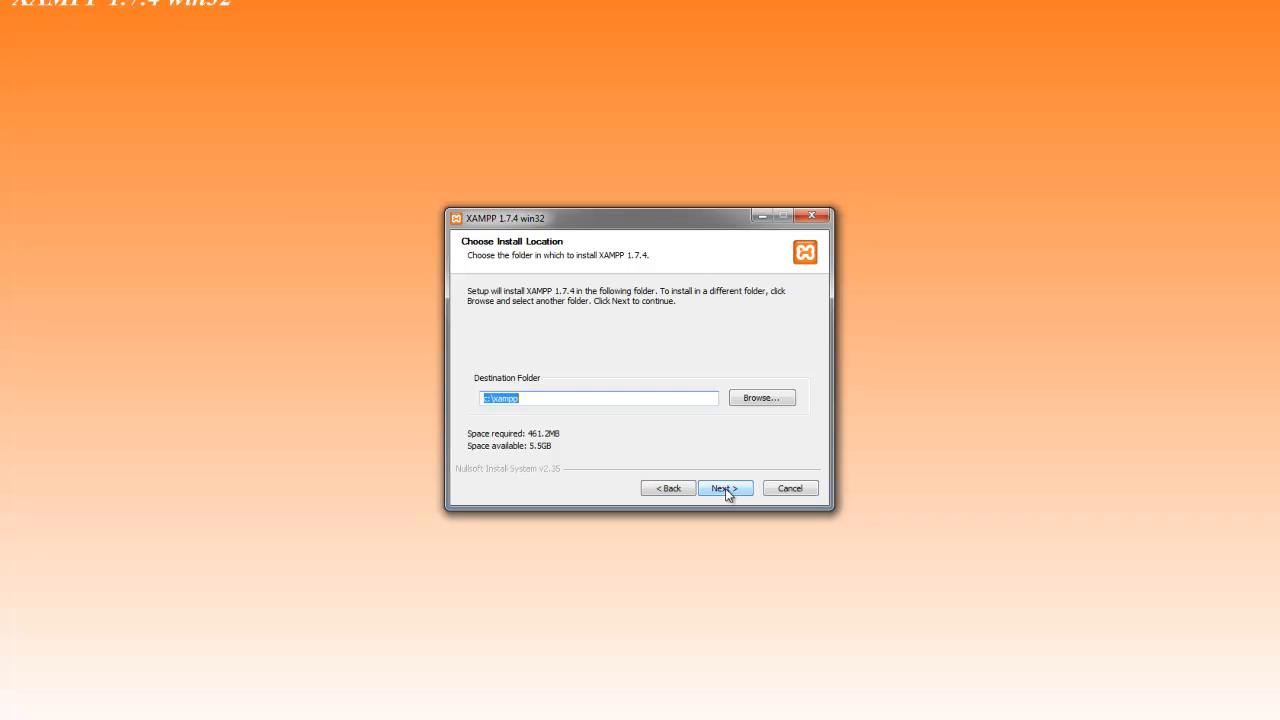
{"action": "left_click", "coordinate": [724, 488]}
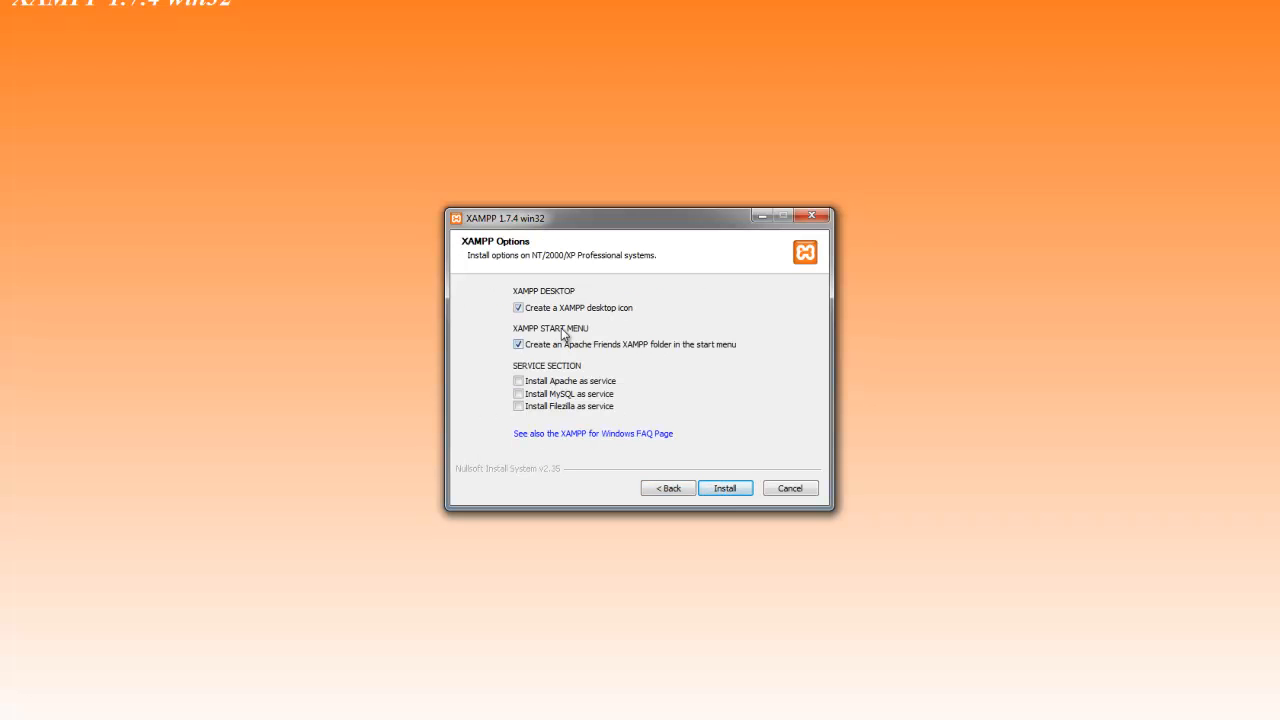
Keep the desktop shortcut, add Apache and MySQL as services, and start installing
{"action": "left_click", "coordinate": [518, 307]}
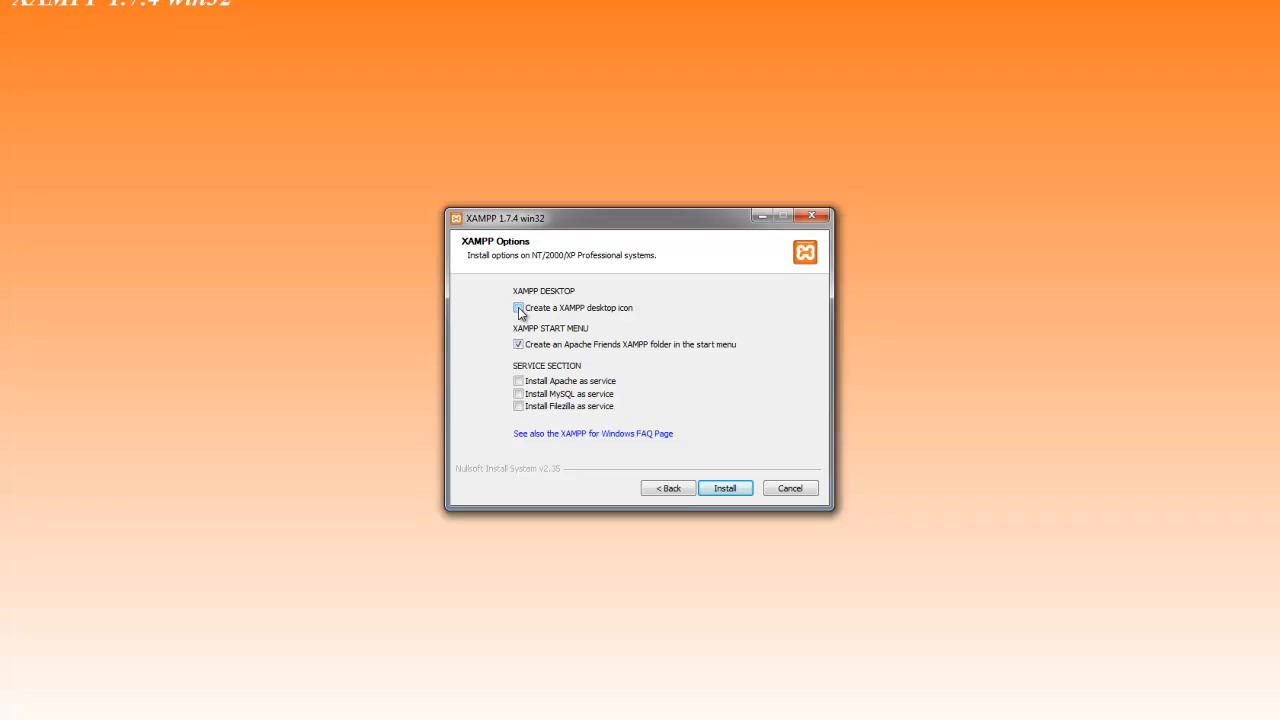
{"action": "left_click", "coordinate": [518, 307]}
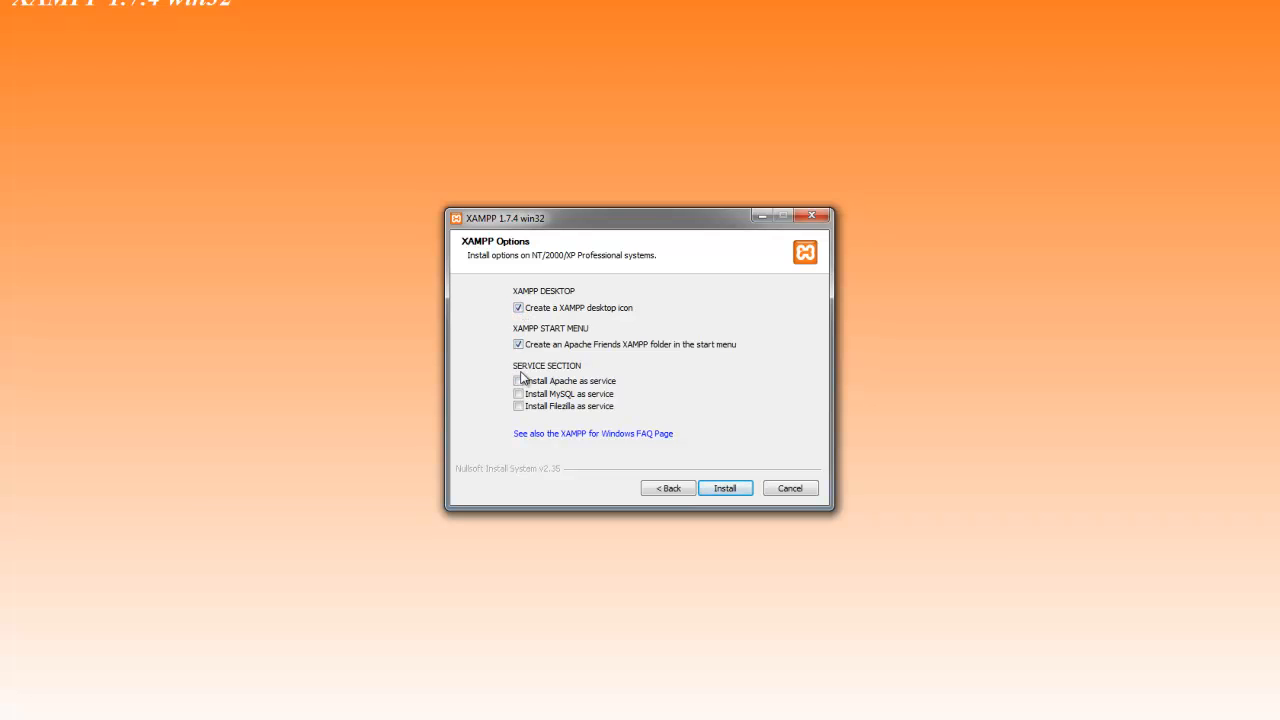
{"action": "left_click", "coordinate": [518, 381]}
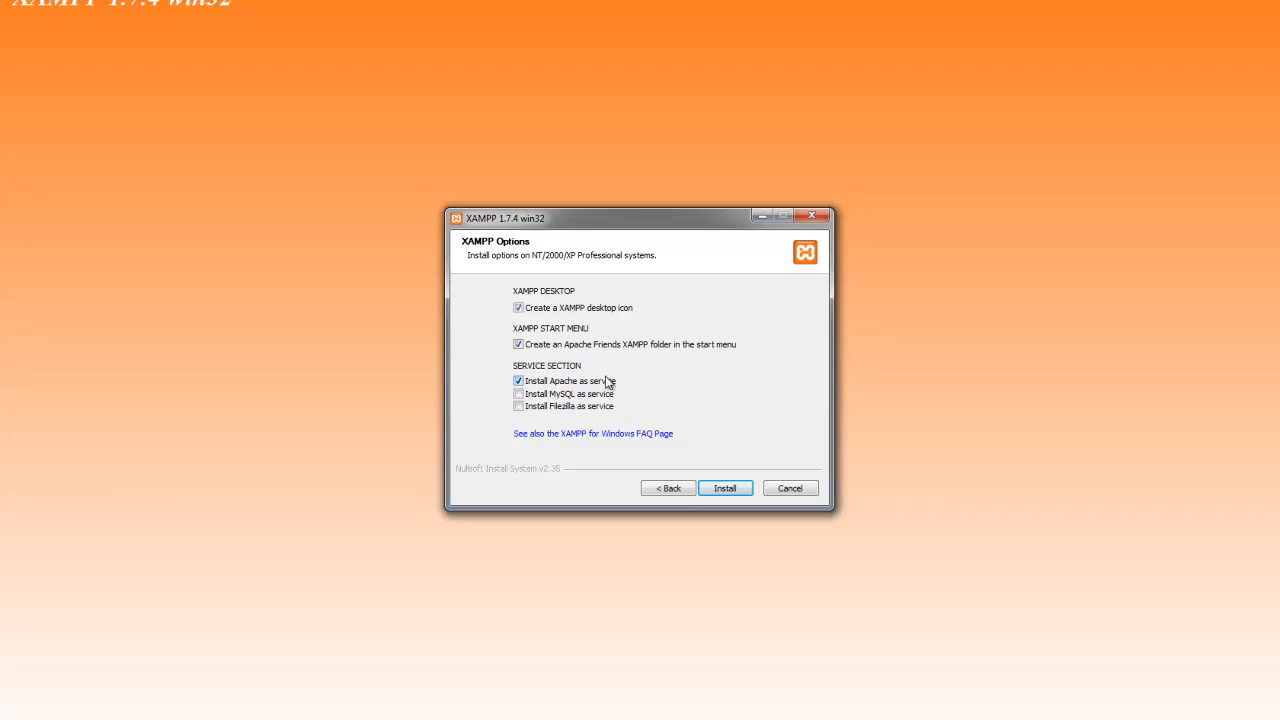
{"action": "left_click", "coordinate": [518, 393]}
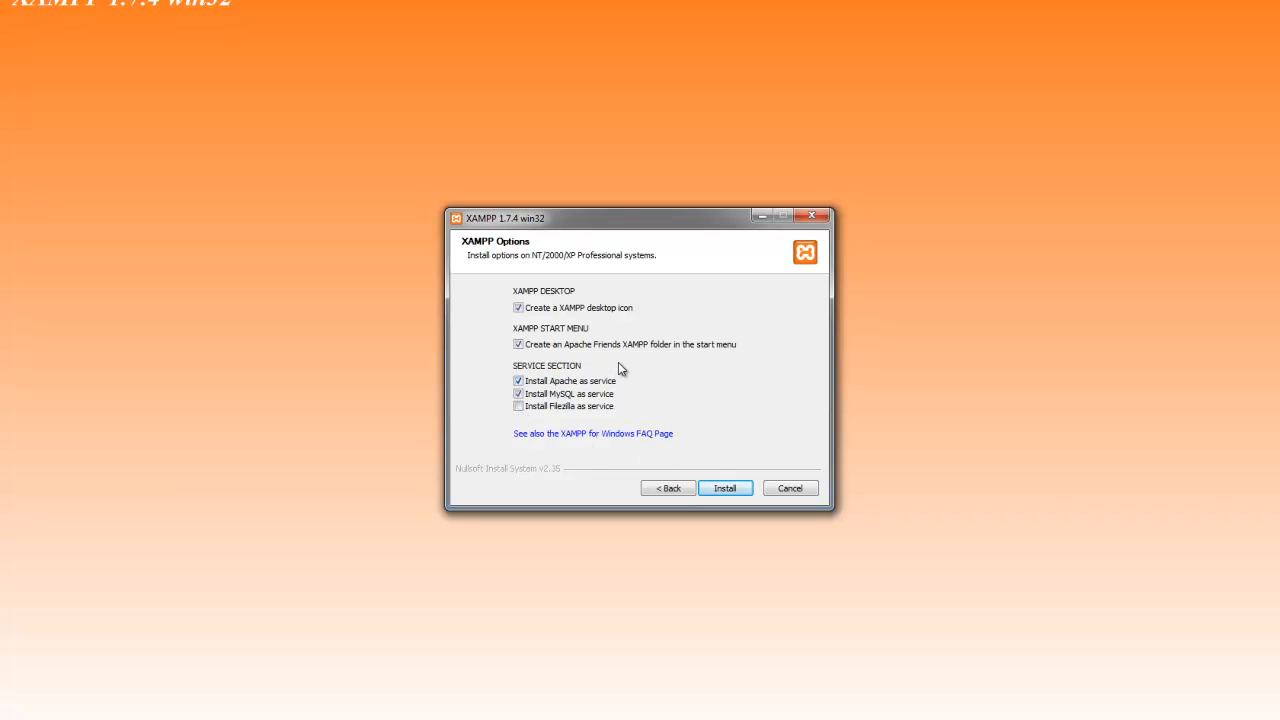
{"action": "mouse_move", "coordinate": [485, 278]}
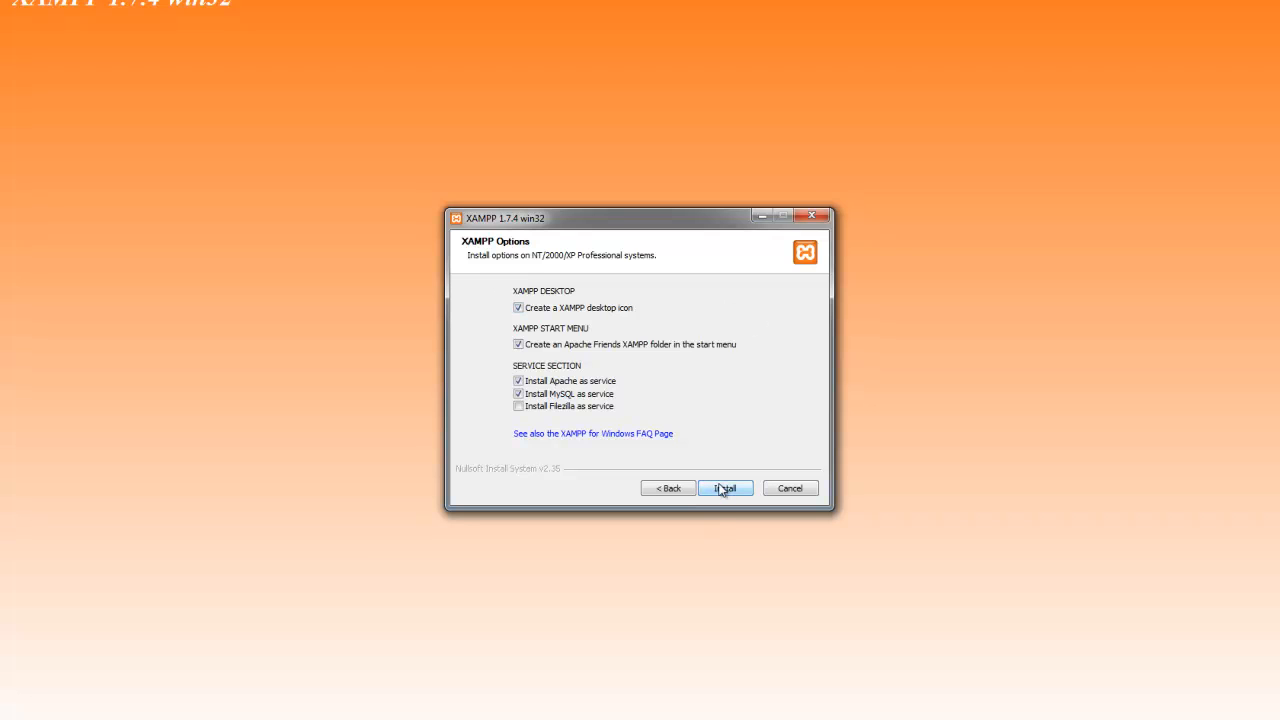
{"action": "left_click", "coordinate": [724, 488]}
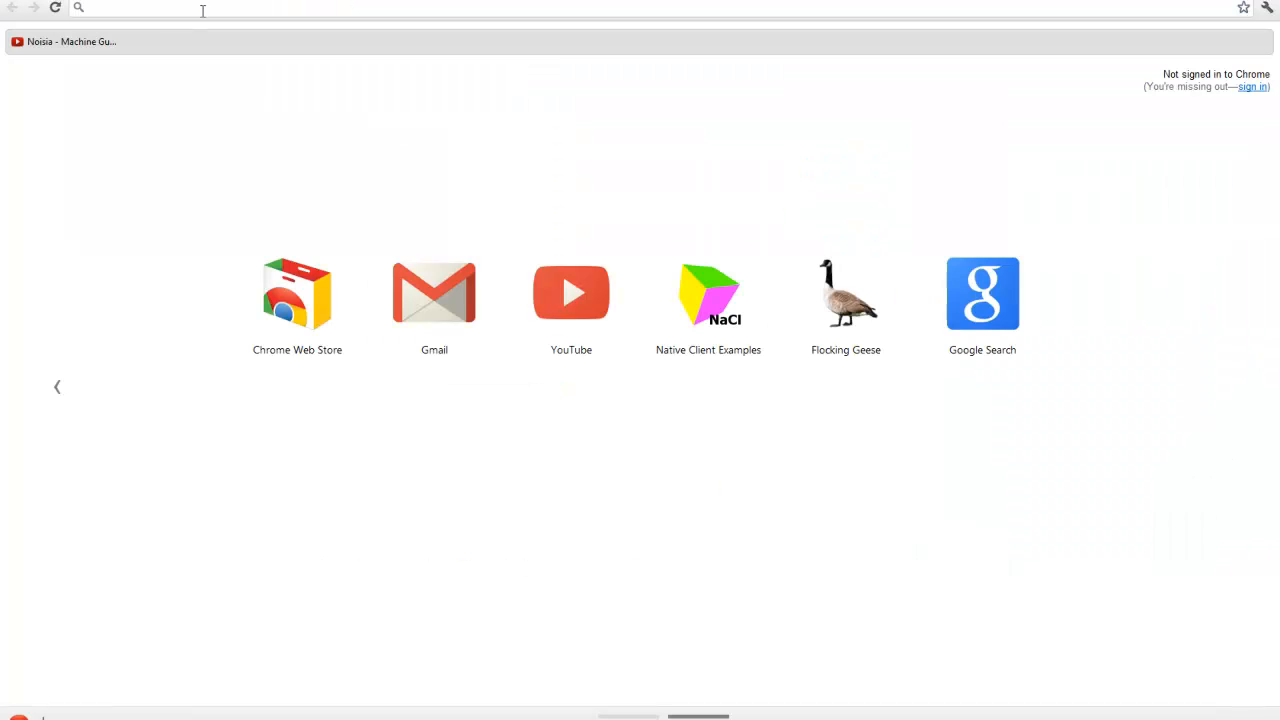
Type 'you' in a new tab's address bar to reach YouTube
{"action": "type", "text": "you"}
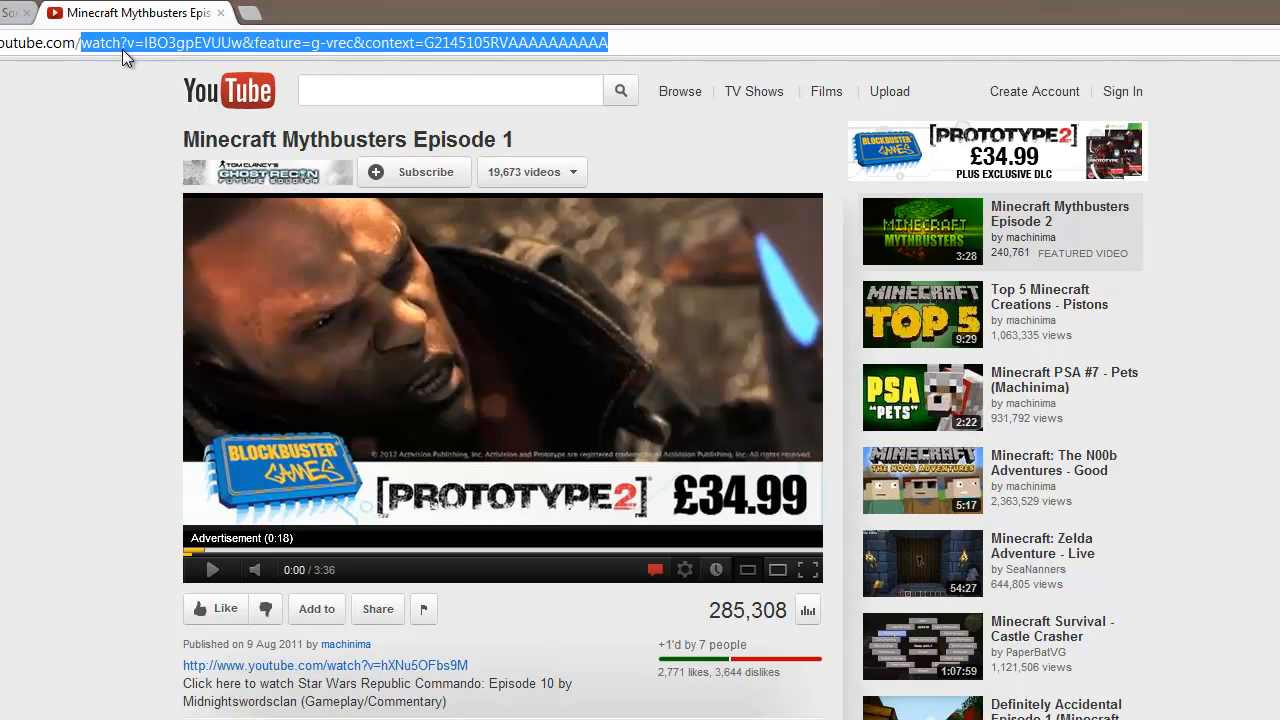
{"action": "mouse_move", "coordinate": [128, 58]}
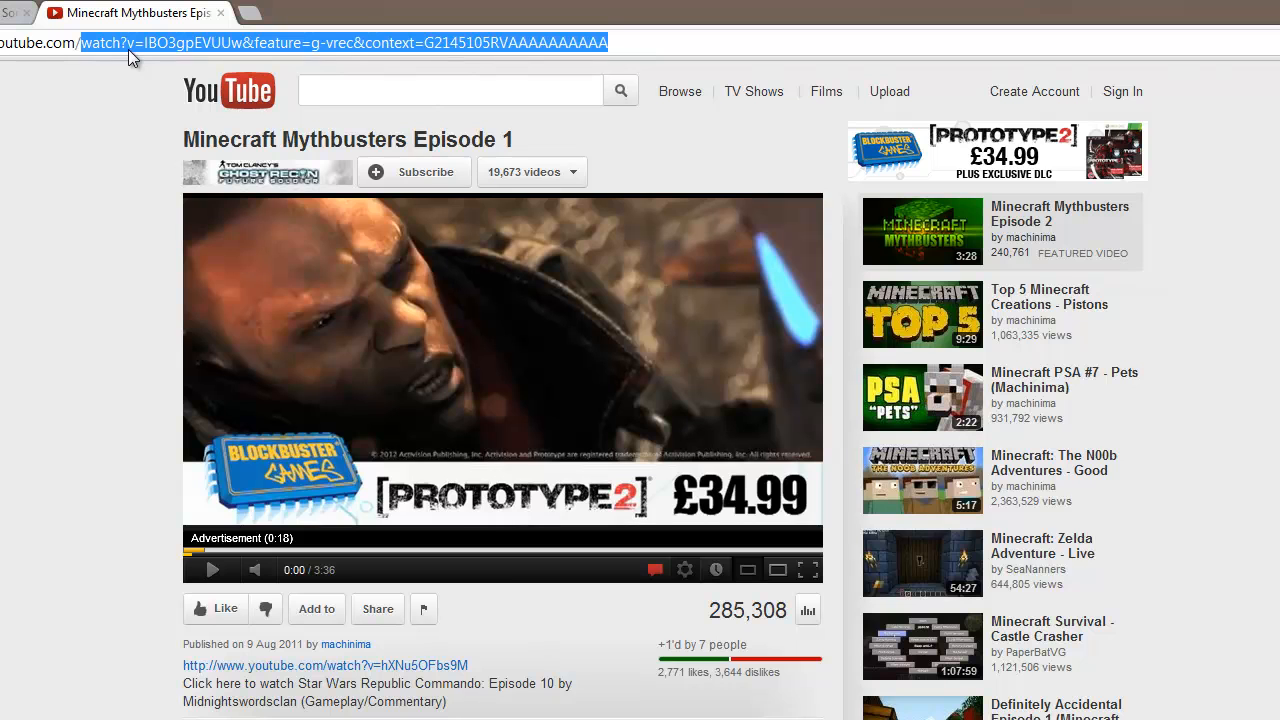
{"action": "mouse_move", "coordinate": [100, 250]}
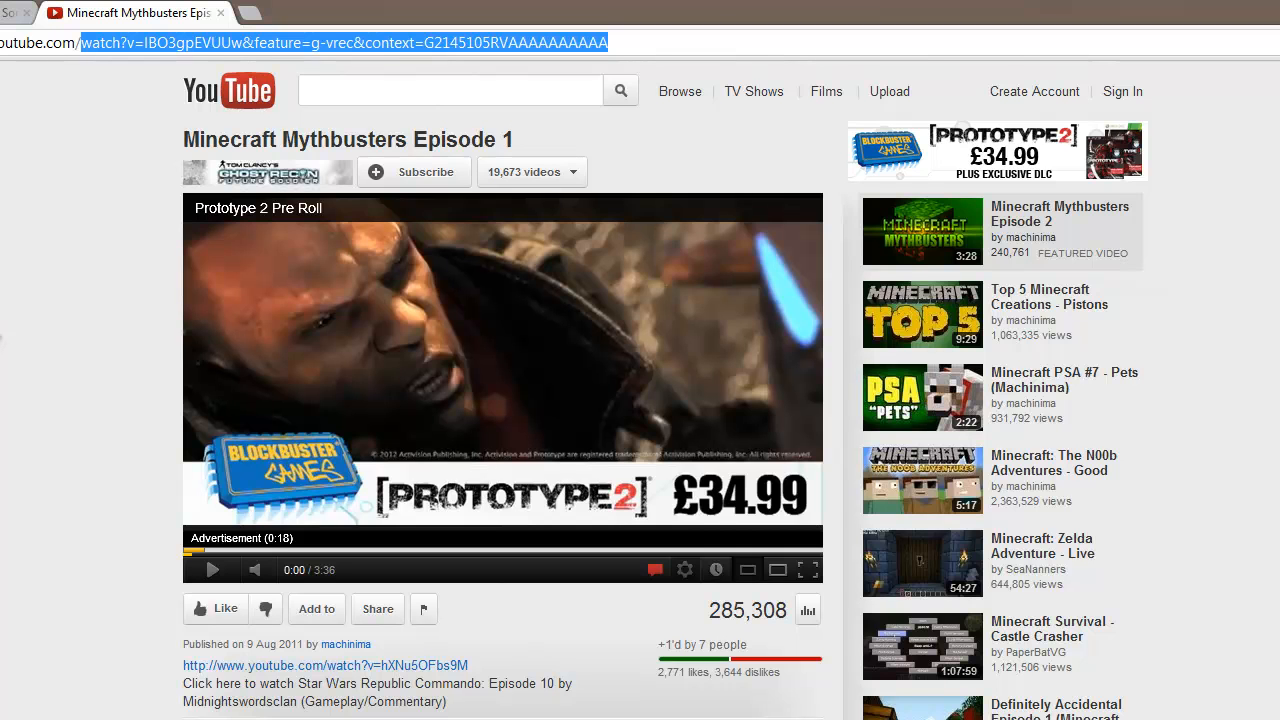
{"action": "mouse_move", "coordinate": [278, 42]}
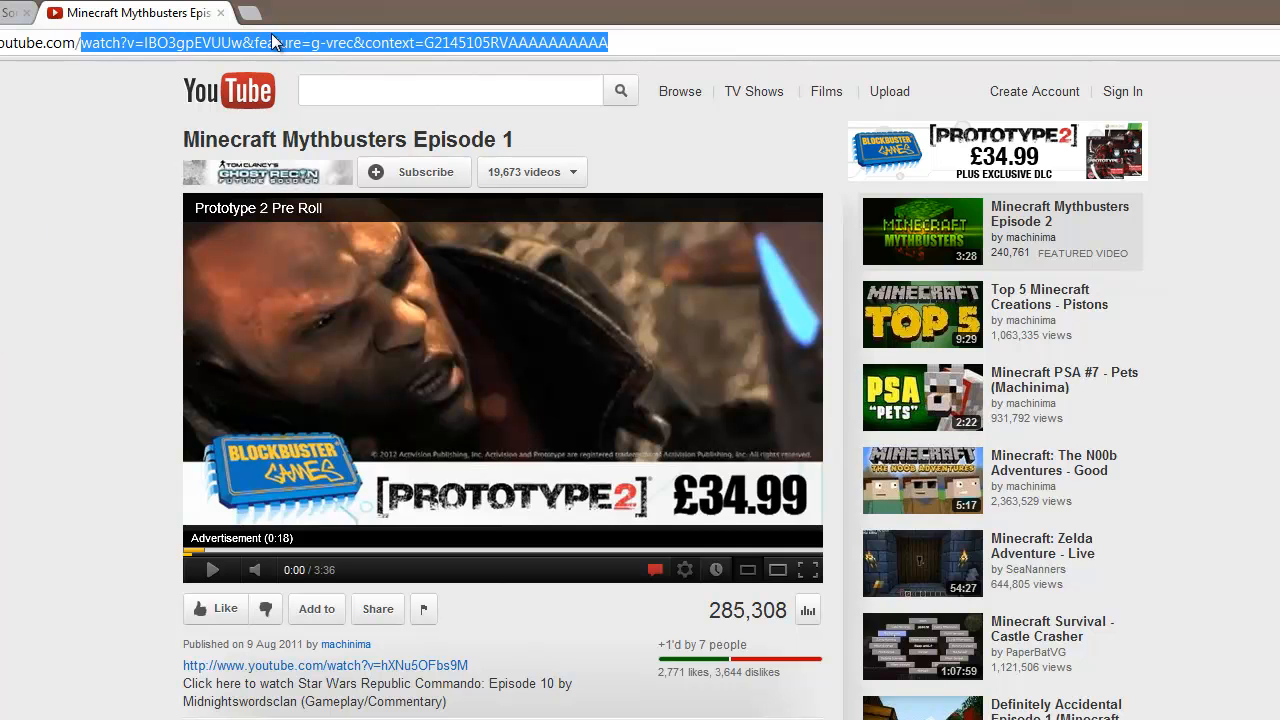
Scroll the Minecraft Mythbusters video page, then return to the YouTube home page
{"action": "scroll", "scroll_direction": "down", "scroll_amount": 3}
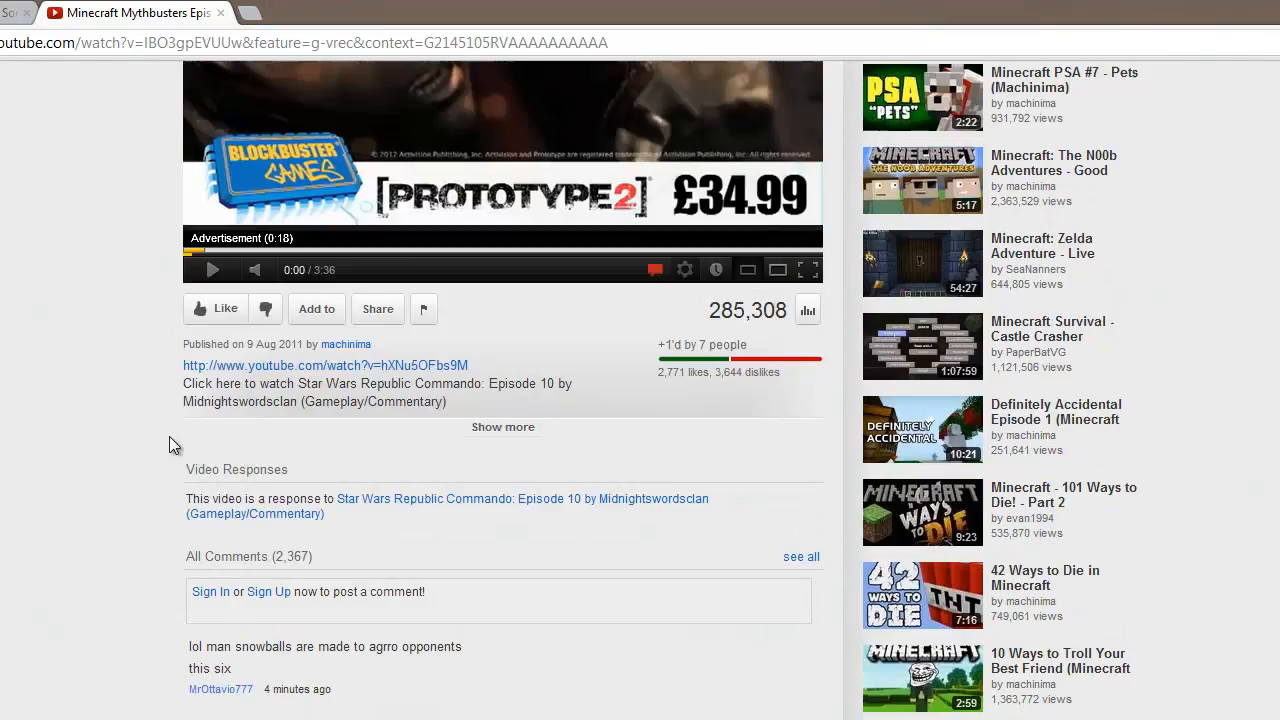
{"action": "scroll", "scroll_direction": "down", "scroll_amount": 3}
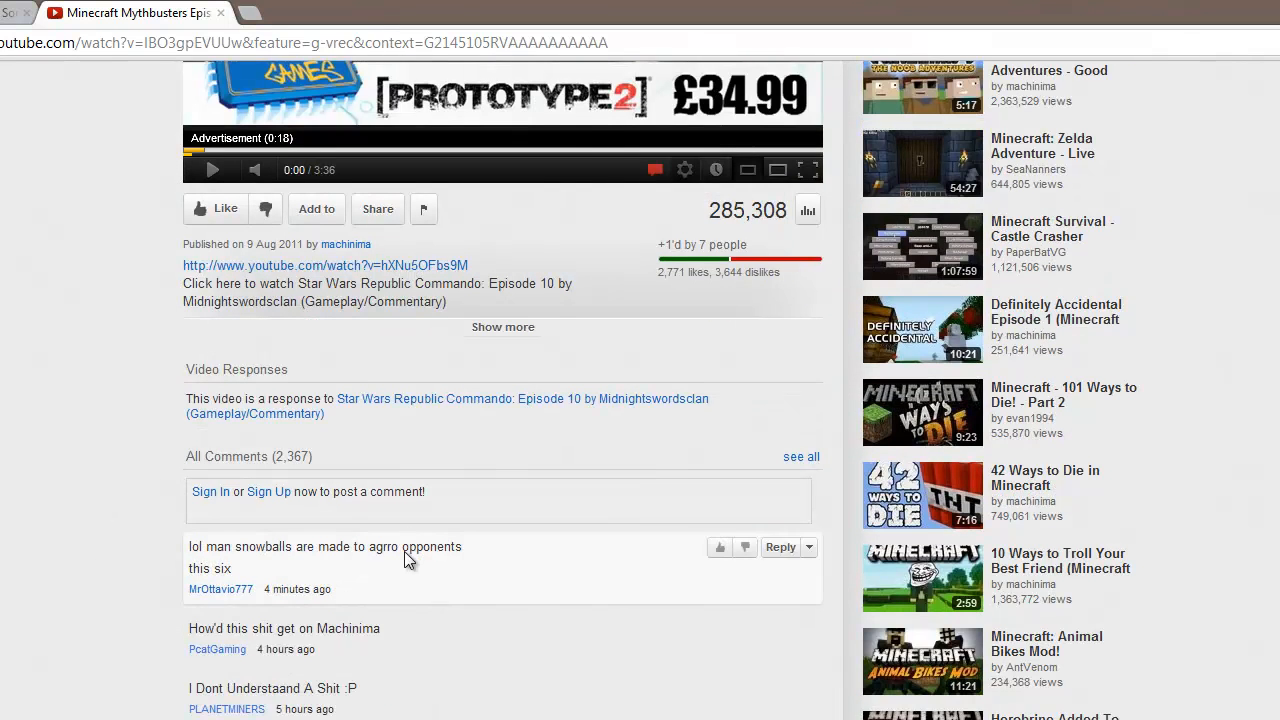
{"action": "scroll", "scroll_direction": "up", "scroll_amount": 3}
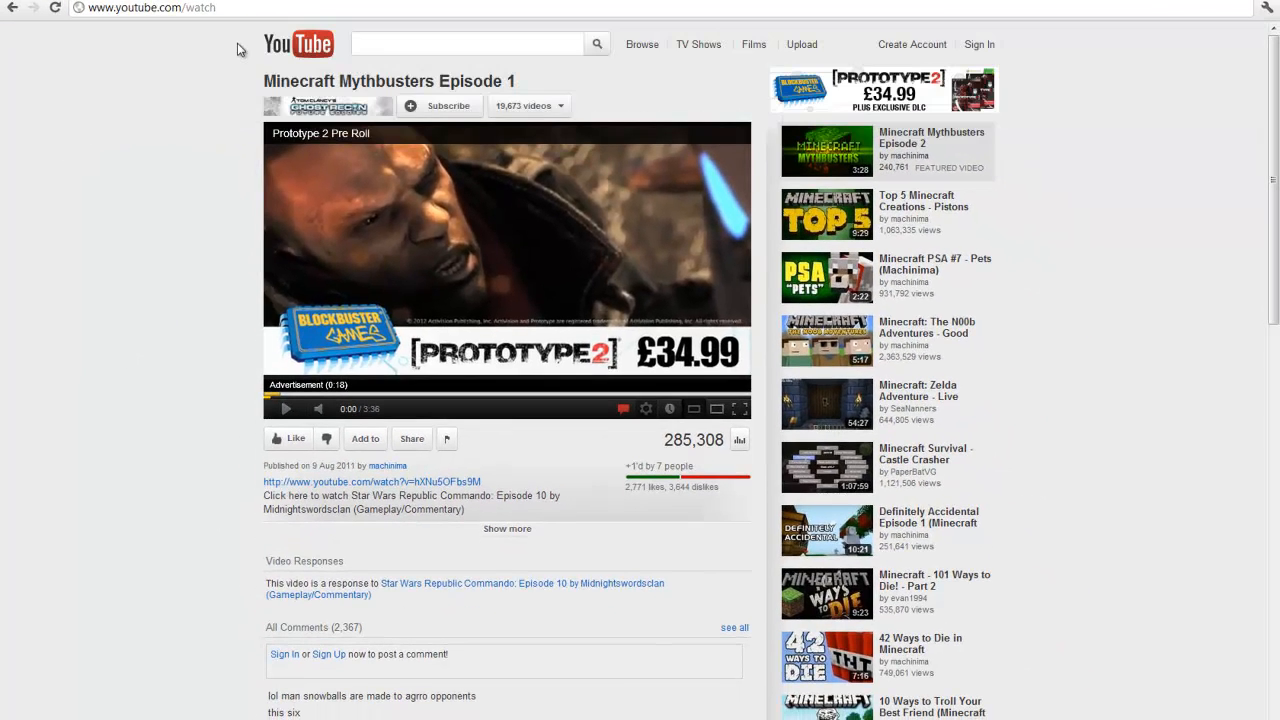
{"action": "mouse_move", "coordinate": [226, 82]}
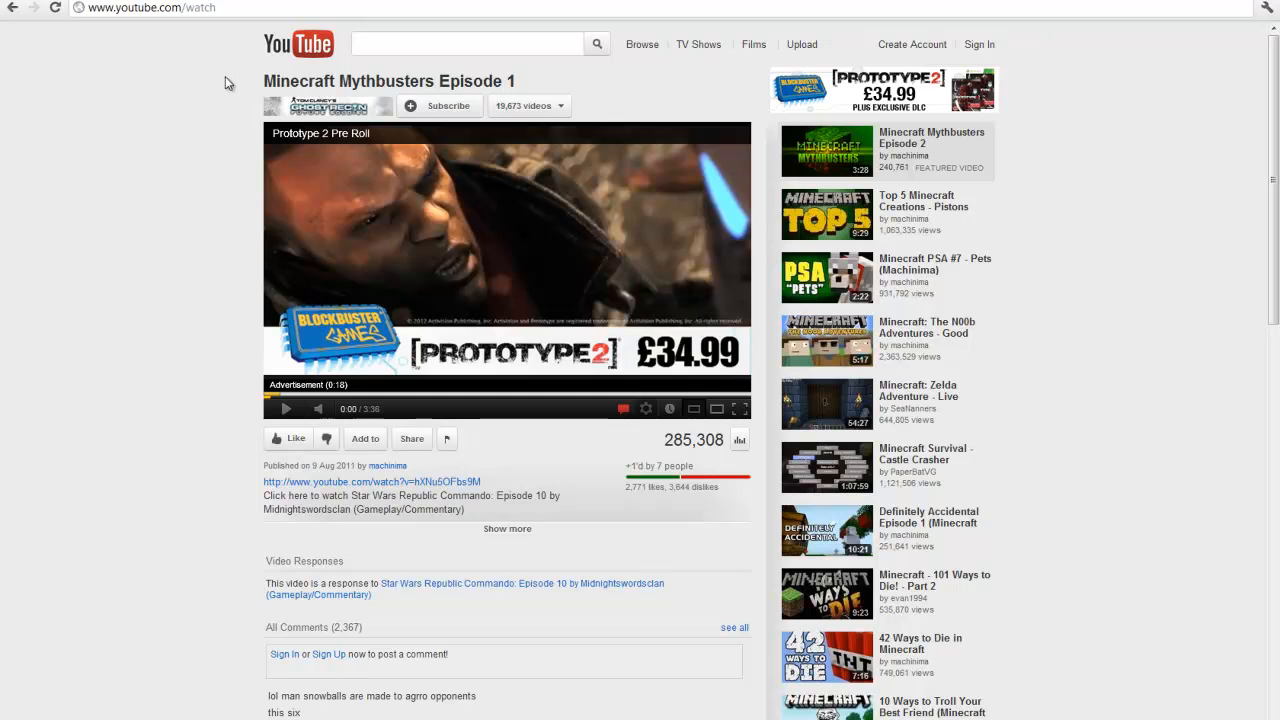
{"action": "mouse_move", "coordinate": [305, 45]}
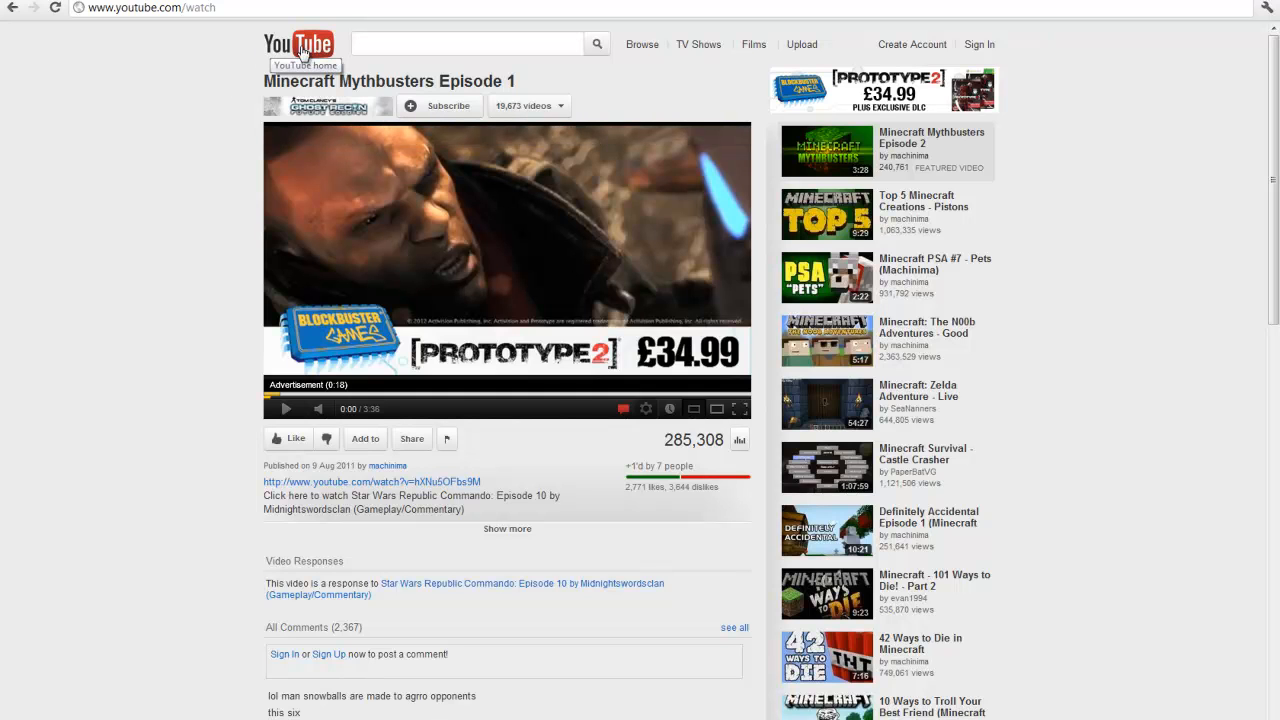
{"action": "left_click", "coordinate": [300, 43]}
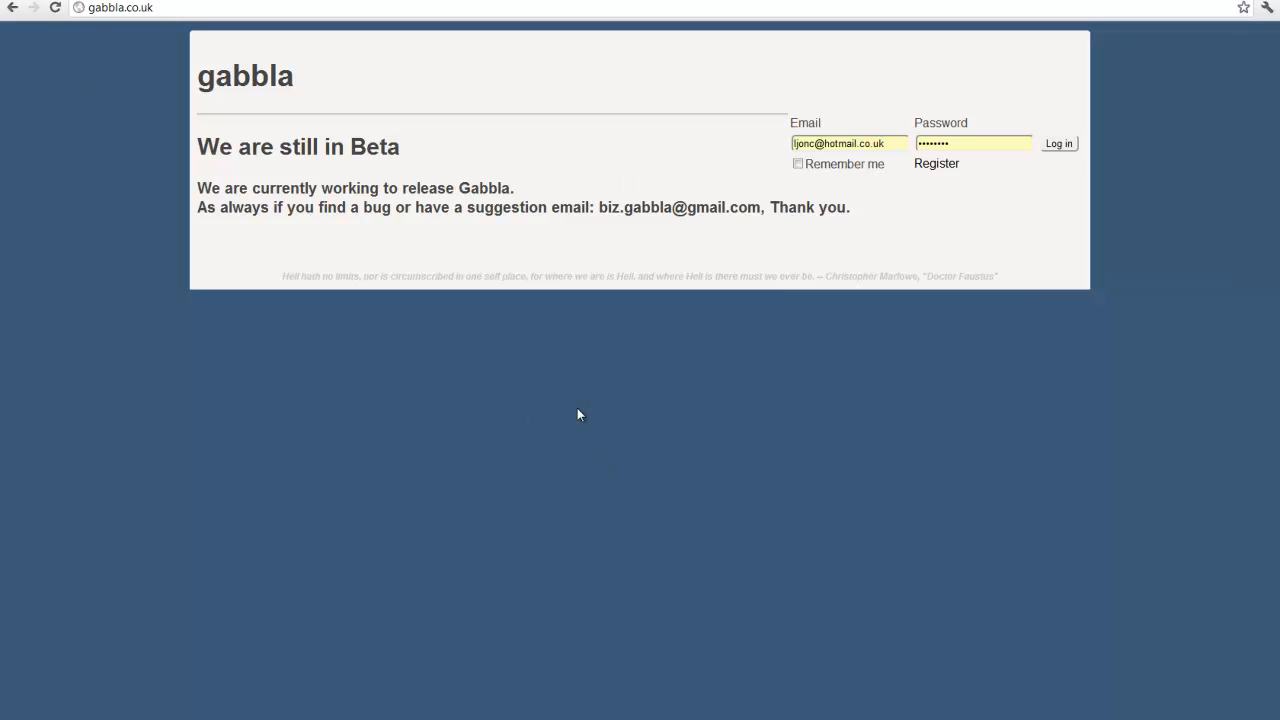
{"action": "mouse_move", "coordinate": [398, 75]}
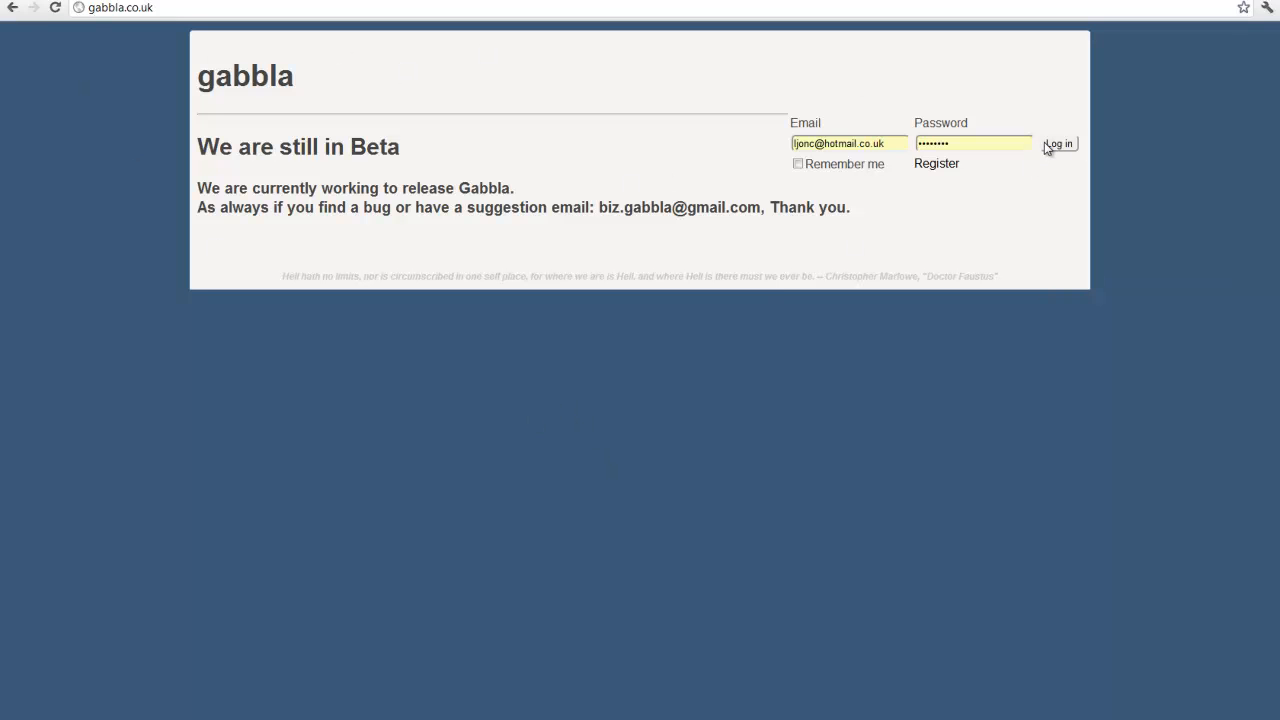
Sign in to gabbla.co.uk, then log out back to its landing page
{"action": "left_click", "coordinate": [1058, 143]}
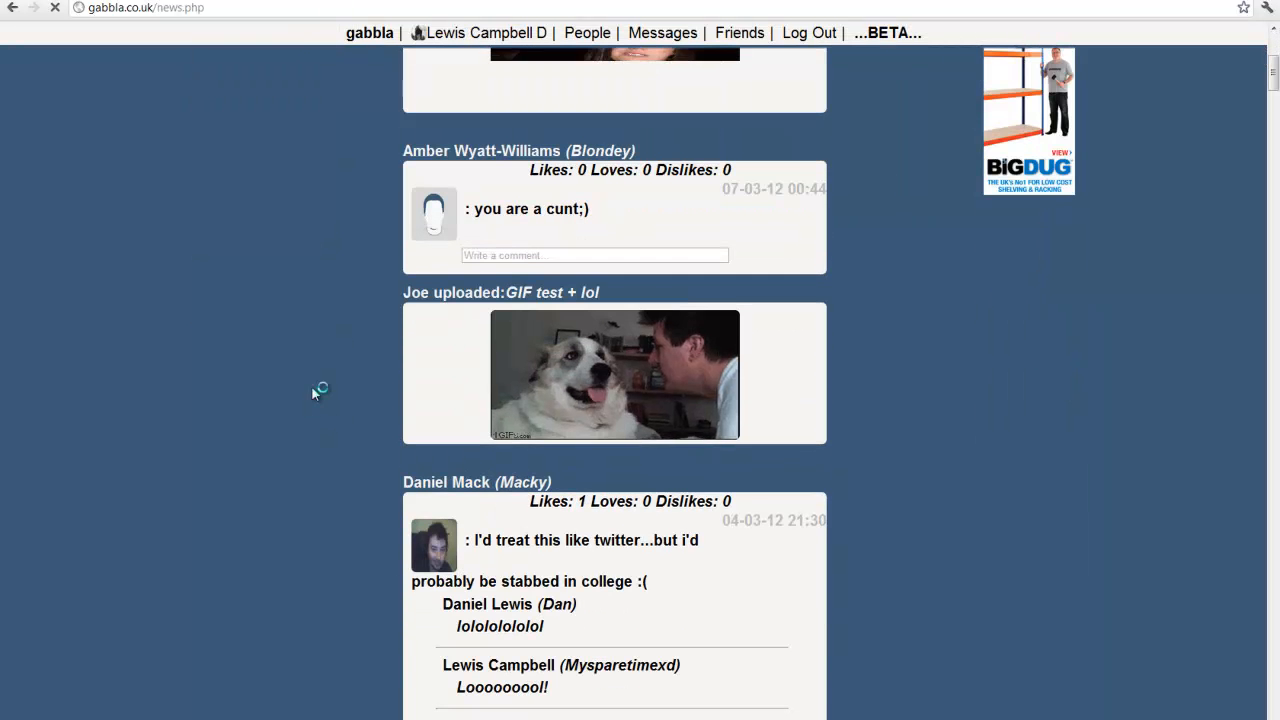
{"action": "scroll", "scroll_direction": "down", "scroll_amount": 3}
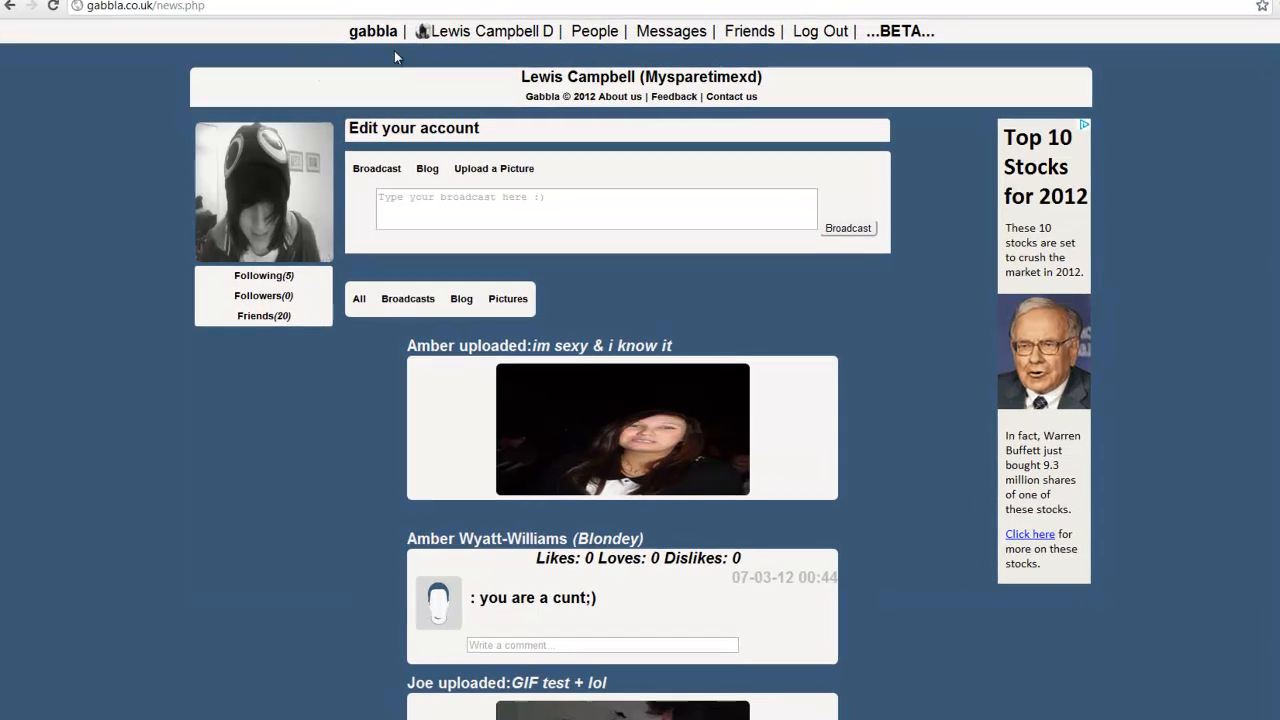
{"action": "left_click", "coordinate": [819, 31]}
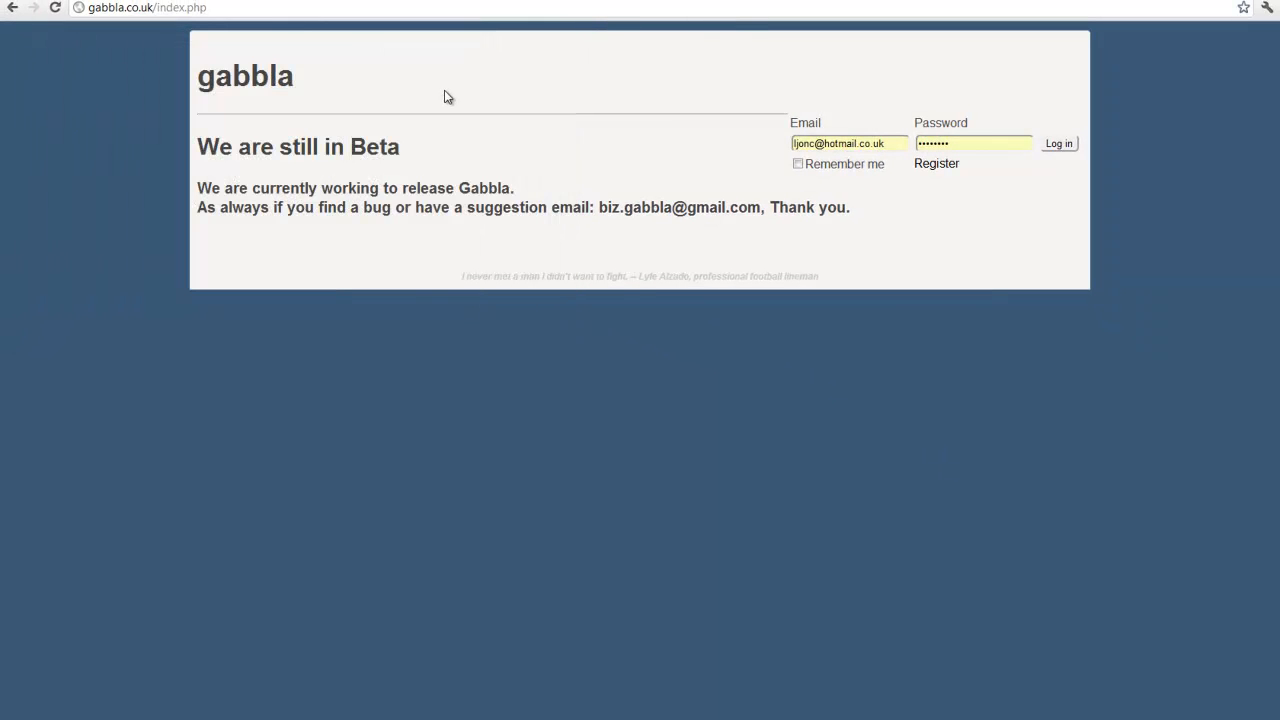
{"action": "mouse_move", "coordinate": [518, 207]}
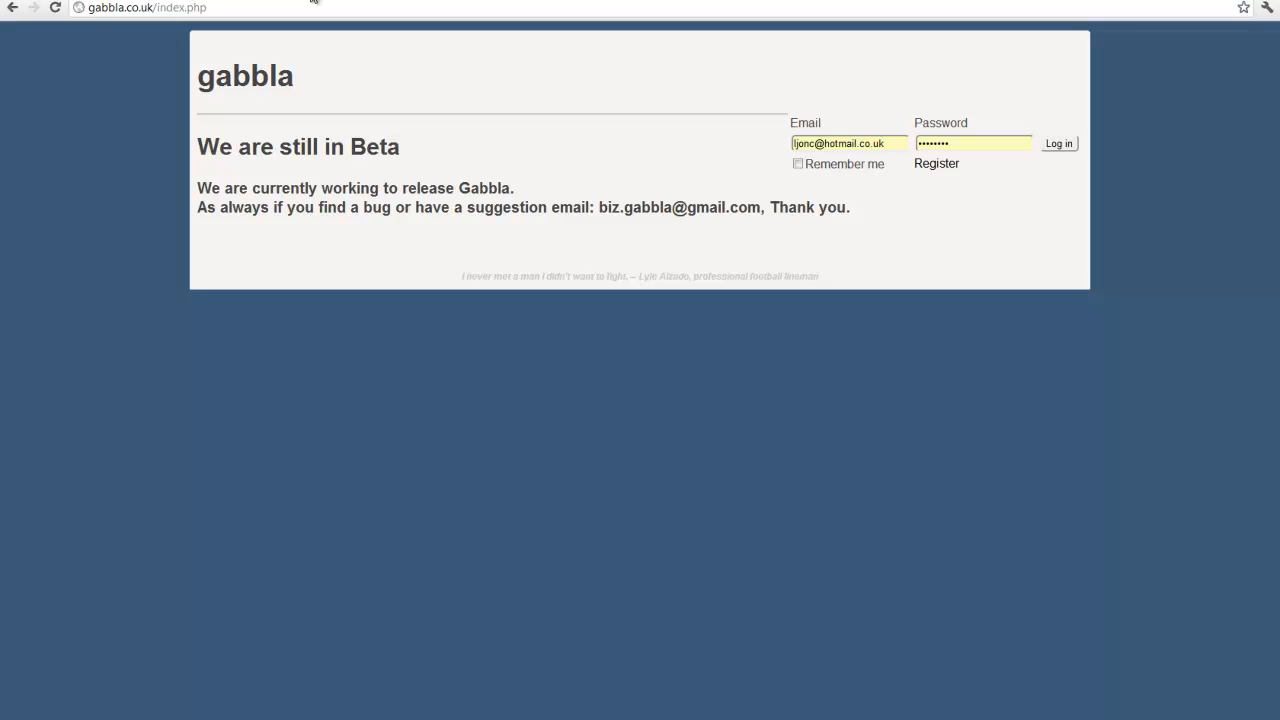
{"action": "mouse_move", "coordinate": [304, 38]}
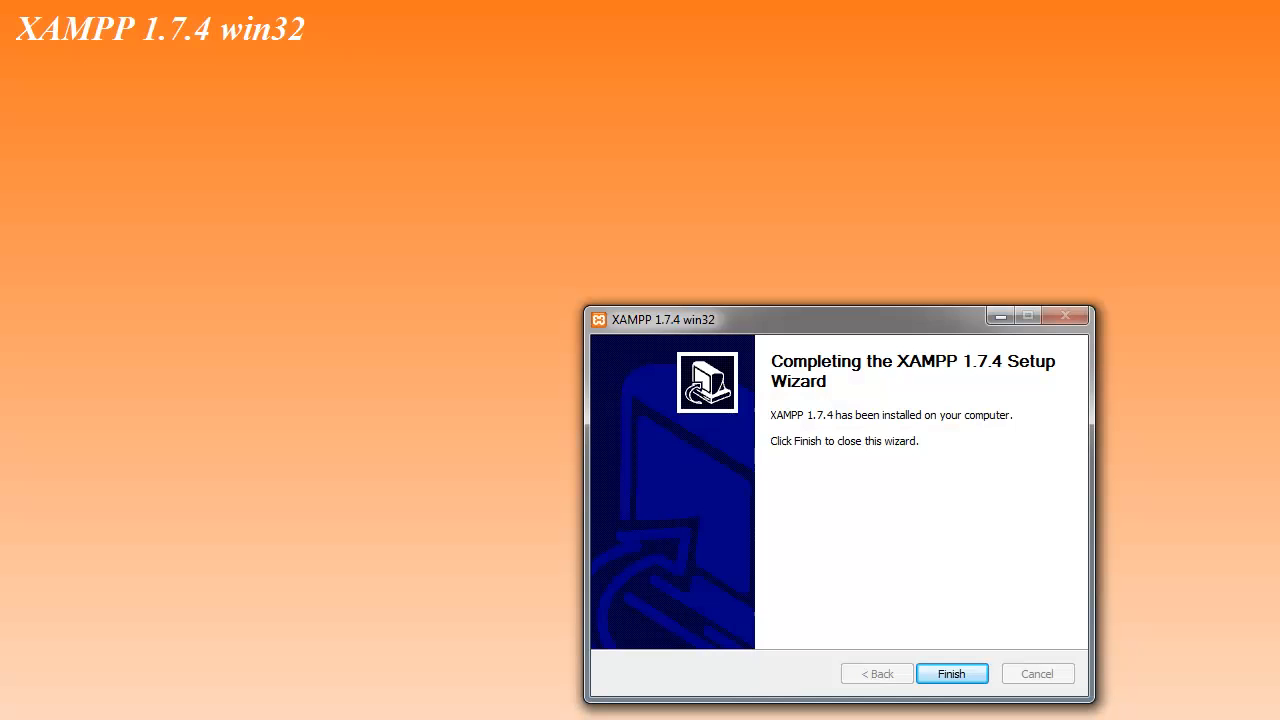
Finish the wizard, allow Apache through the firewall, and launch the XAMPP Control Panel
{"action": "left_click", "coordinate": [951, 673]}
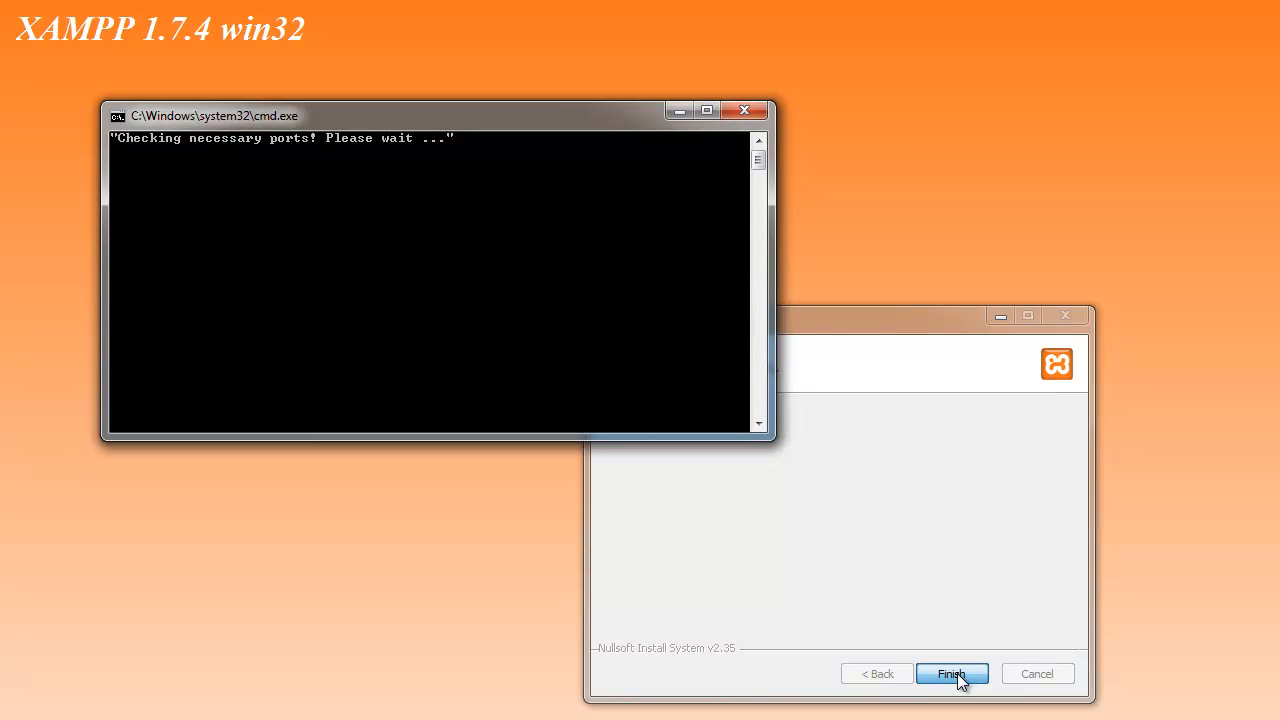
{"action": "mouse_move", "coordinate": [593, 374]}
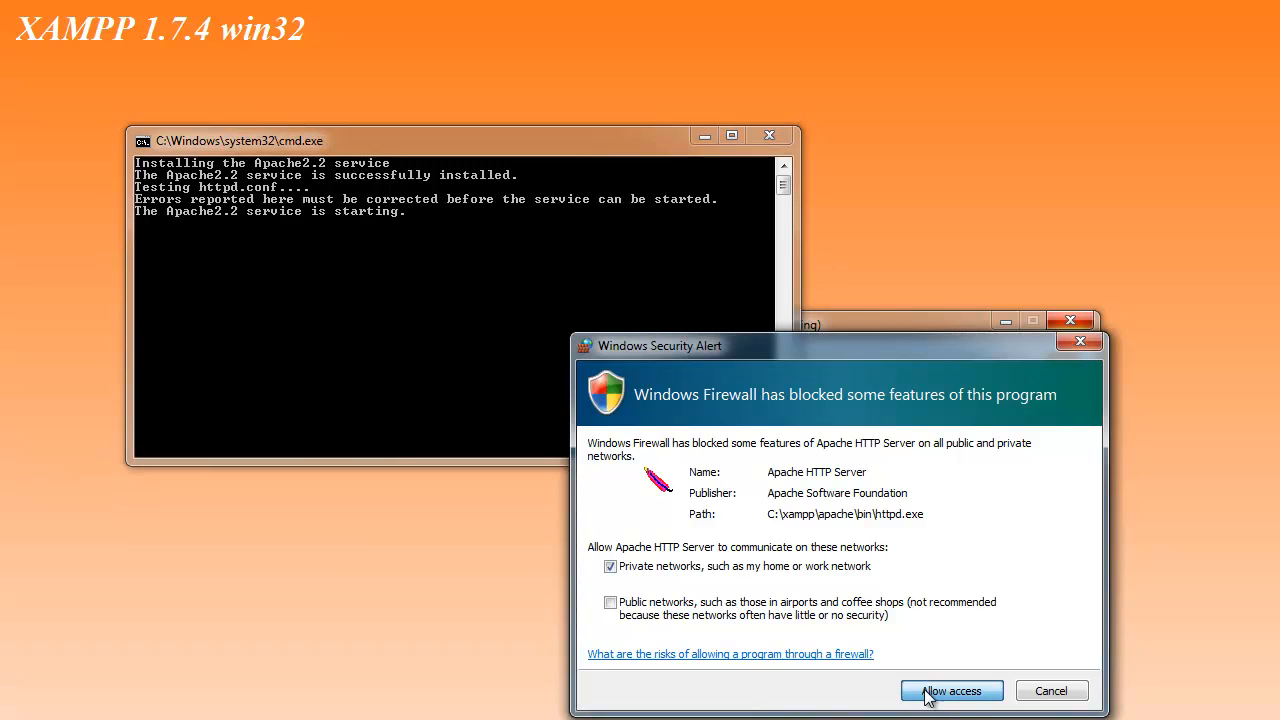
{"action": "left_click", "coordinate": [951, 691]}
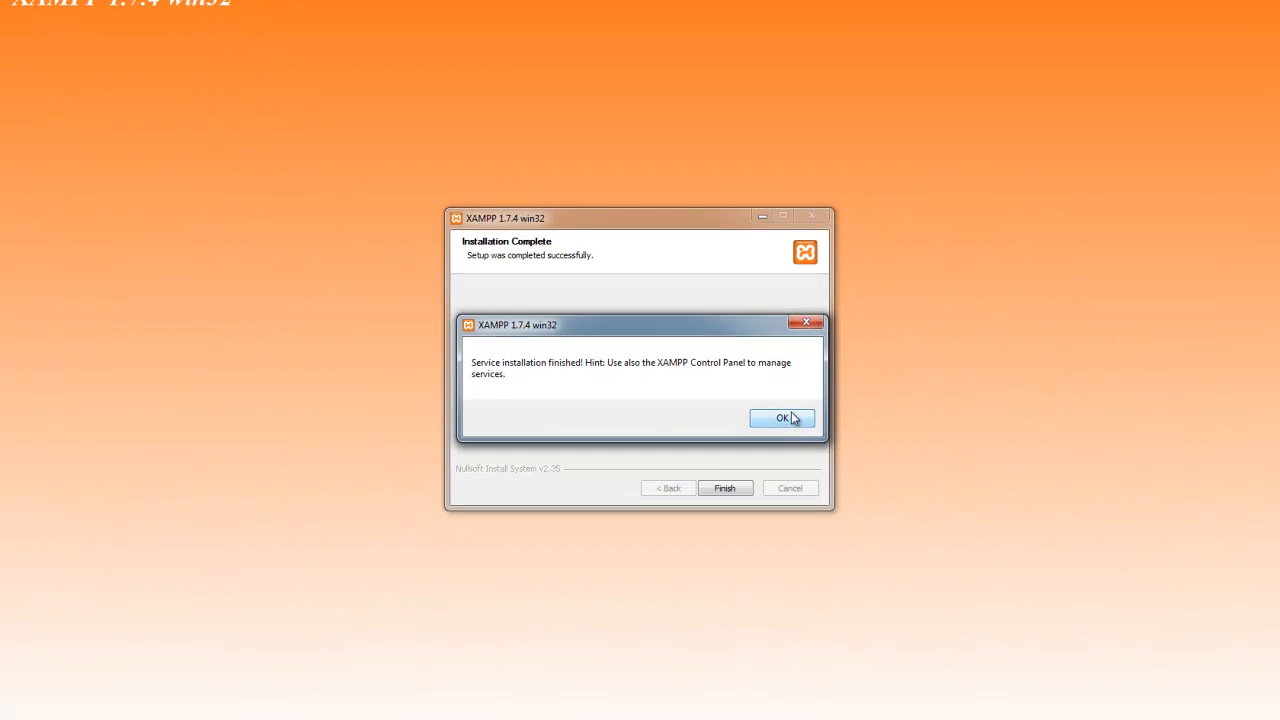
{"action": "left_click", "coordinate": [783, 418]}
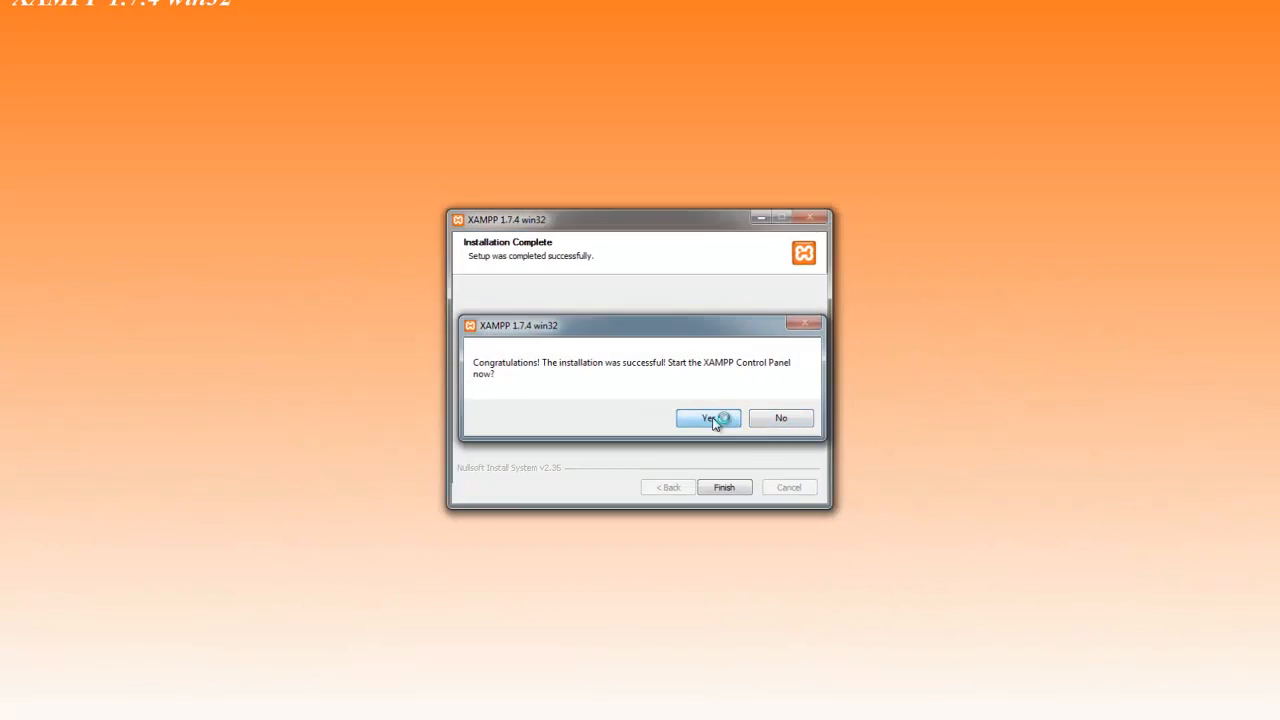
{"action": "left_click", "coordinate": [708, 418]}
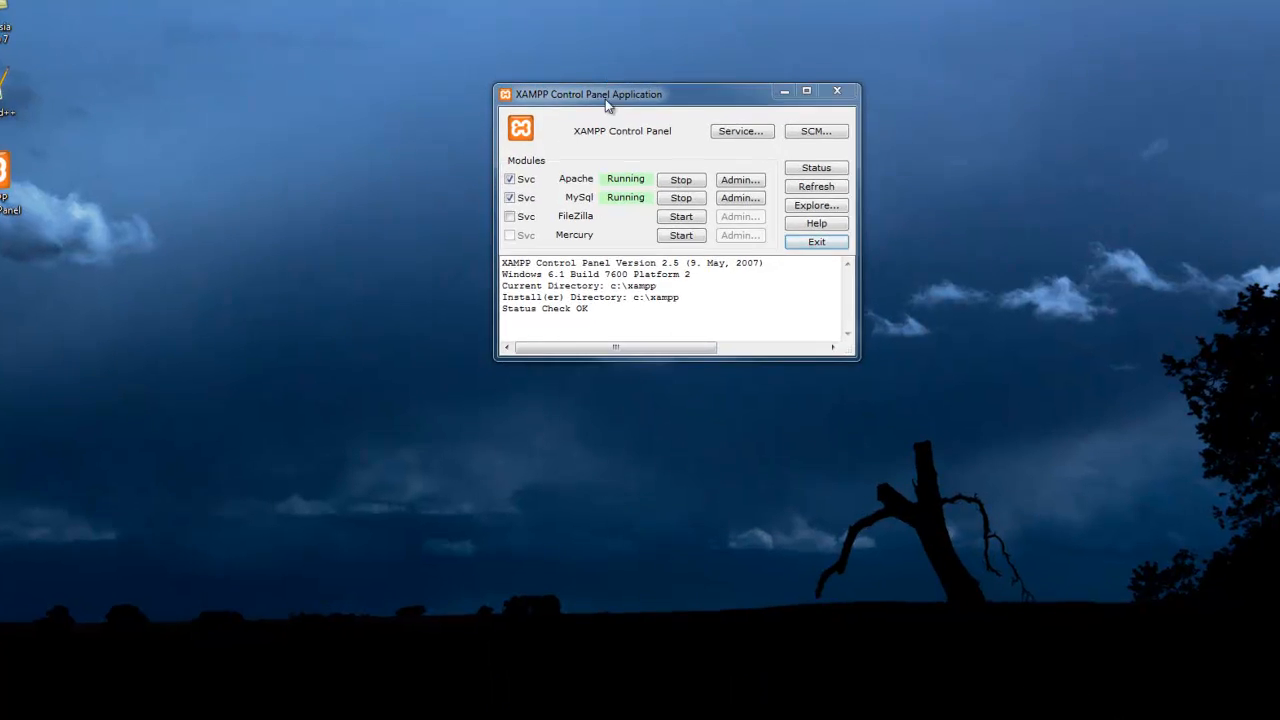
Move the XAMPP Control Panel to the screen centre and minimize it
{"action": "left_click_drag", "start_coordinate": [605, 94], "coordinate": [530, 202]}
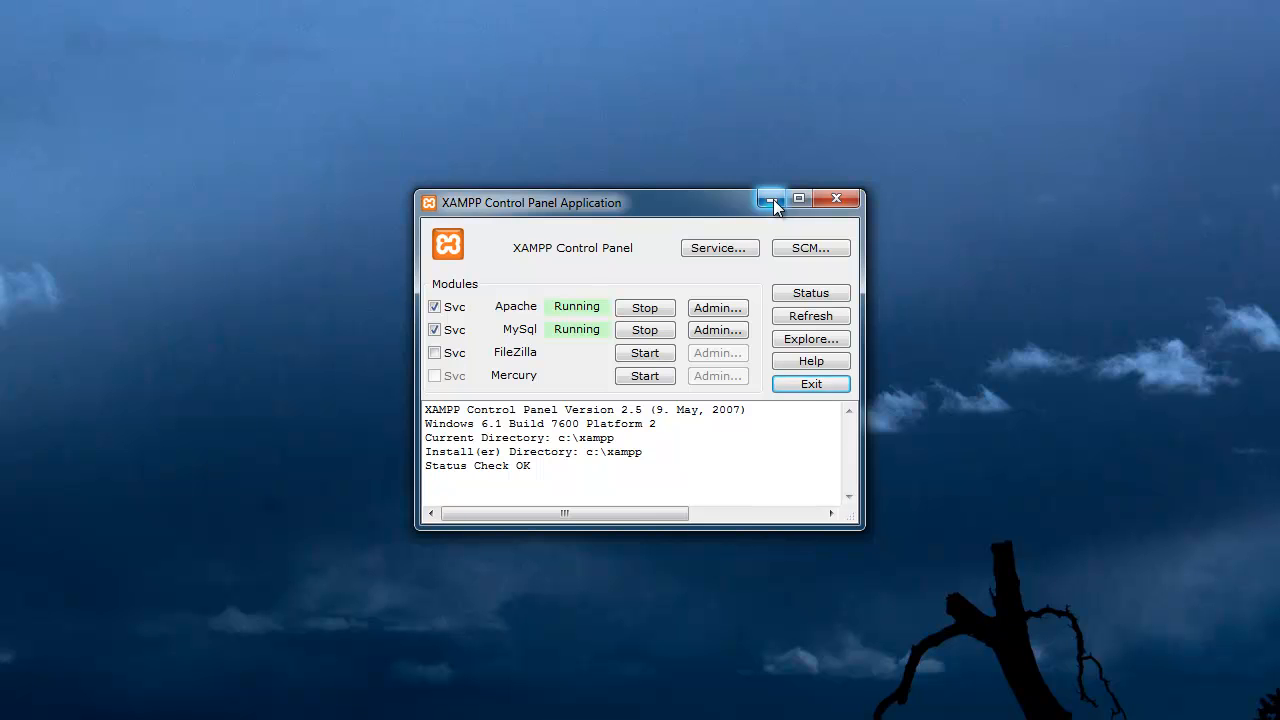
{"action": "left_click", "coordinate": [15, 710]}
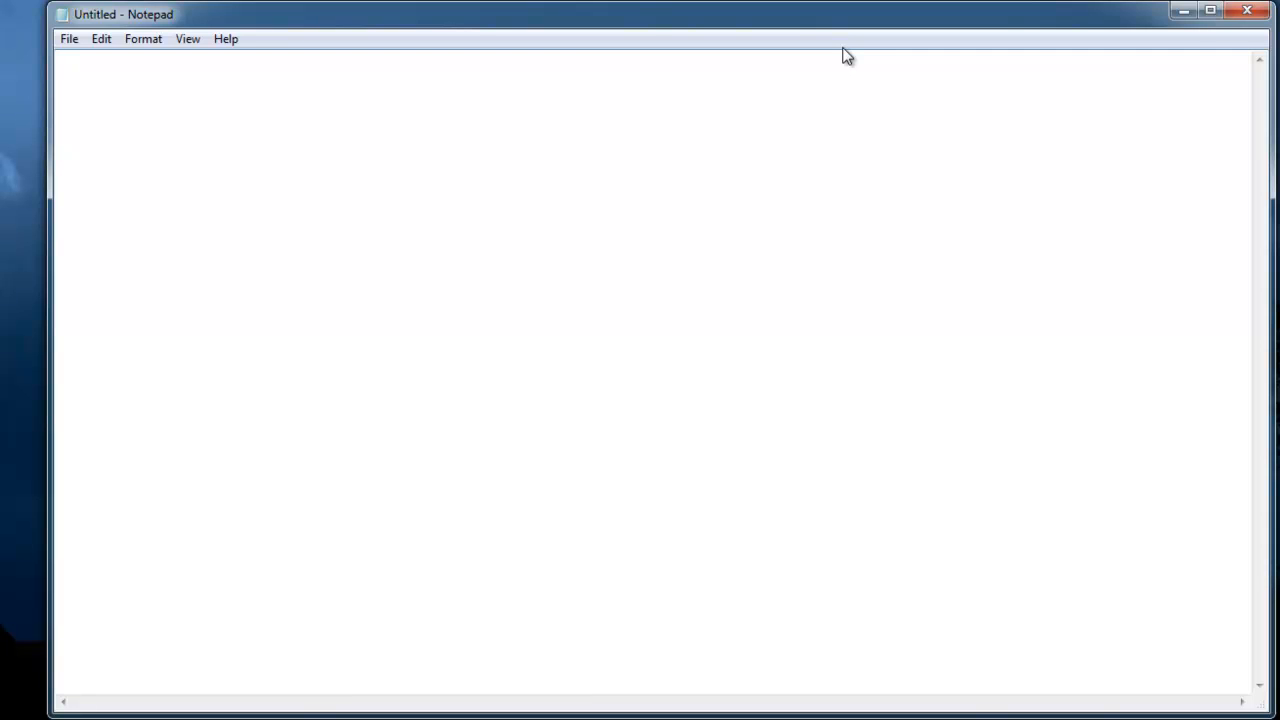
Type a '<?php' opening tag and add lines for the tag pair in Notepad
{"action": "left_click", "coordinate": [57, 57]}
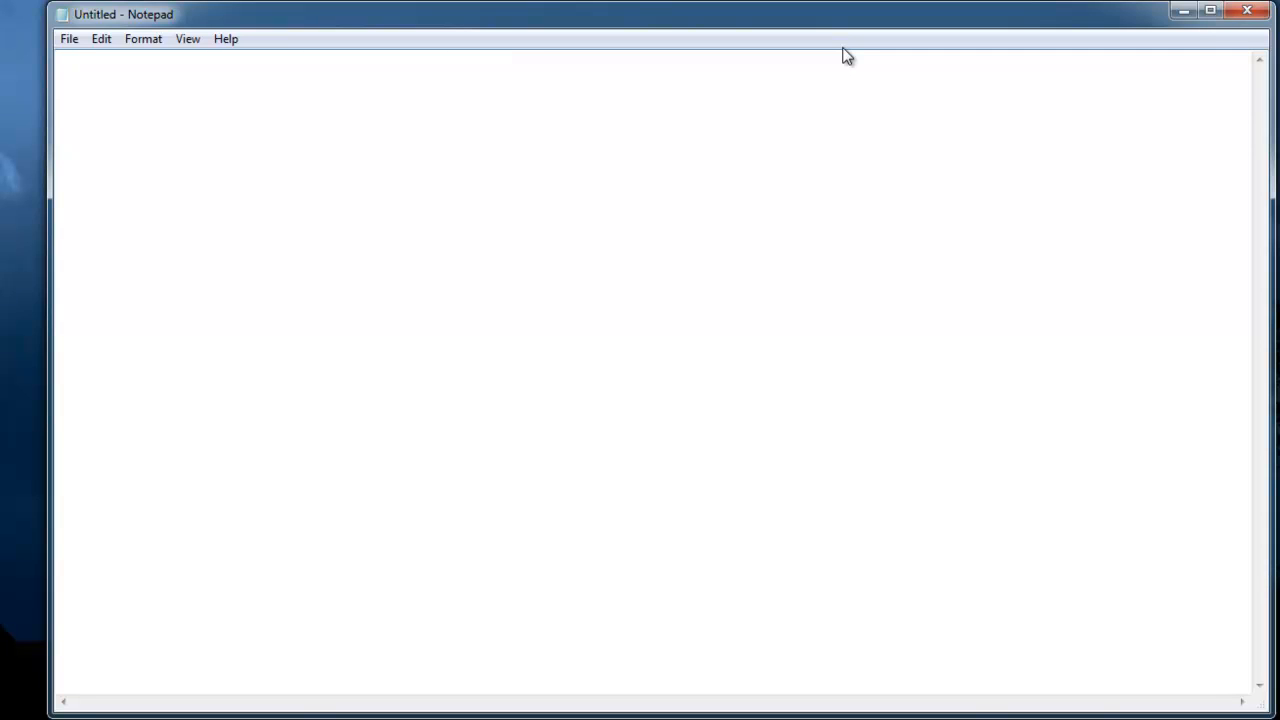
{"action": "type", "text": "<?"}
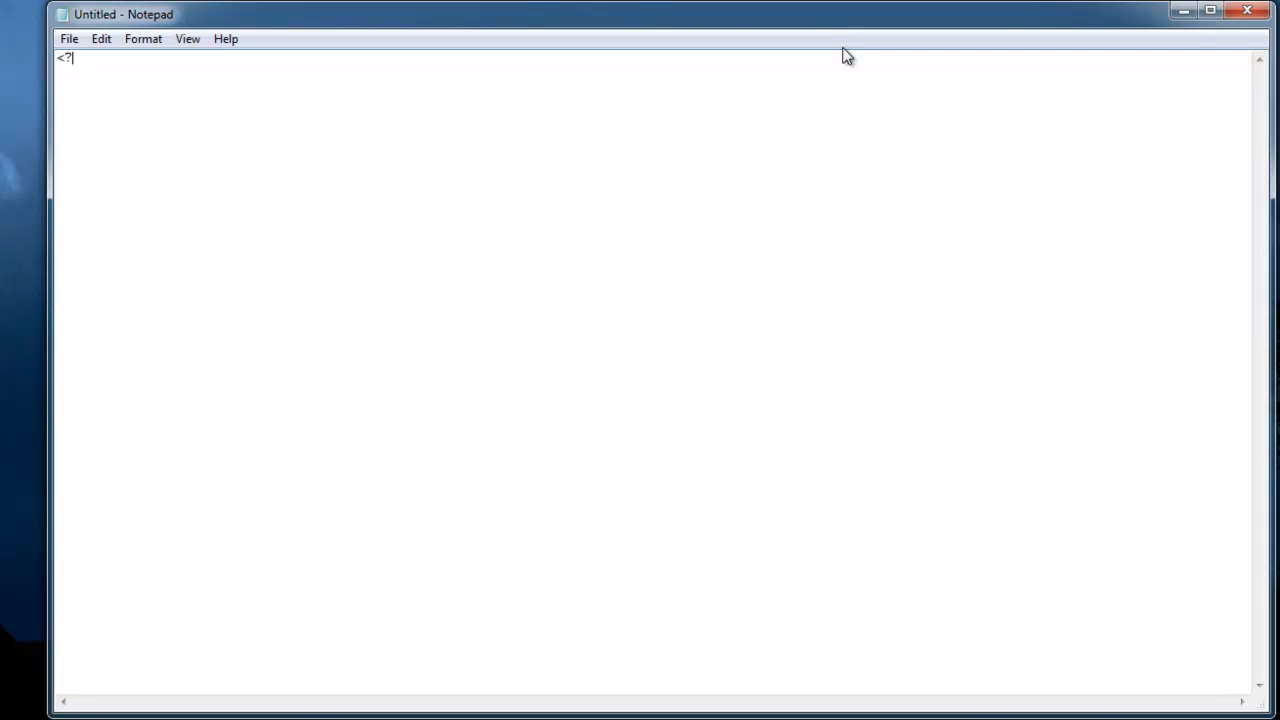
{"action": "type", "text": "php"}
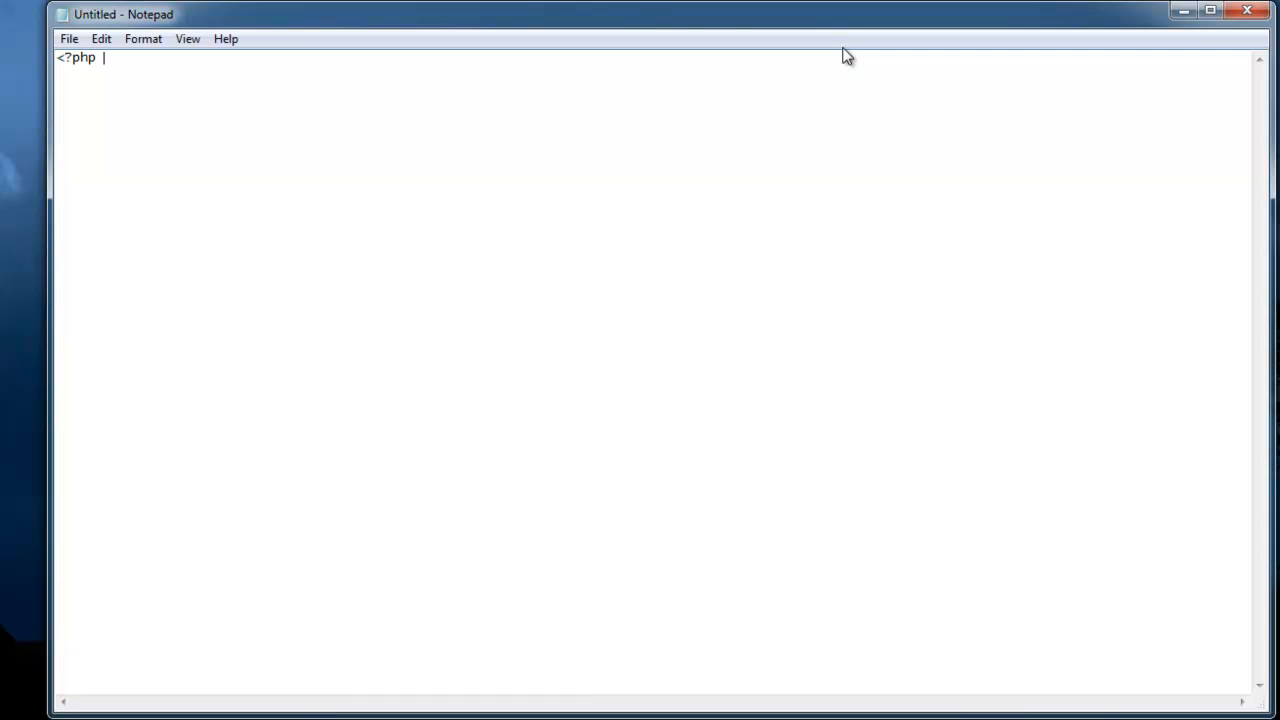
{"action": "key", "text": "Enter"}
{"action": "type", "text": "?>"}
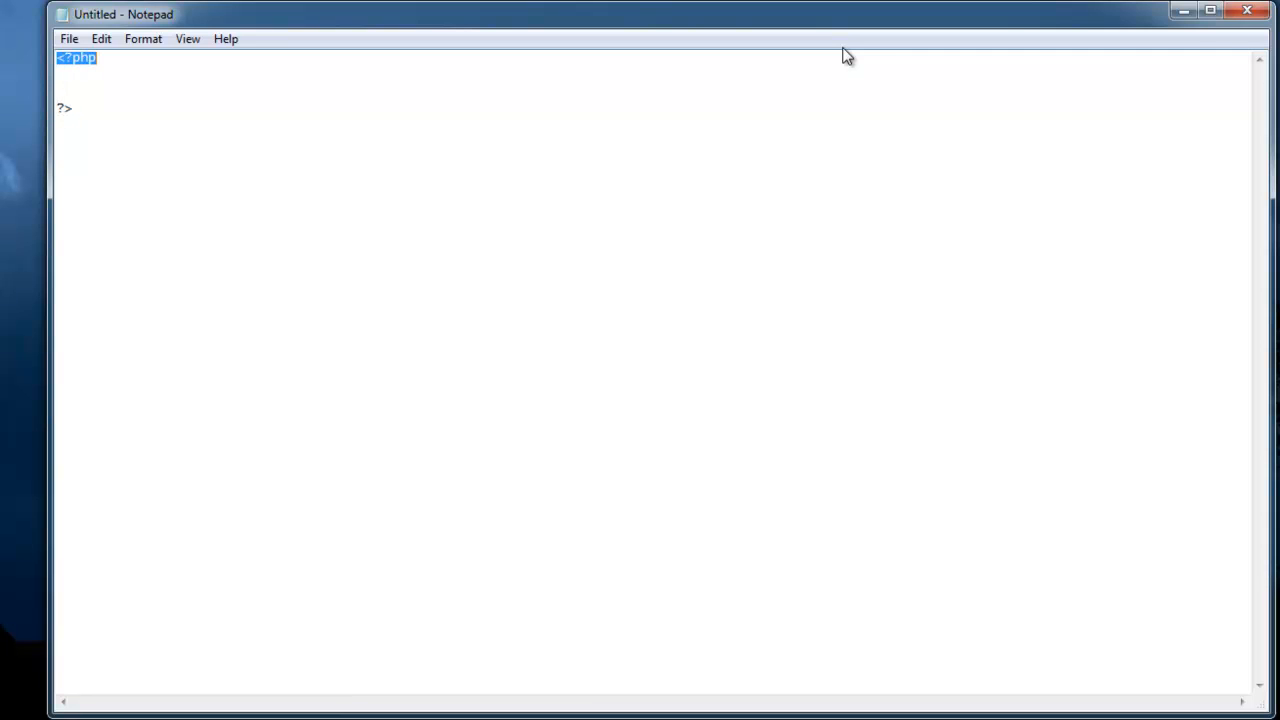
{"action": "left_click", "coordinate": [58, 95]}
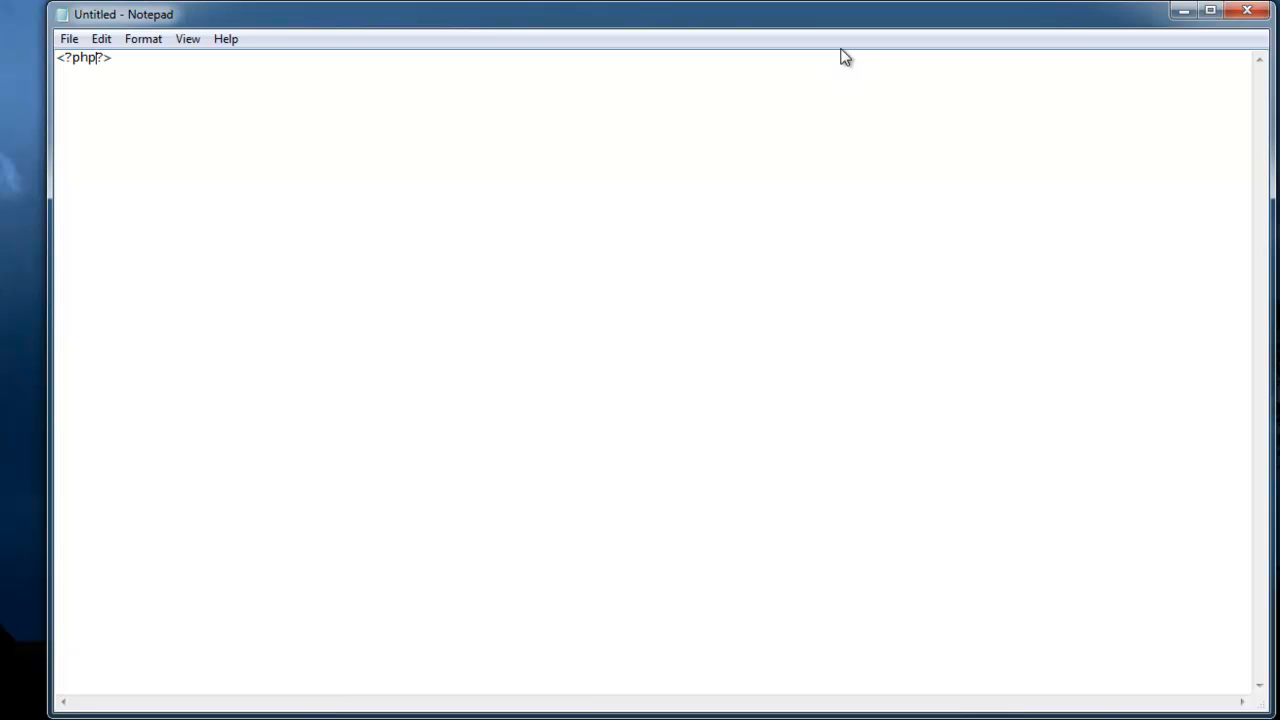
{"action": "key", "text": "Enter"}
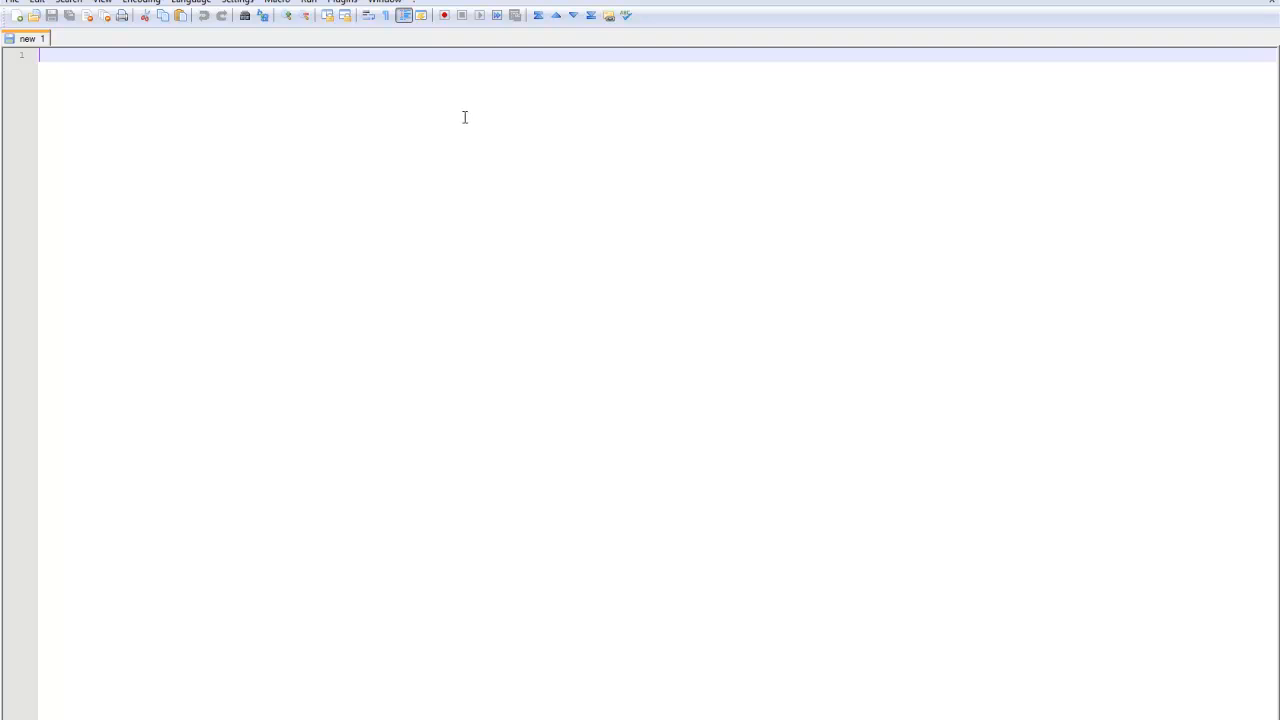
Set the document language to PHP and add <?php ?> tags with blank lines between
{"action": "left_click", "coordinate": [190, 2]}
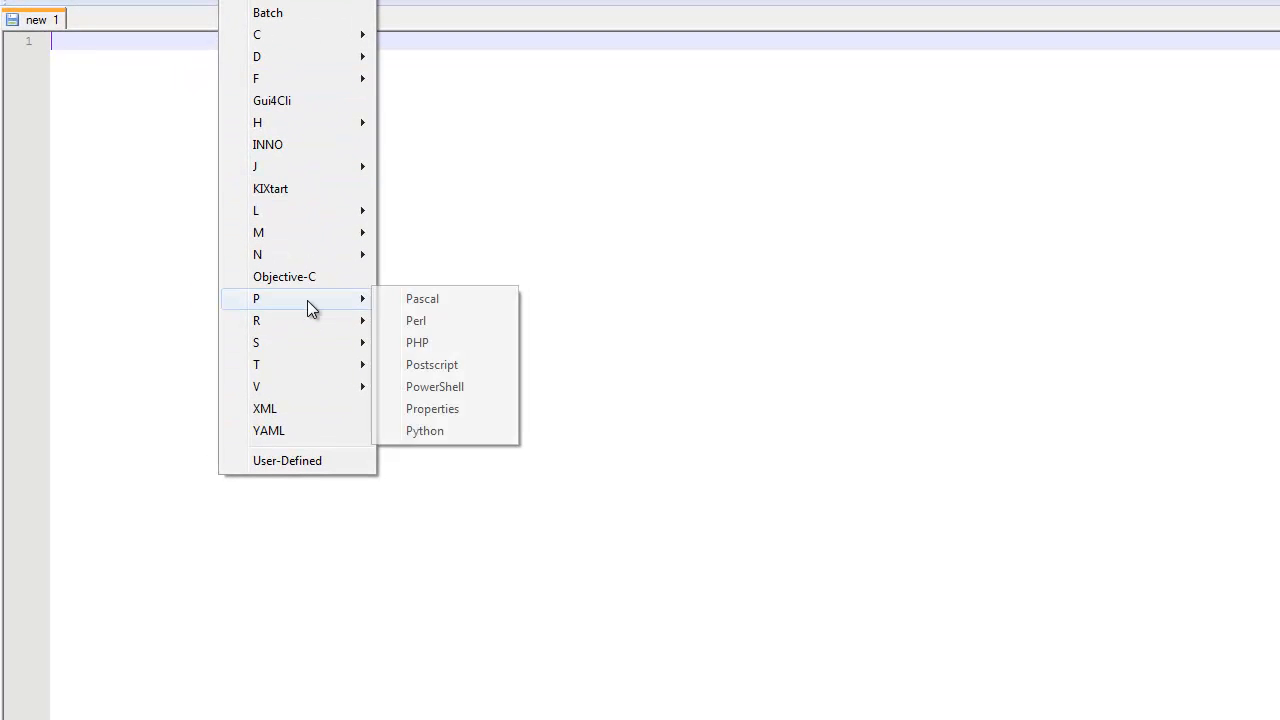
{"action": "left_click", "coordinate": [417, 342]}
{"action": "type", "text": "<?php"}
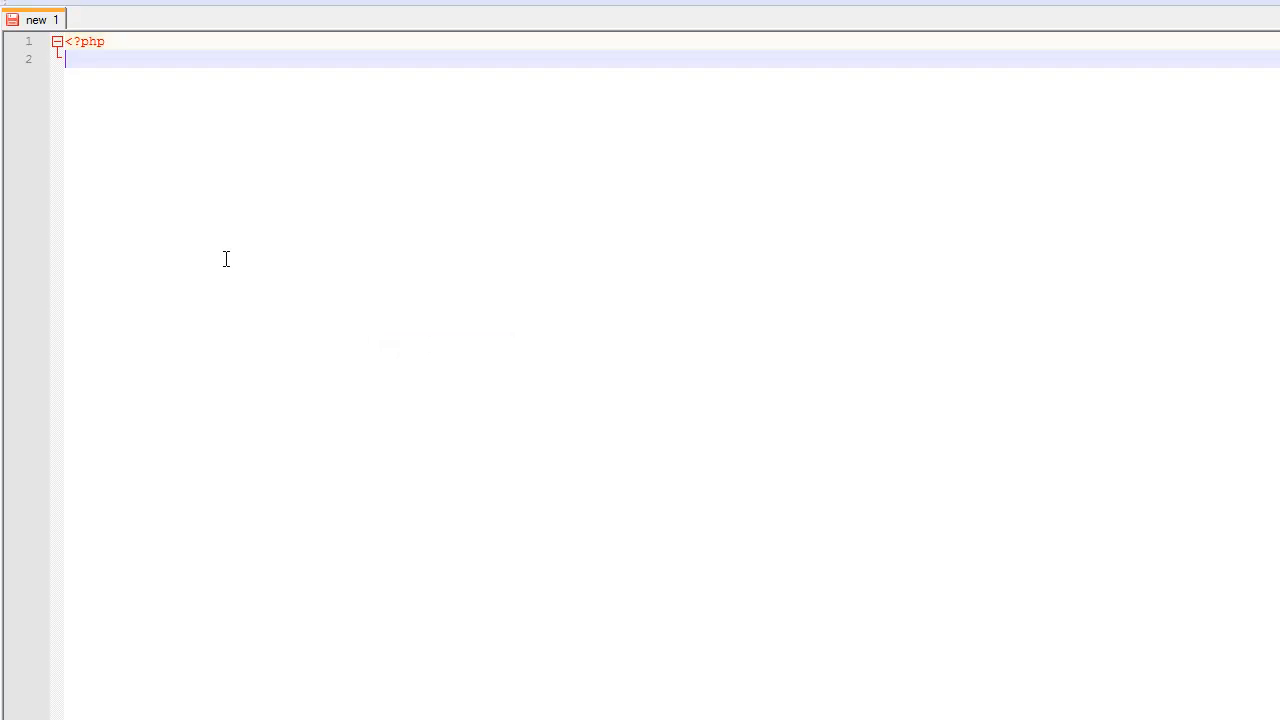
{"action": "type", "text": "?>"}
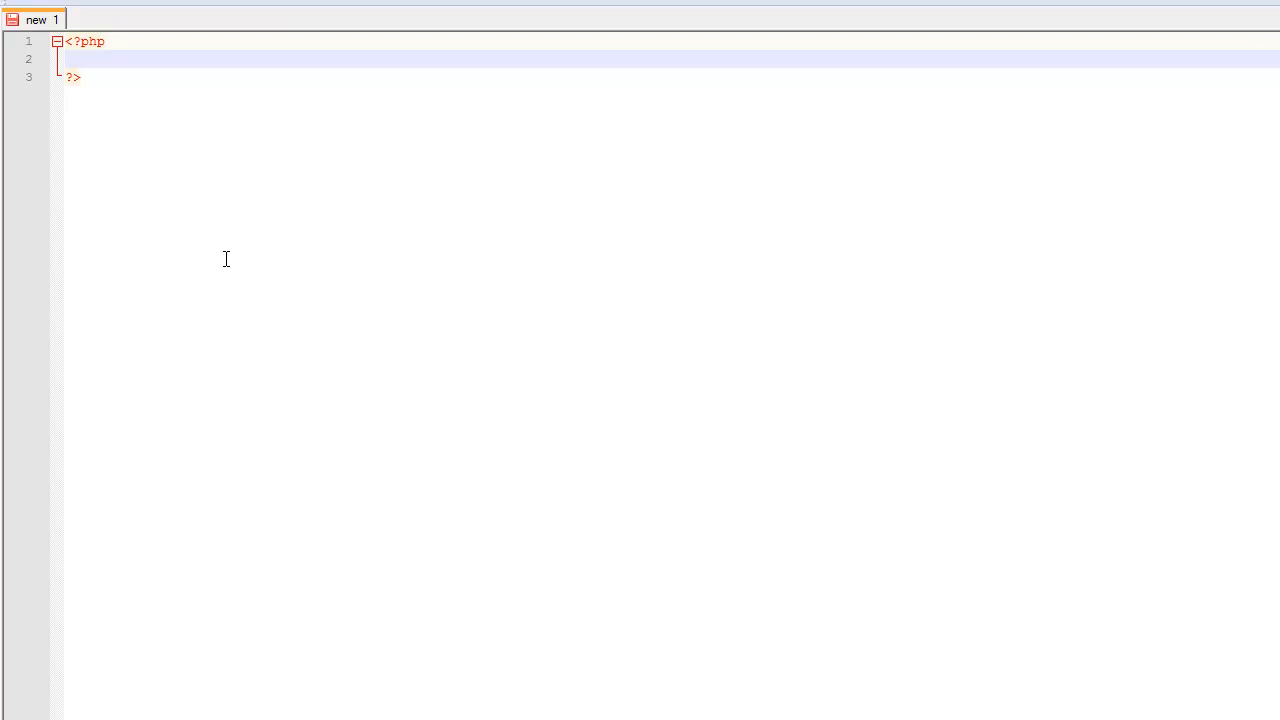
{"action": "mouse_move", "coordinate": [256, 30]}
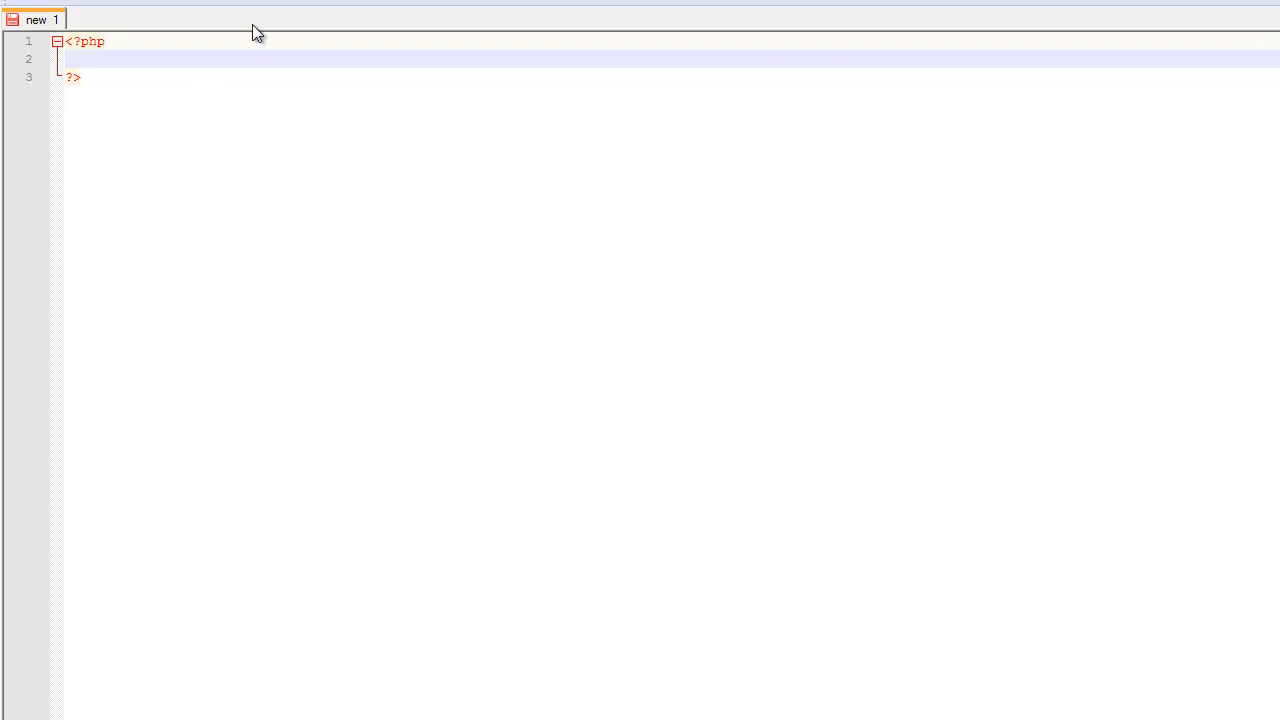
{"action": "key", "text": "enter"}
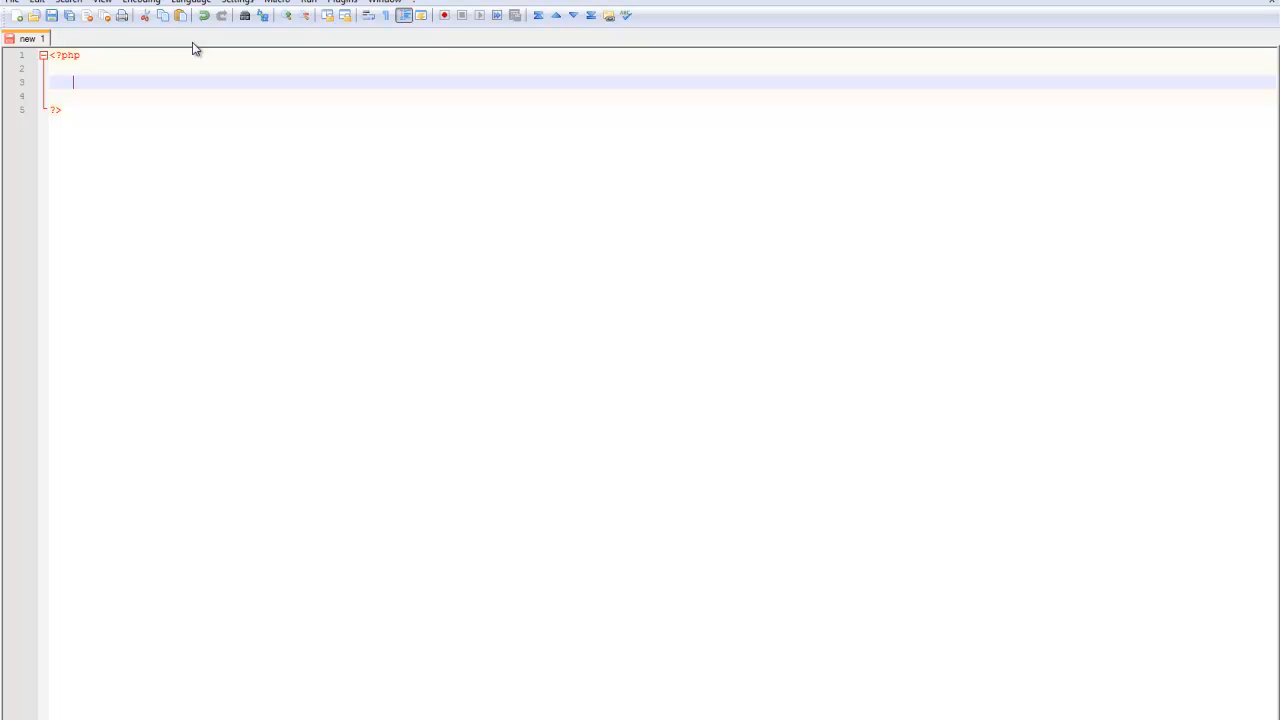
{"action": "mouse_move", "coordinate": [162, 367]}
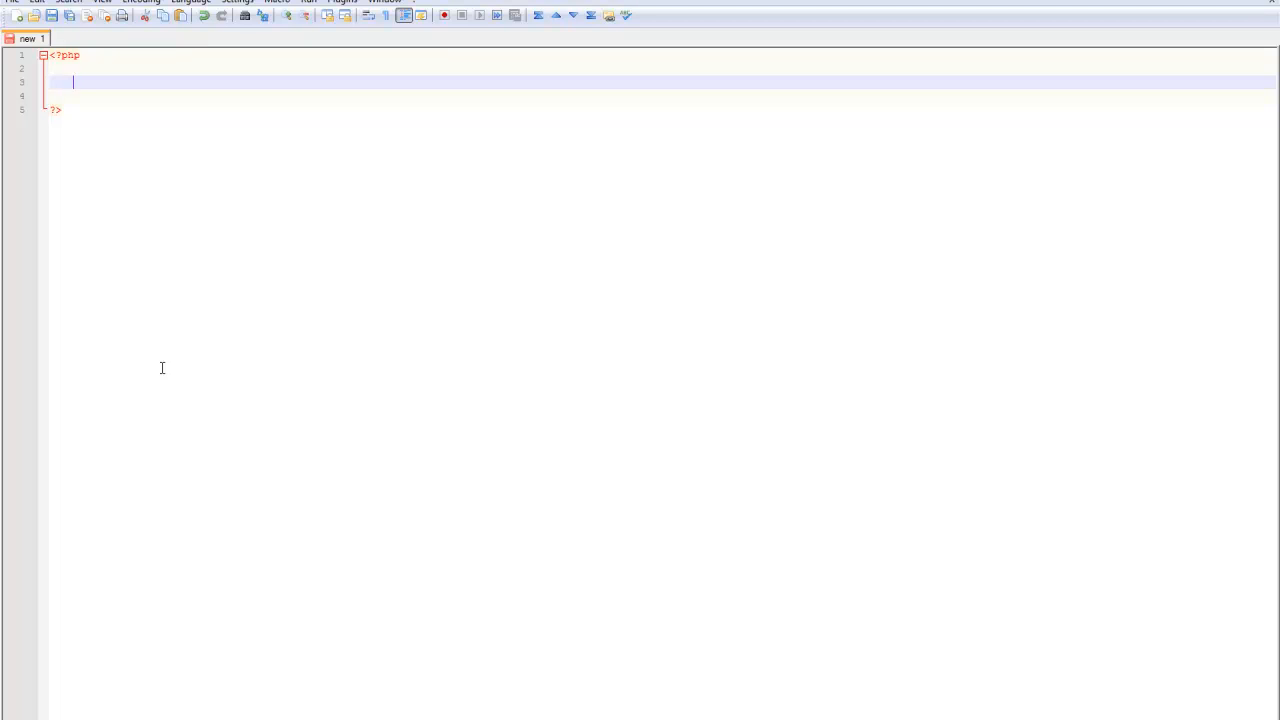
{"action": "mouse_move", "coordinate": [208, 337]}
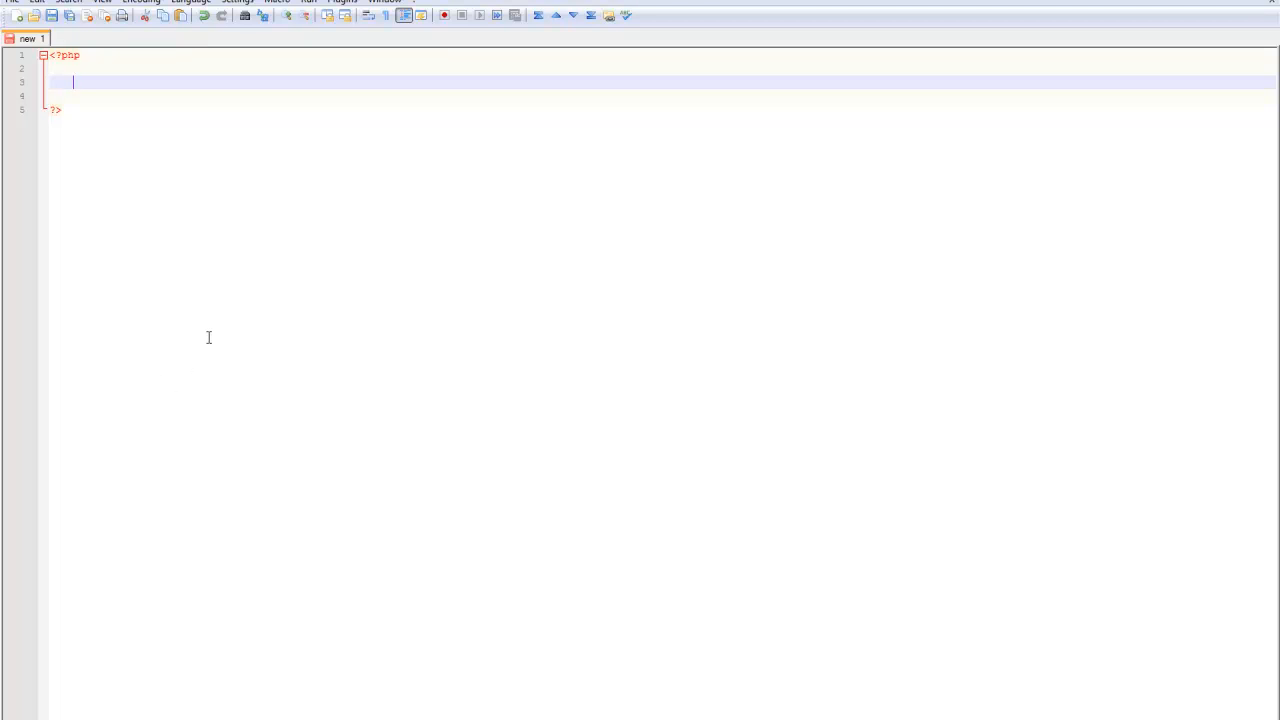
Type the statement echo "Happy Tuesday!"; inside the PHP block
{"action": "type", "text": "echo \""}
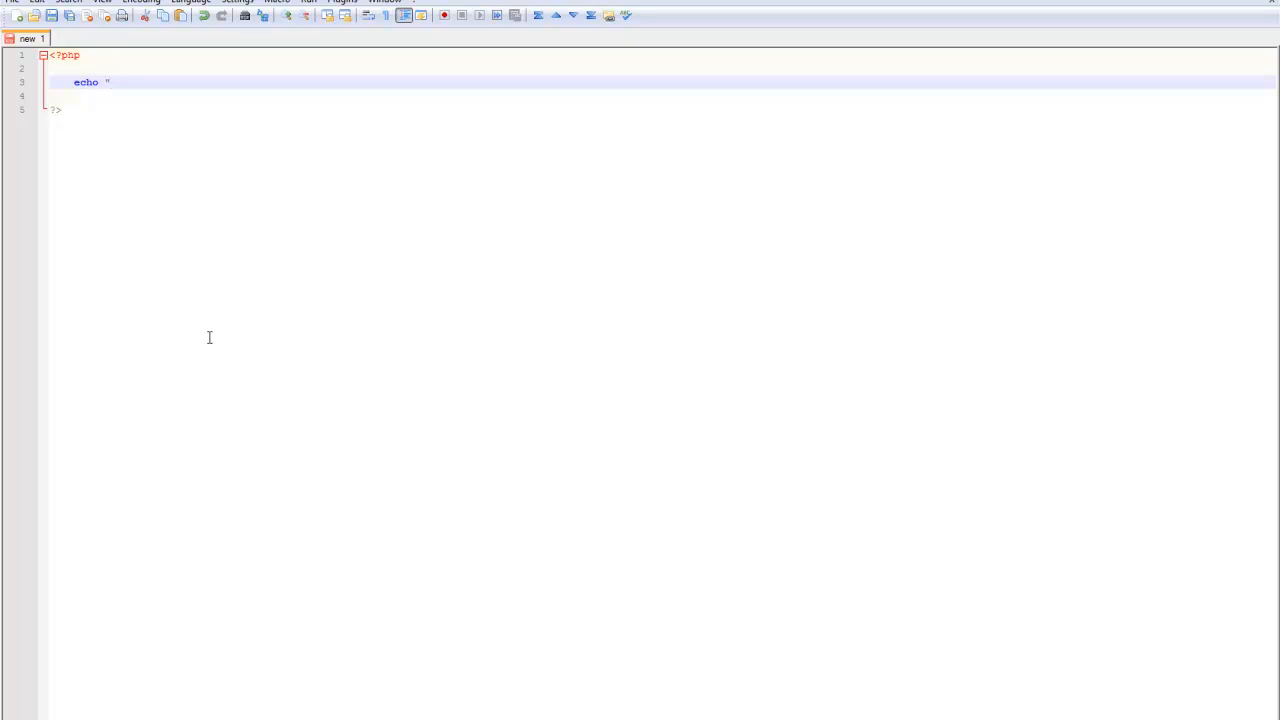
{"action": "type", "text": "Happy"}
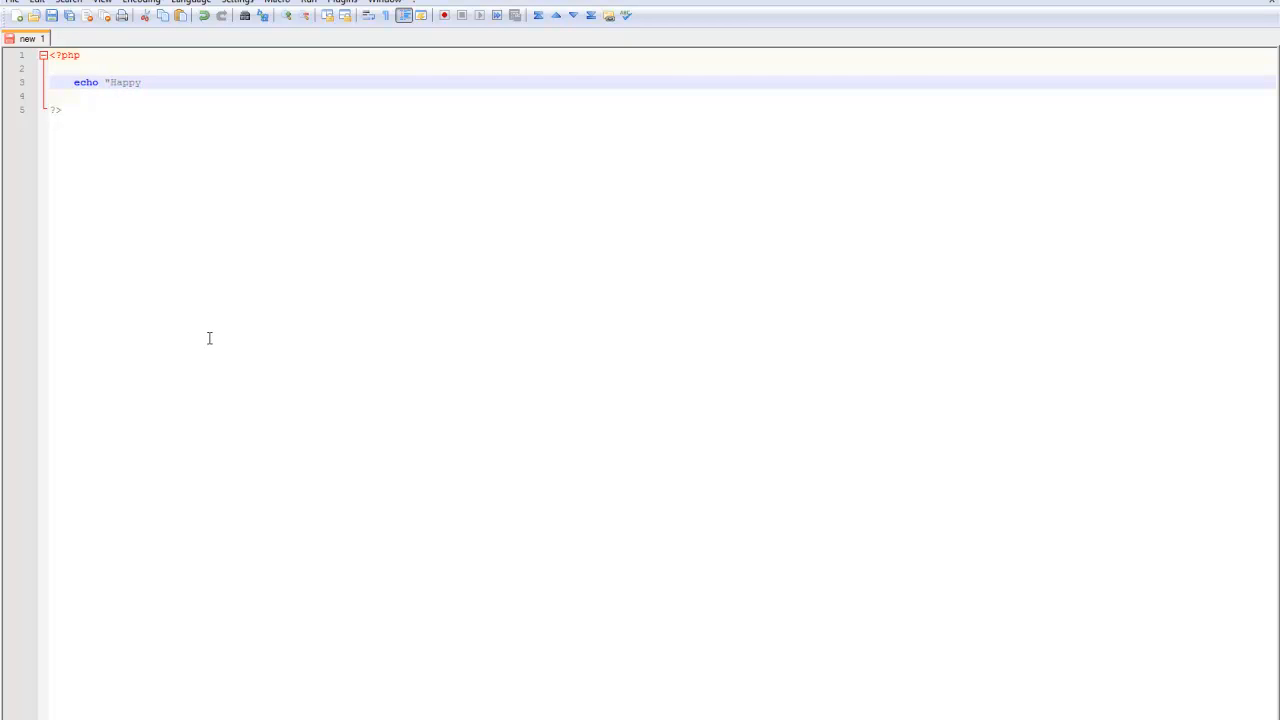
{"action": "type", "text": "Tuesday"}
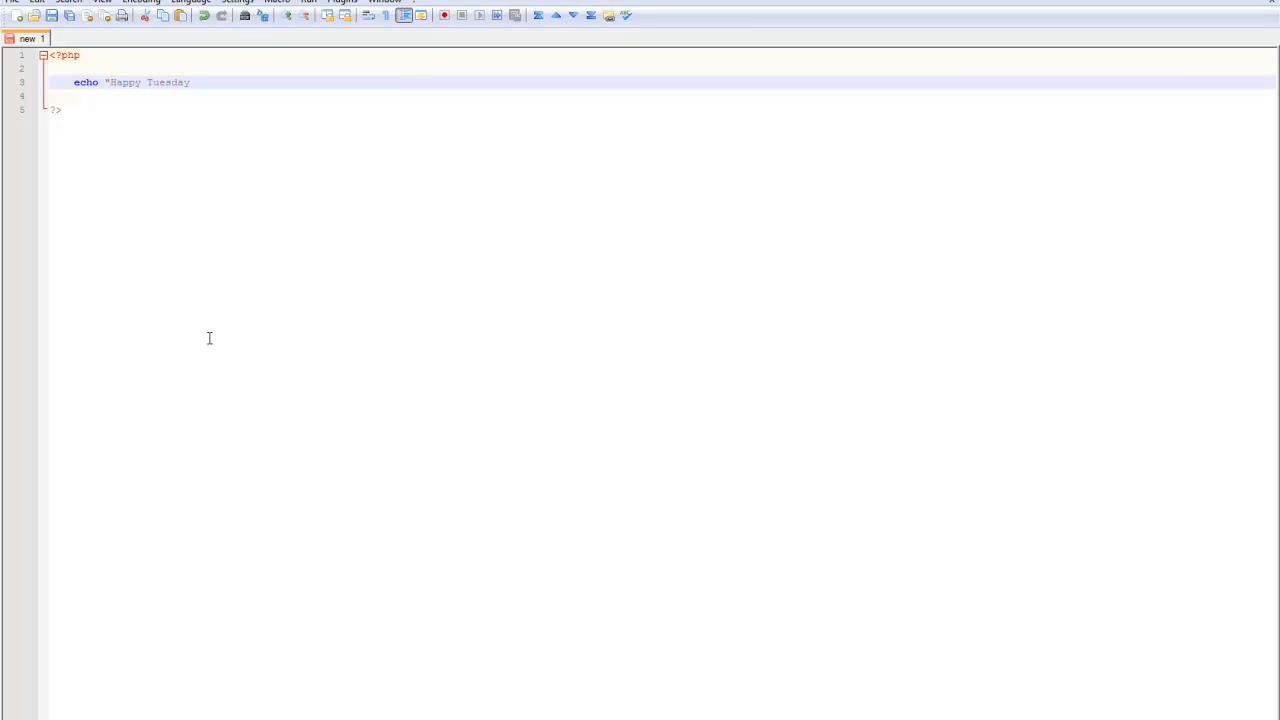
{"action": "type", "text": "!\";"}
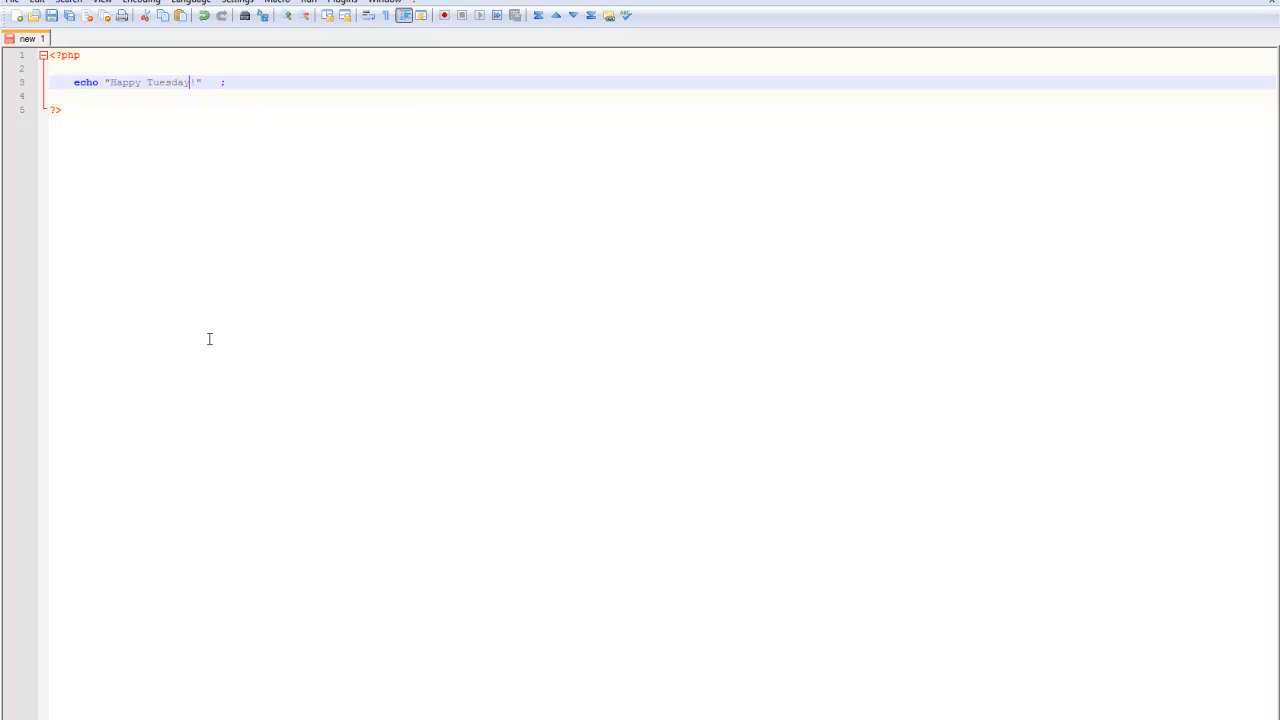
Highlight the echo keyword, then add an exclamation mark after Tuesday
{"action": "double_click", "coordinate": [86, 82]}
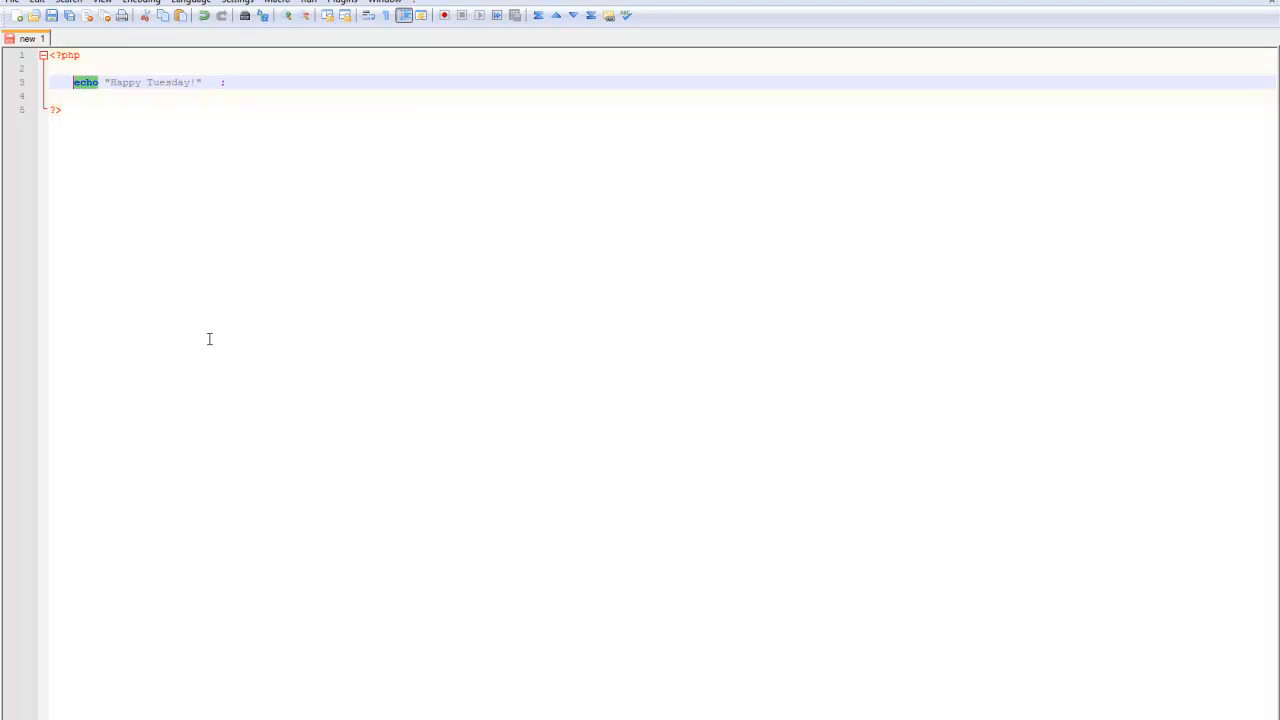
{"action": "left_click", "coordinate": [98, 82]}
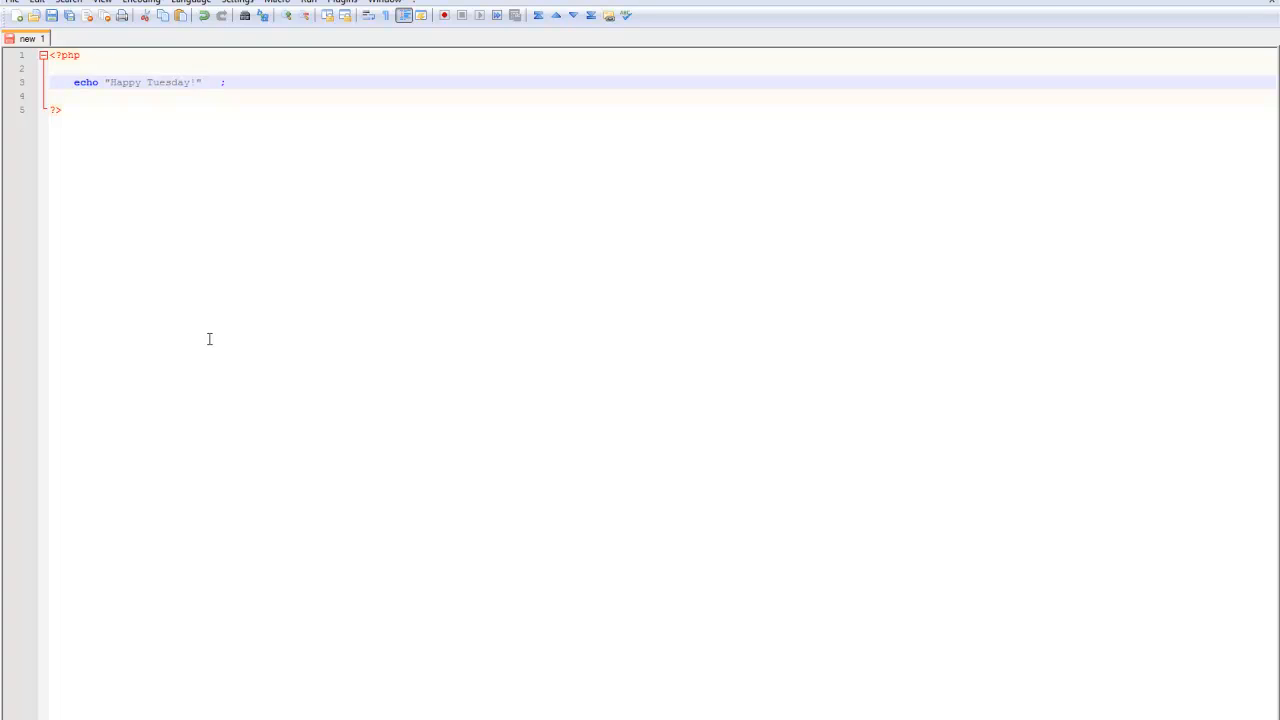
{"action": "left_click", "coordinate": [189, 82]}
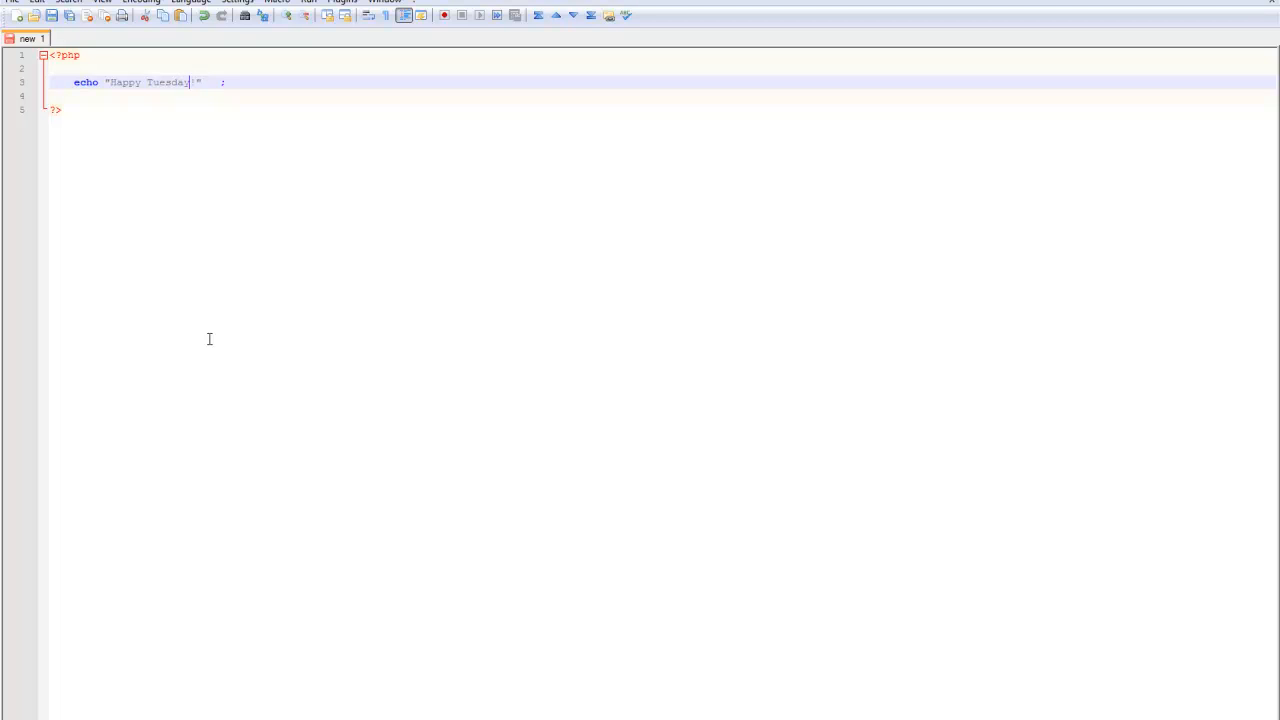
{"action": "type", "text": "!"}
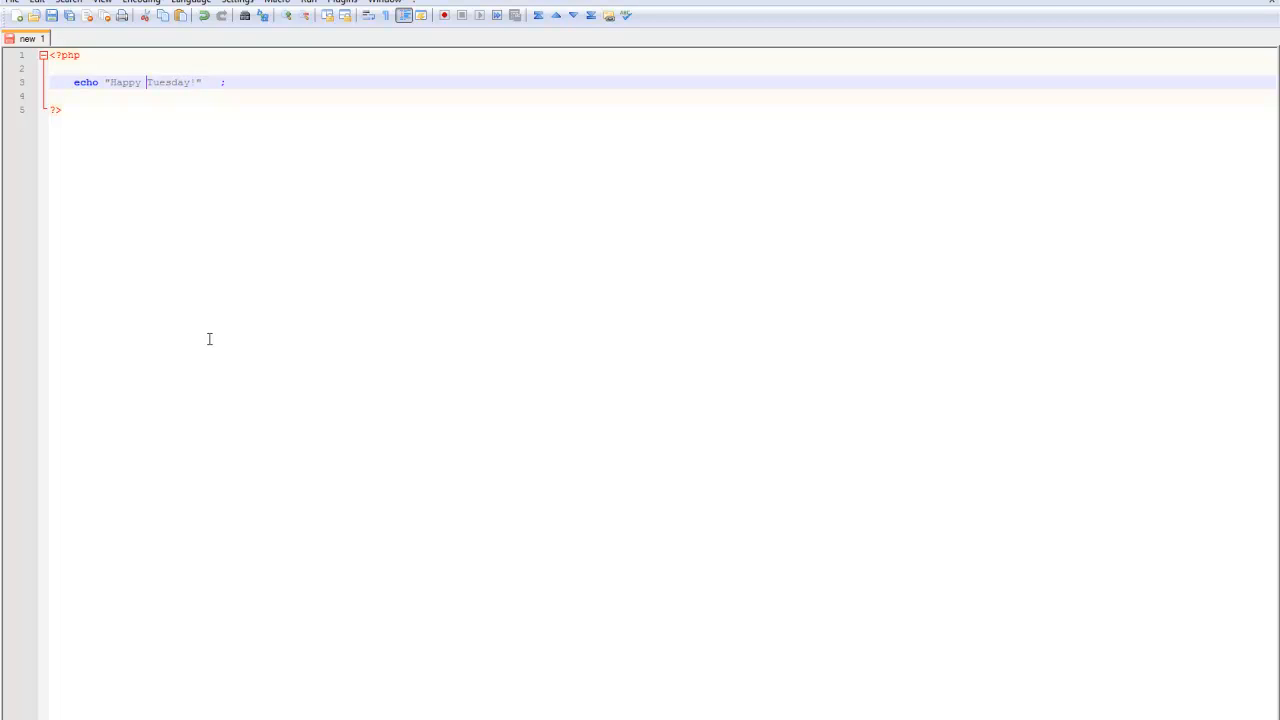
{"action": "left_click", "coordinate": [11, 2]}
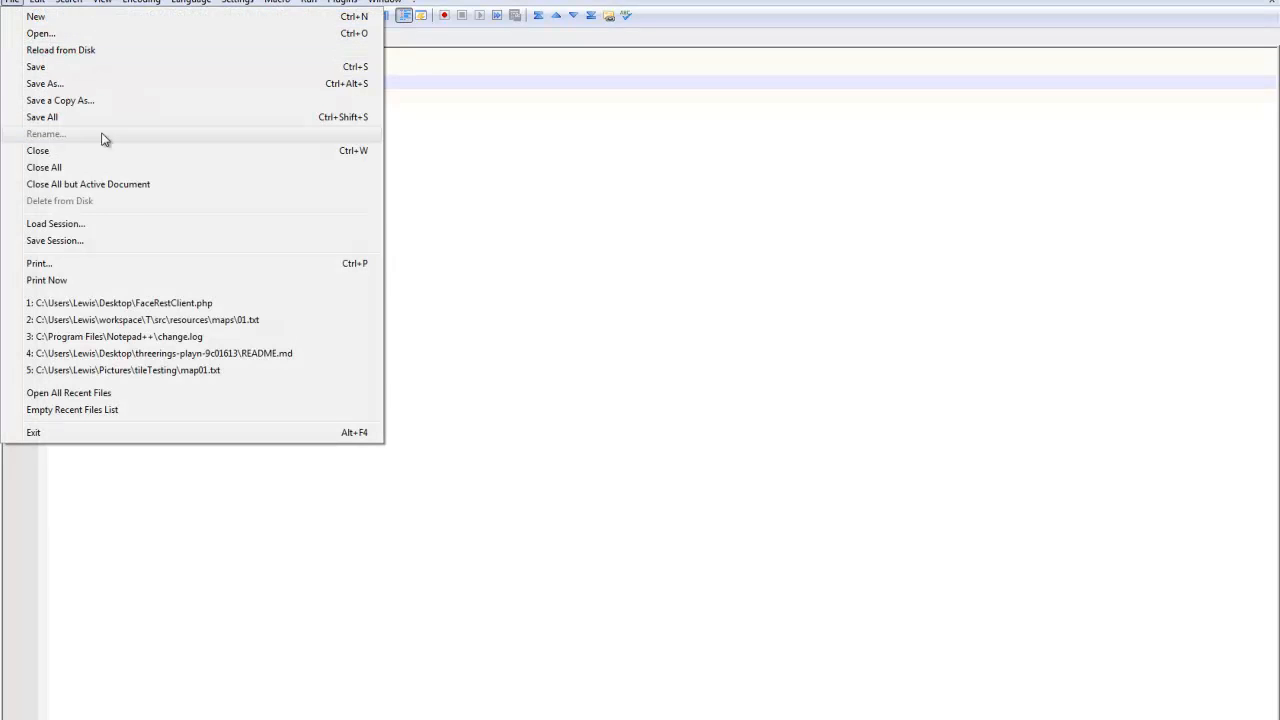
Save the script with Save As to the Desktop under the name Hello.php
{"action": "left_click", "coordinate": [44, 83]}
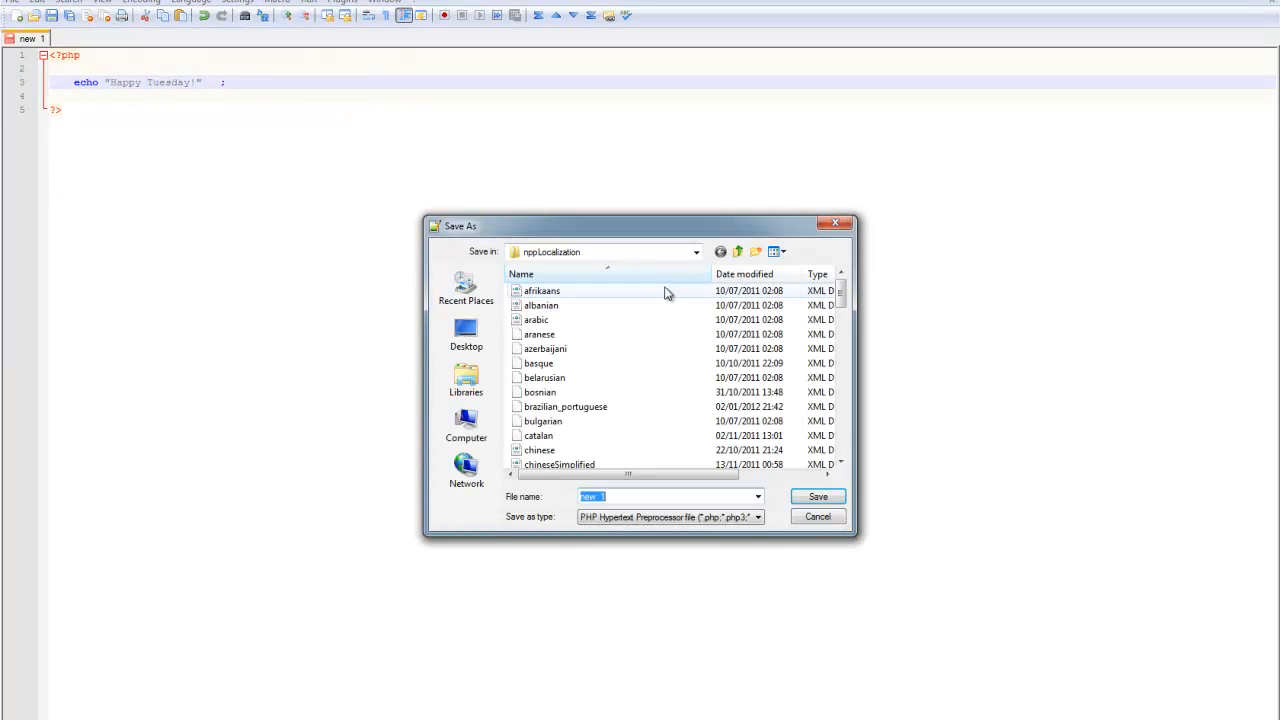
{"action": "left_click", "coordinate": [466, 333]}
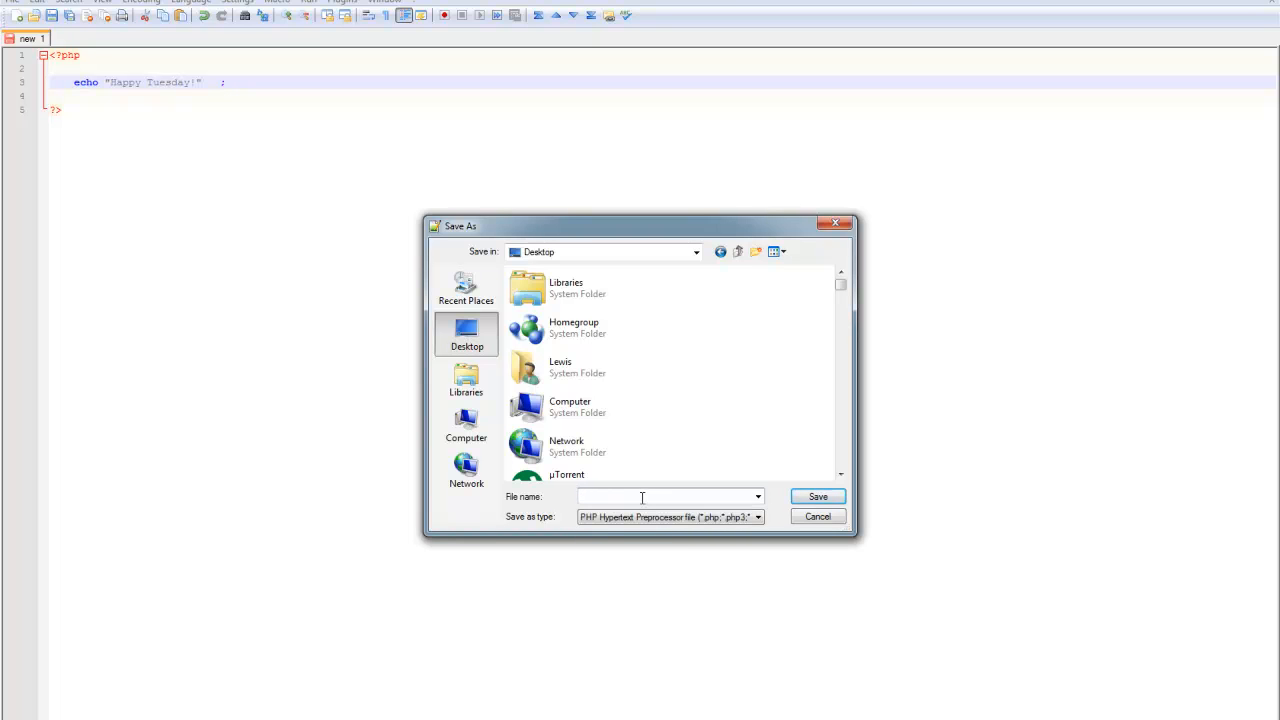
{"action": "type", "text": "Hello.php"}
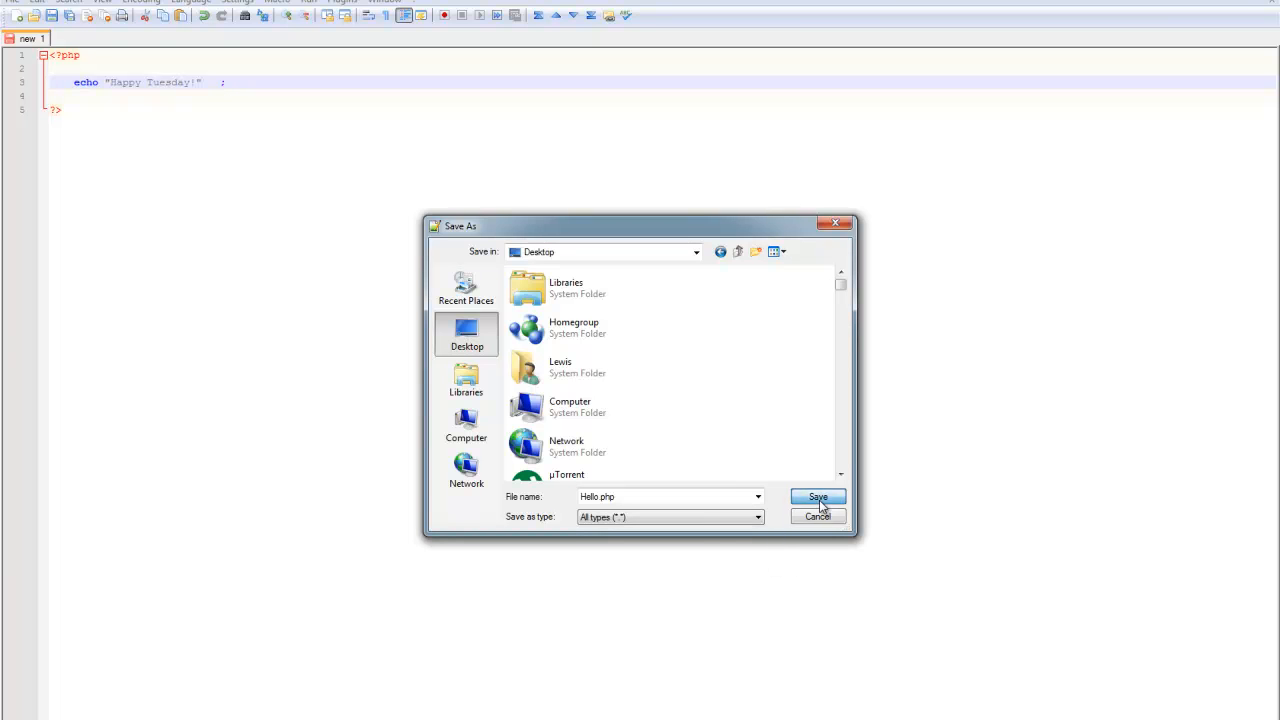
{"action": "left_click", "coordinate": [817, 497]}
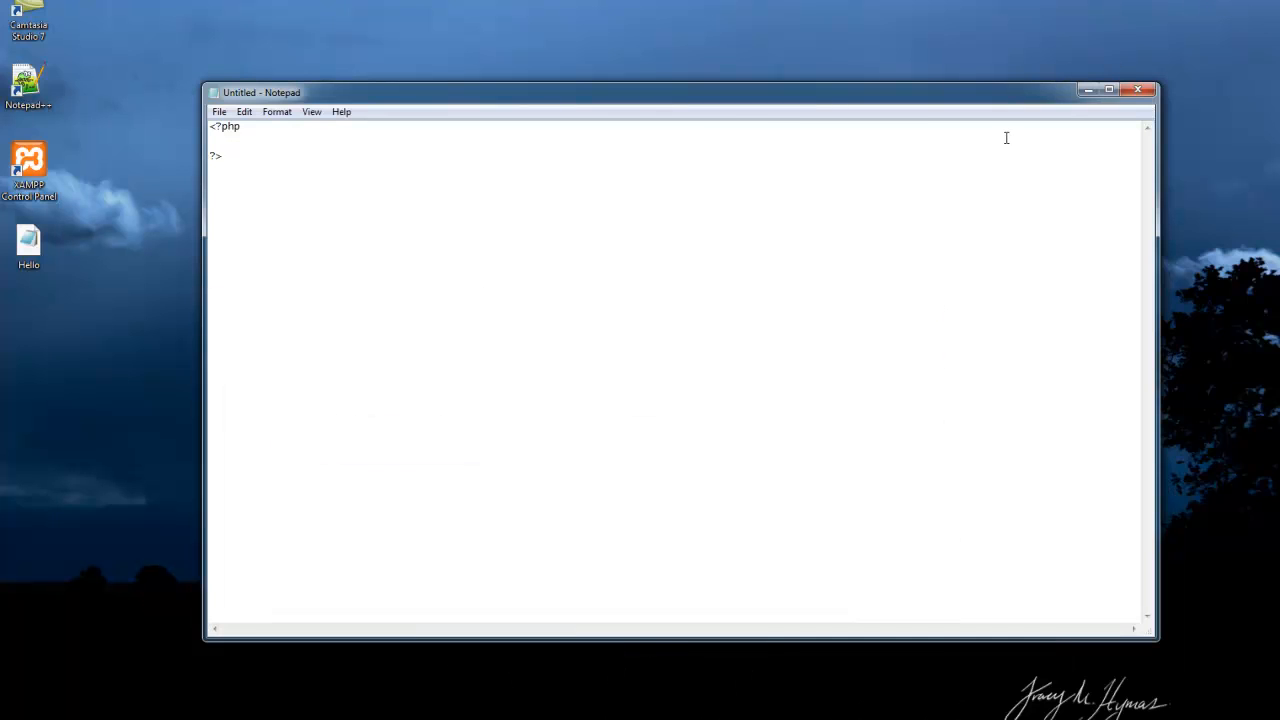
Close the untitled Notepad draft, choosing Don't Save
{"action": "left_click", "coordinate": [1137, 89]}
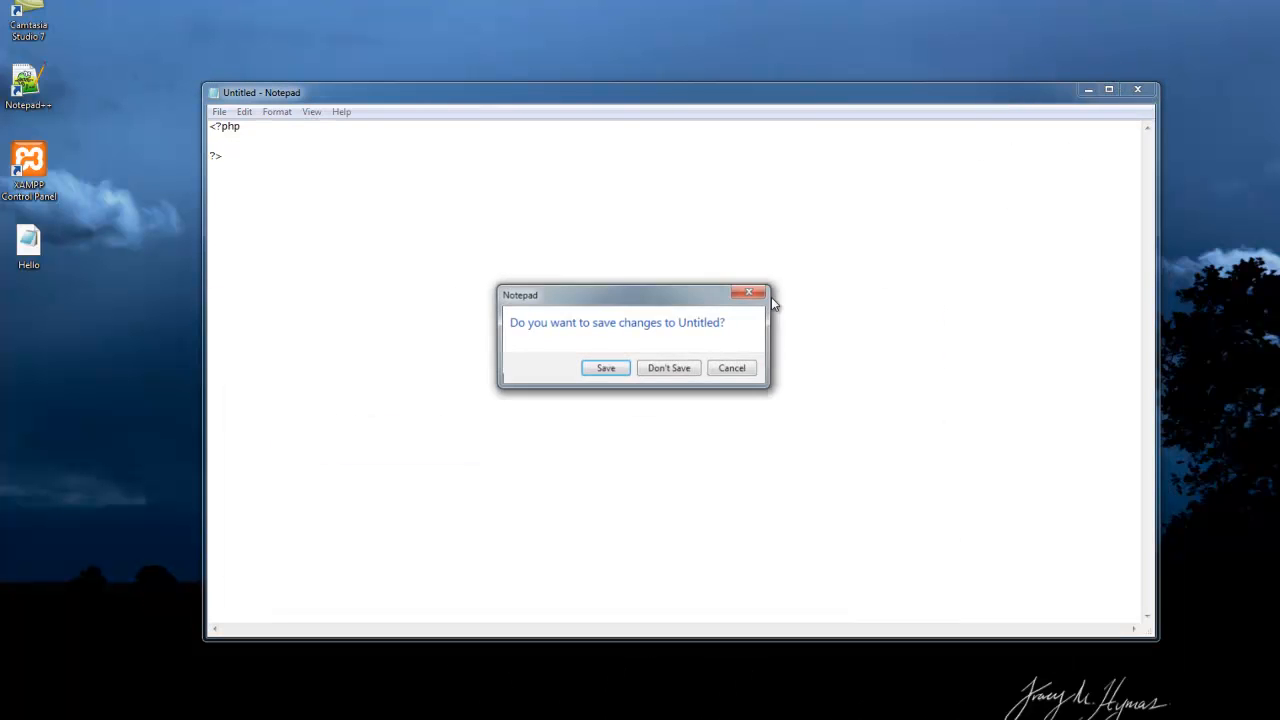
{"action": "left_click", "coordinate": [668, 367]}
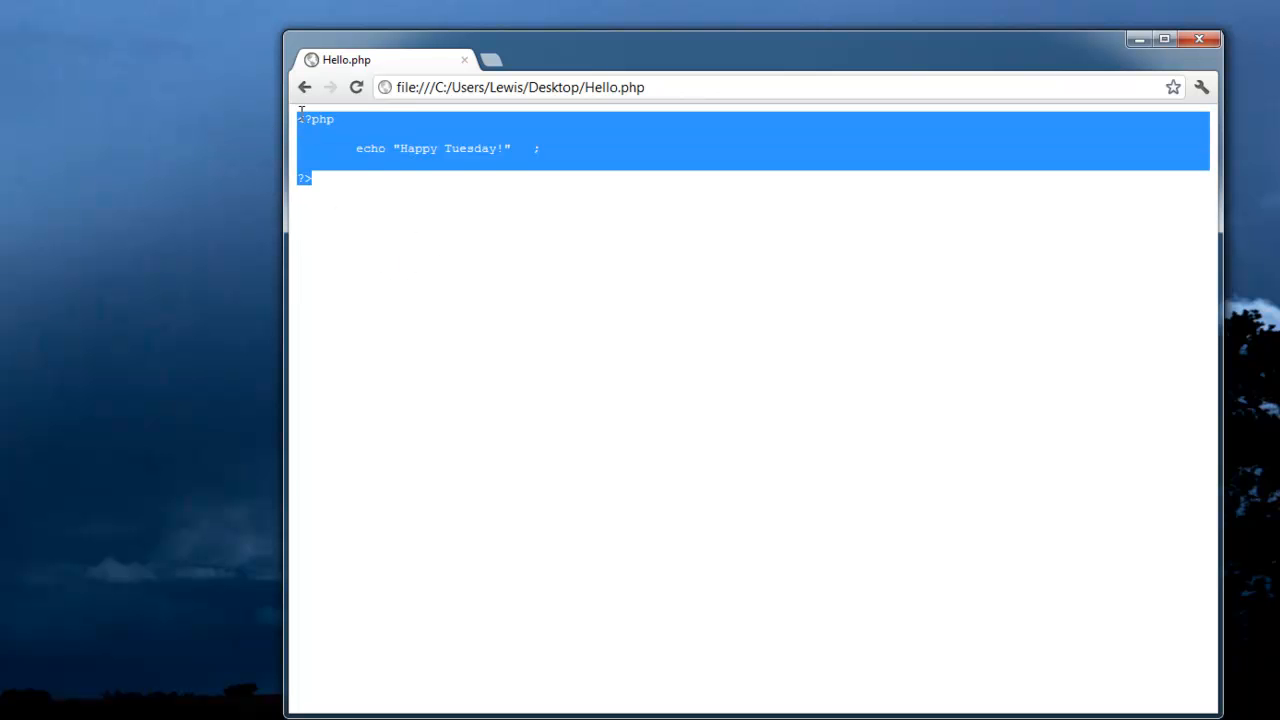
Deselect the page text and close the Chrome window showing Hello.php source
{"action": "left_click", "coordinate": [353, 167]}
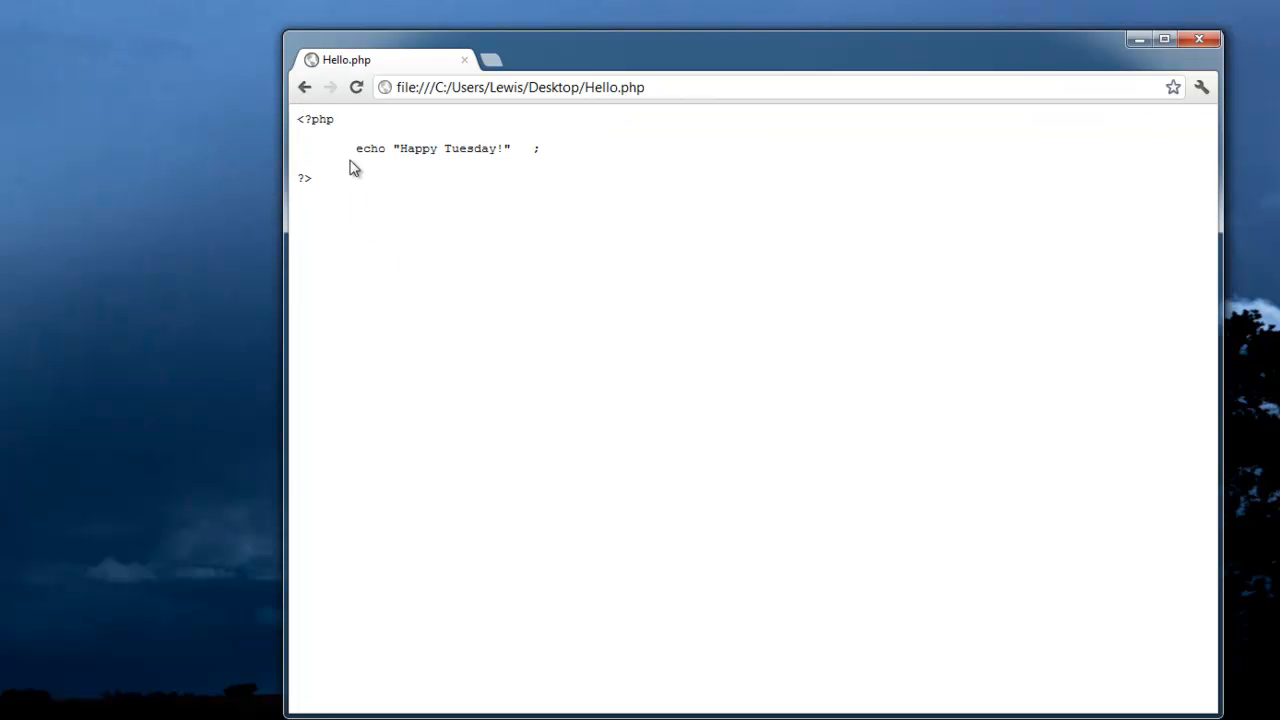
{"action": "mouse_move", "coordinate": [659, 296]}
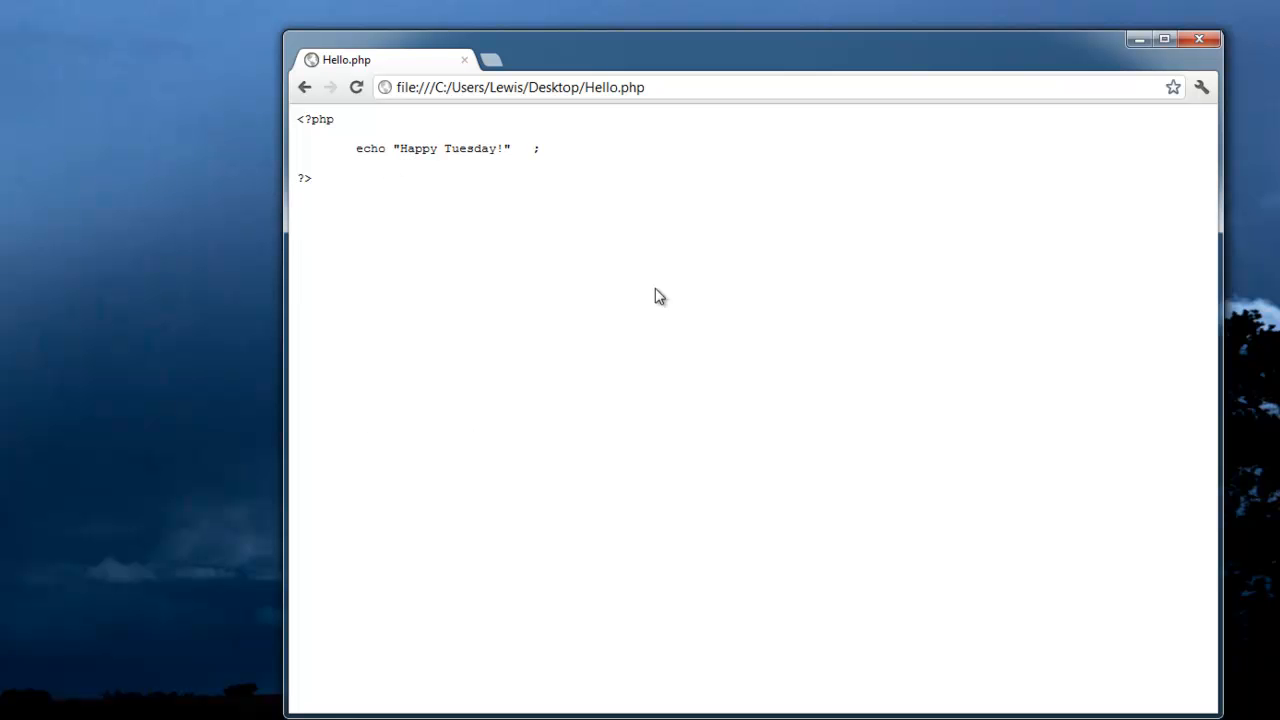
{"action": "mouse_move", "coordinate": [1213, 57]}
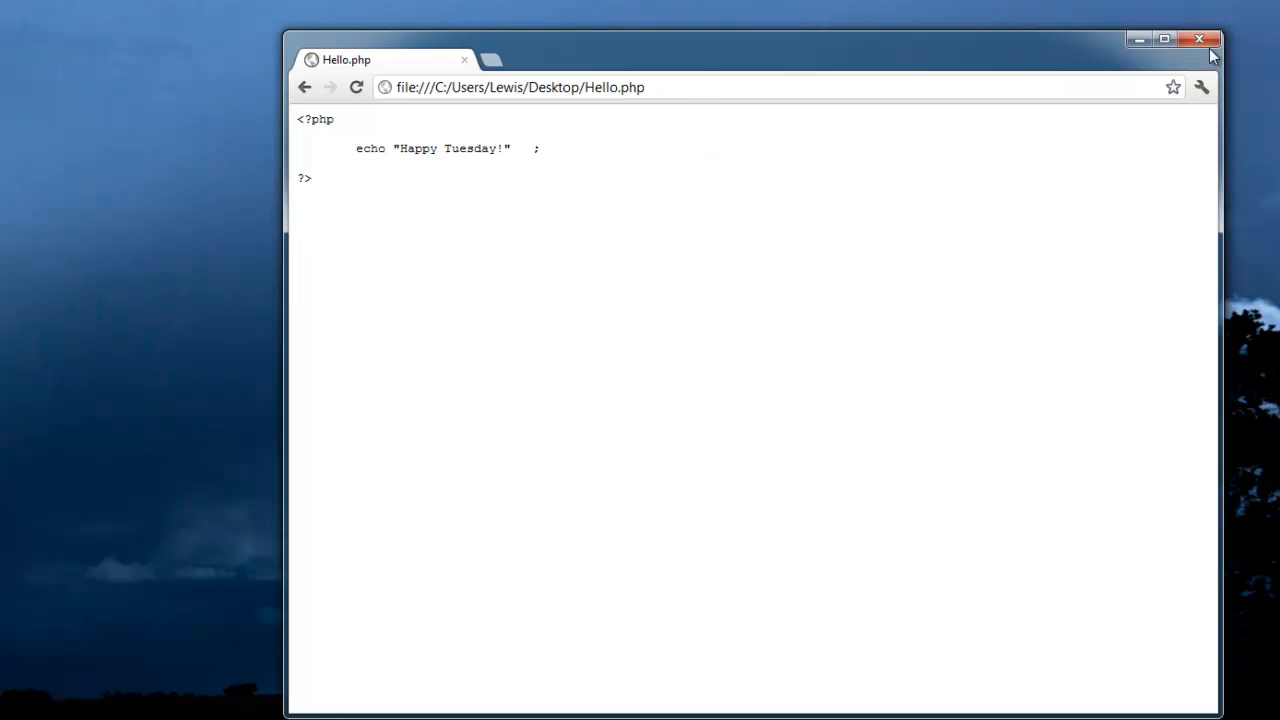
{"action": "left_click", "coordinate": [1199, 39]}
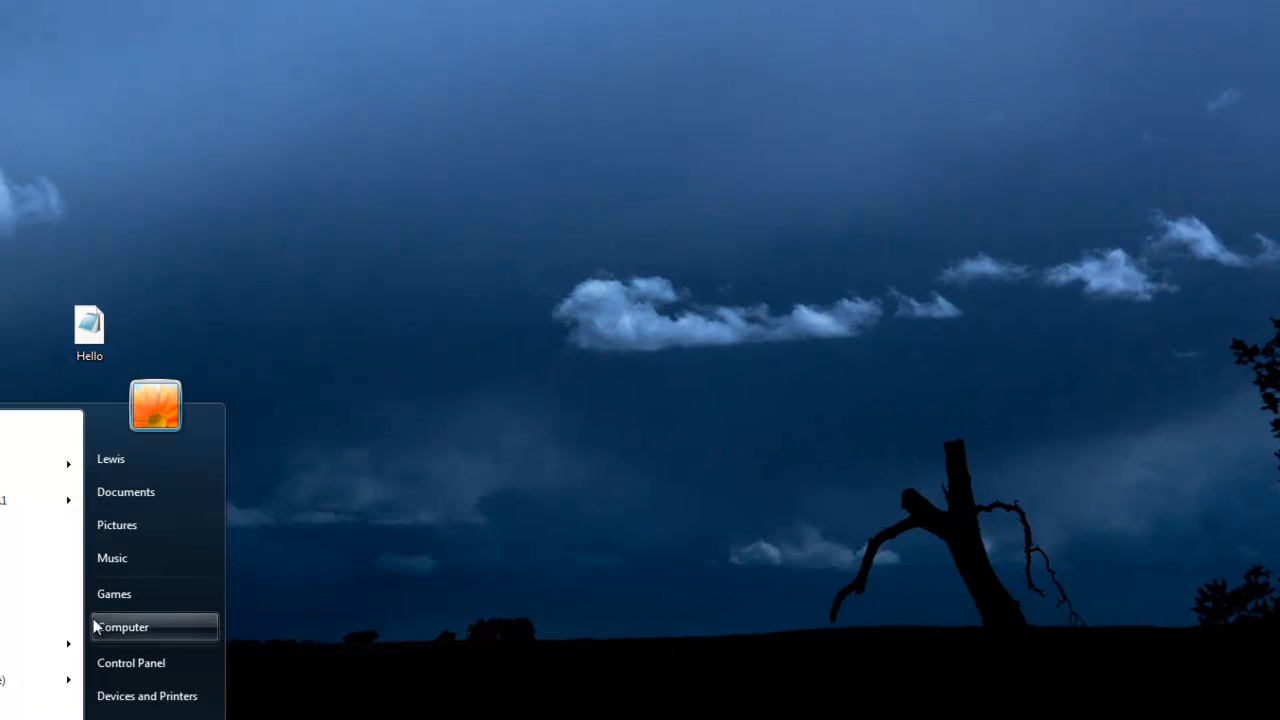
Go from Computer into Local Disk (C:) and maximize the xampp folder window
{"action": "left_click", "coordinate": [122, 627]}
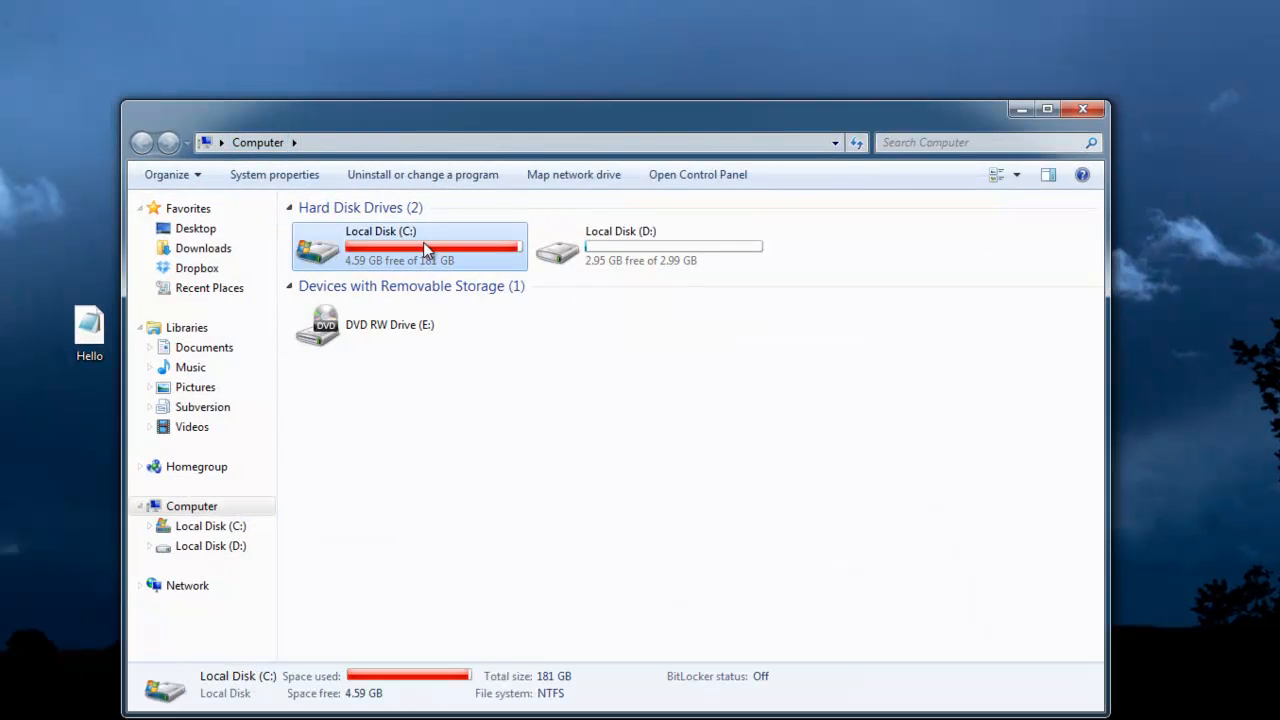
{"action": "double_click", "coordinate": [380, 247]}
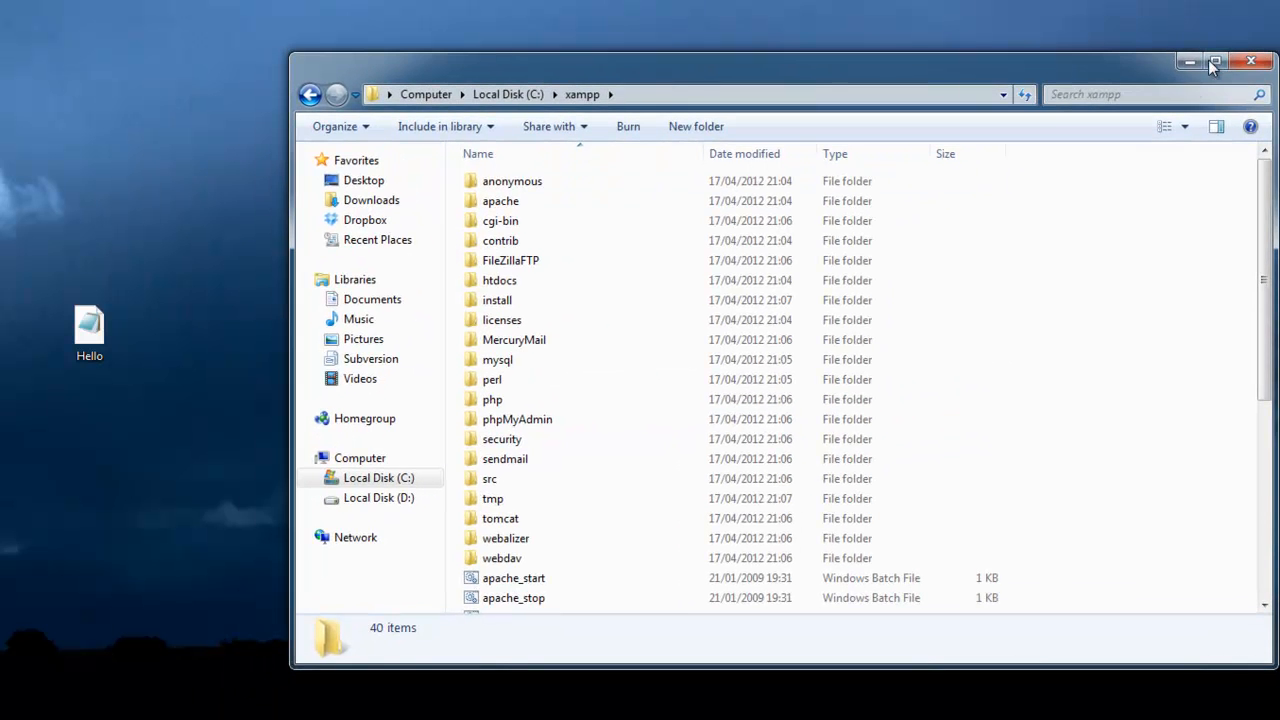
{"action": "left_click", "coordinate": [1215, 61]}
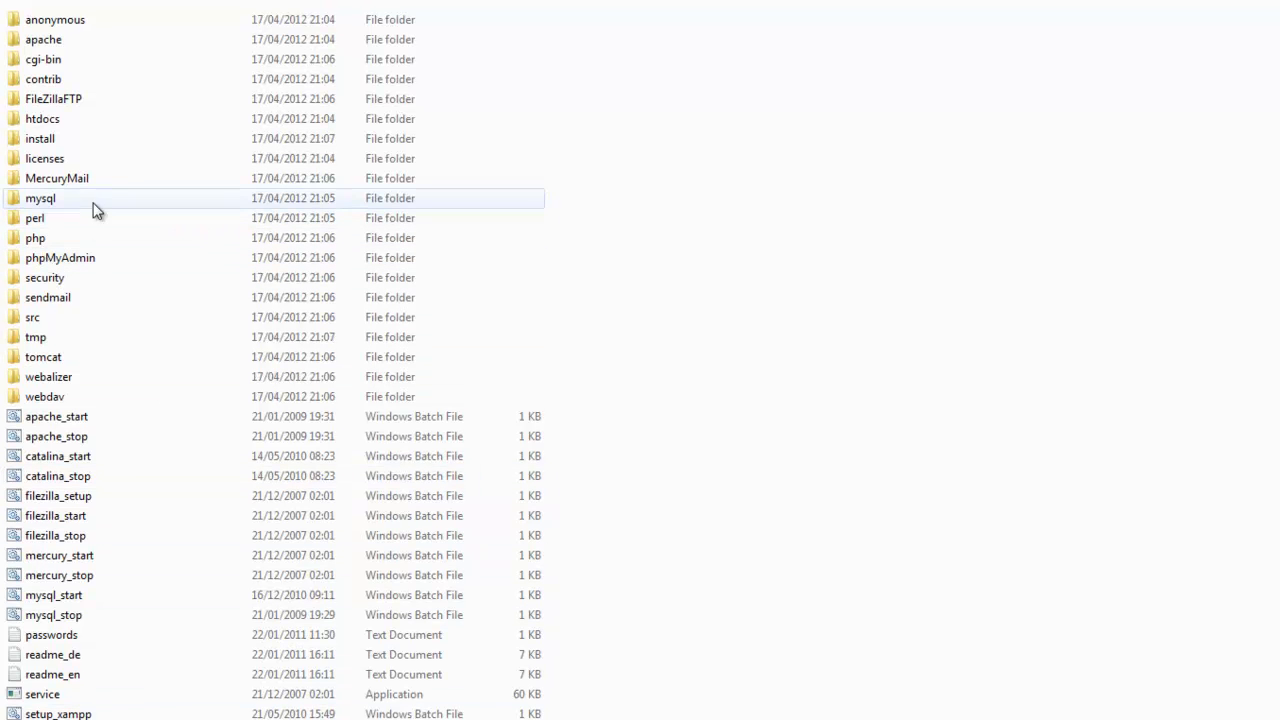
{"action": "mouse_move", "coordinate": [60, 118]}
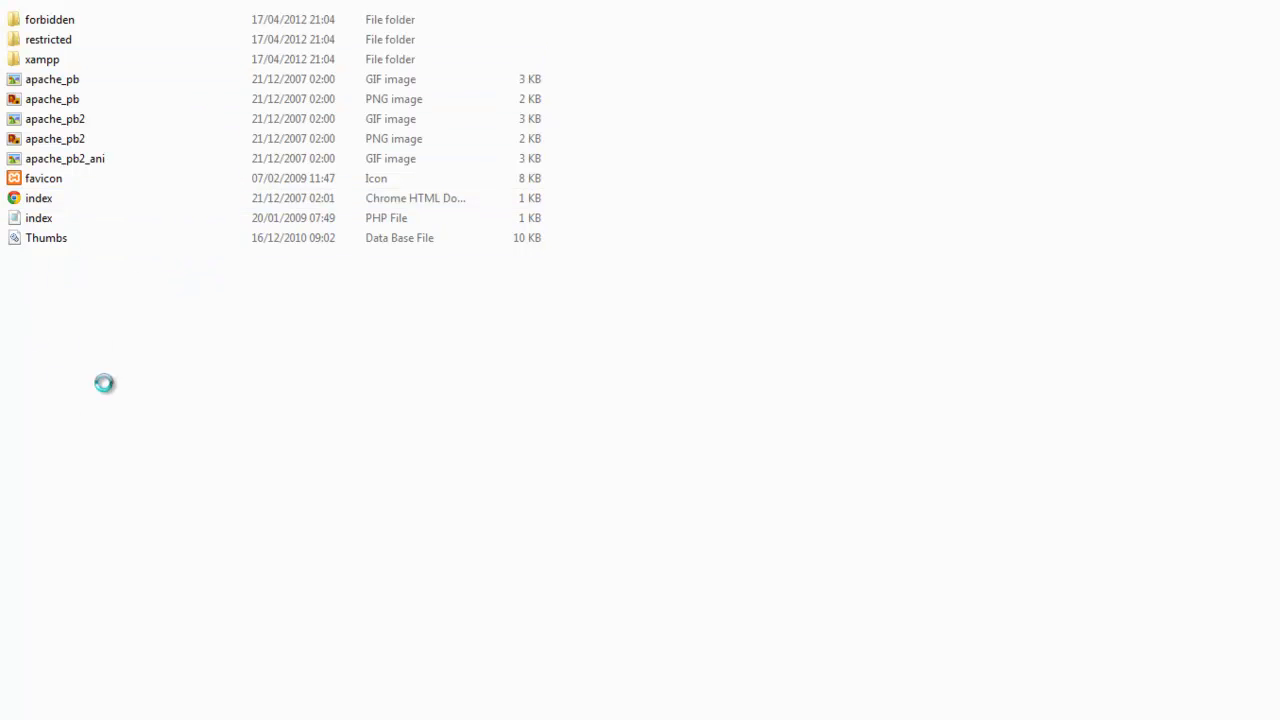
Create a new folder in htdocs and name it Tutorials
{"action": "right_click", "coordinate": [105, 383]}
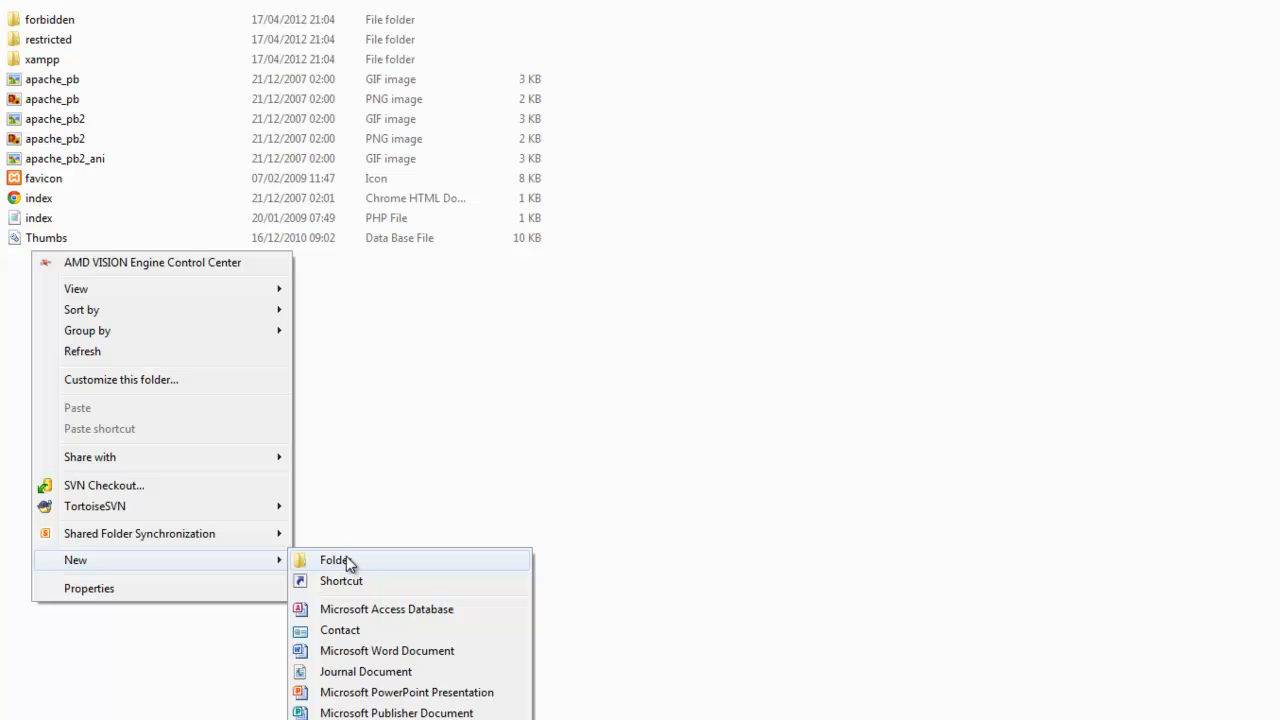
{"action": "left_click", "coordinate": [334, 560]}
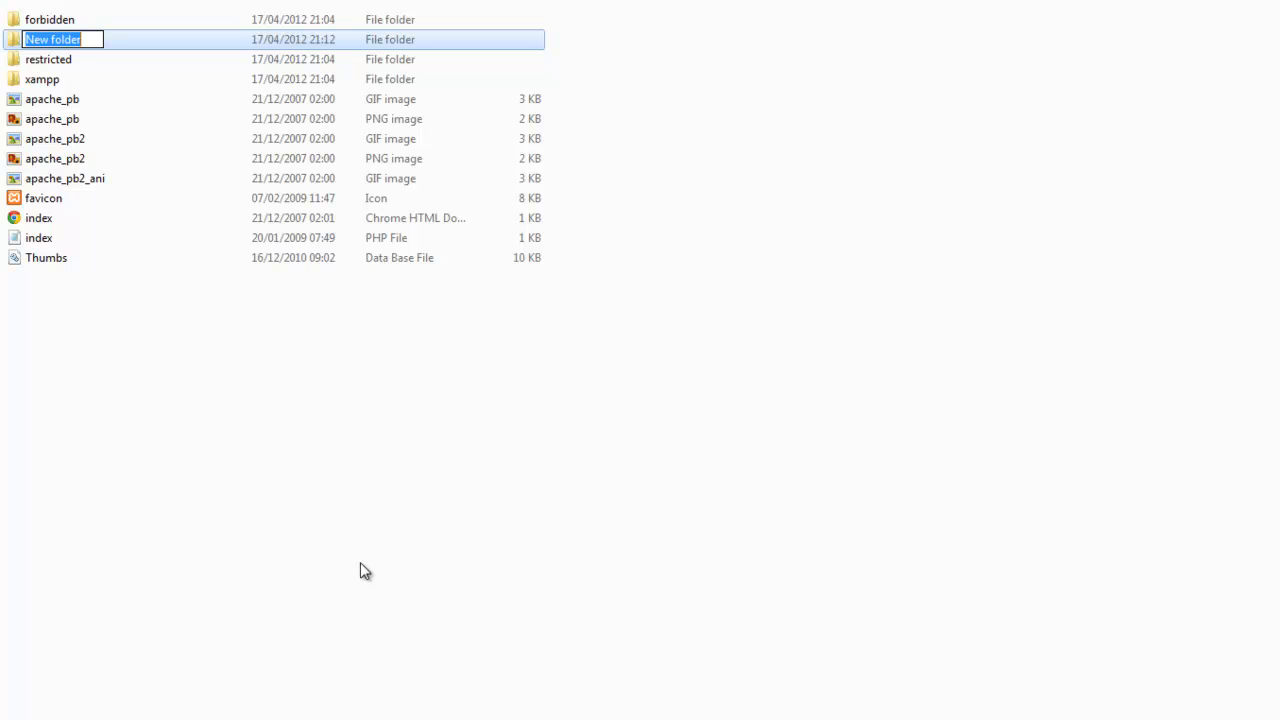
{"action": "type", "text": "Tutorial"}
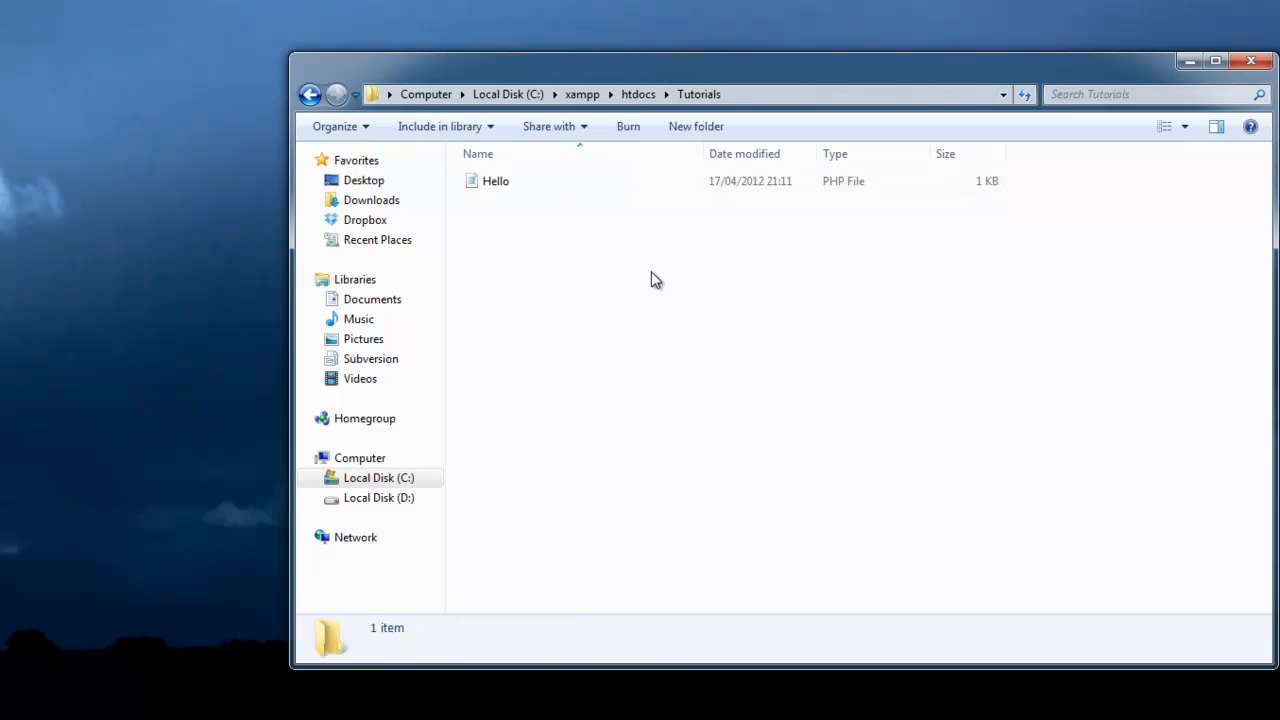
{"action": "mouse_move", "coordinate": [671, 247]}
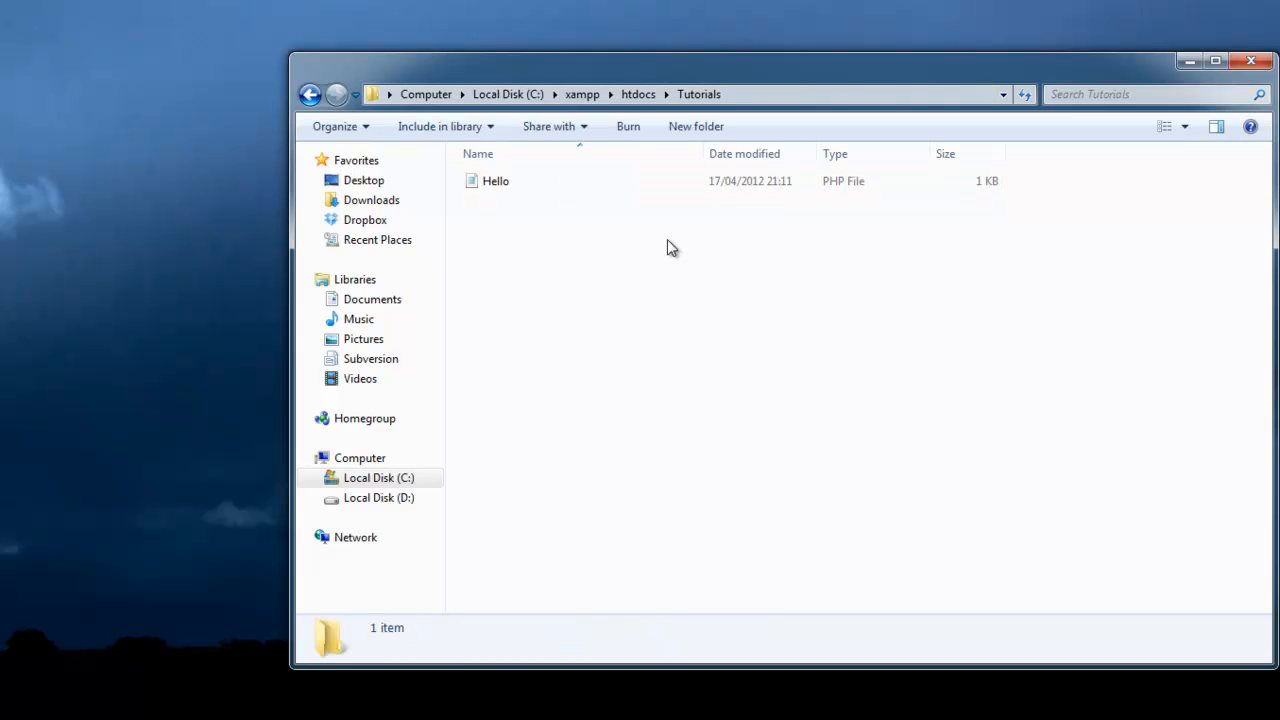
{"action": "mouse_move", "coordinate": [690, 270]}
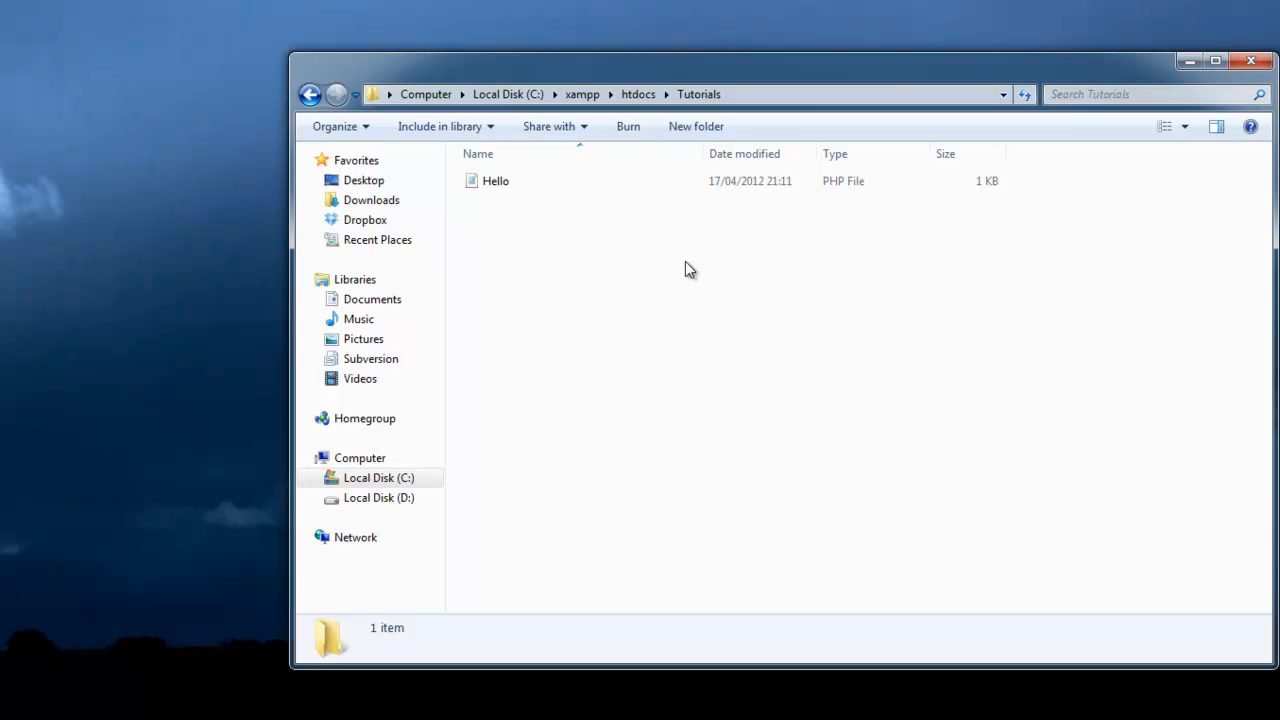
{"action": "mouse_move", "coordinate": [588, 210]}
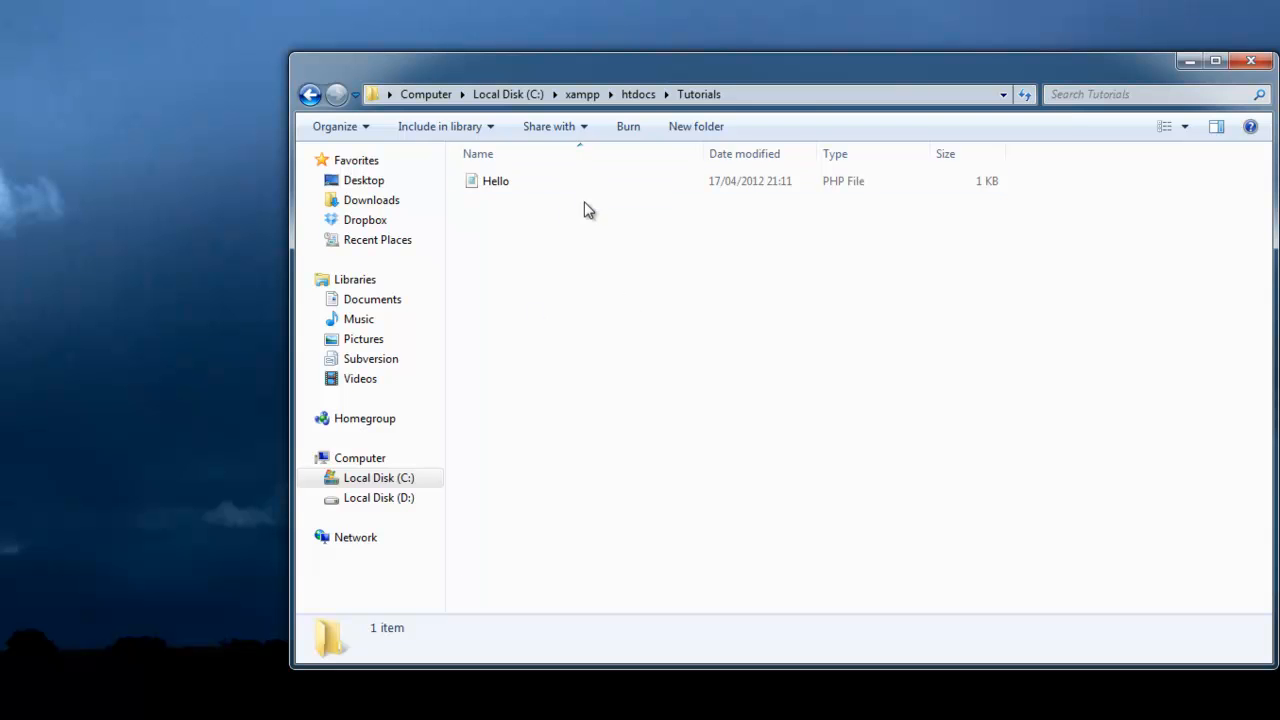
Open Hello.php from Tutorials in Chrome, then enter localhost in the address bar
{"action": "double_click", "coordinate": [495, 181]}
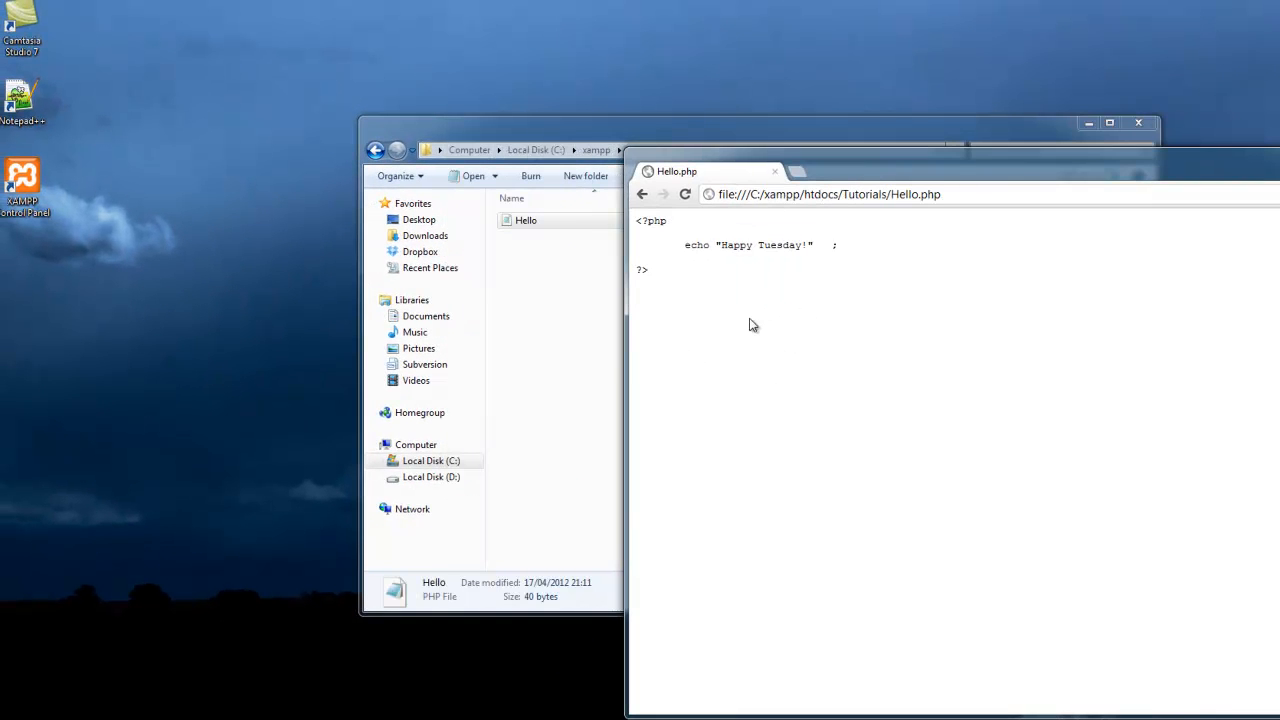
{"action": "left_click", "coordinate": [828, 194]}
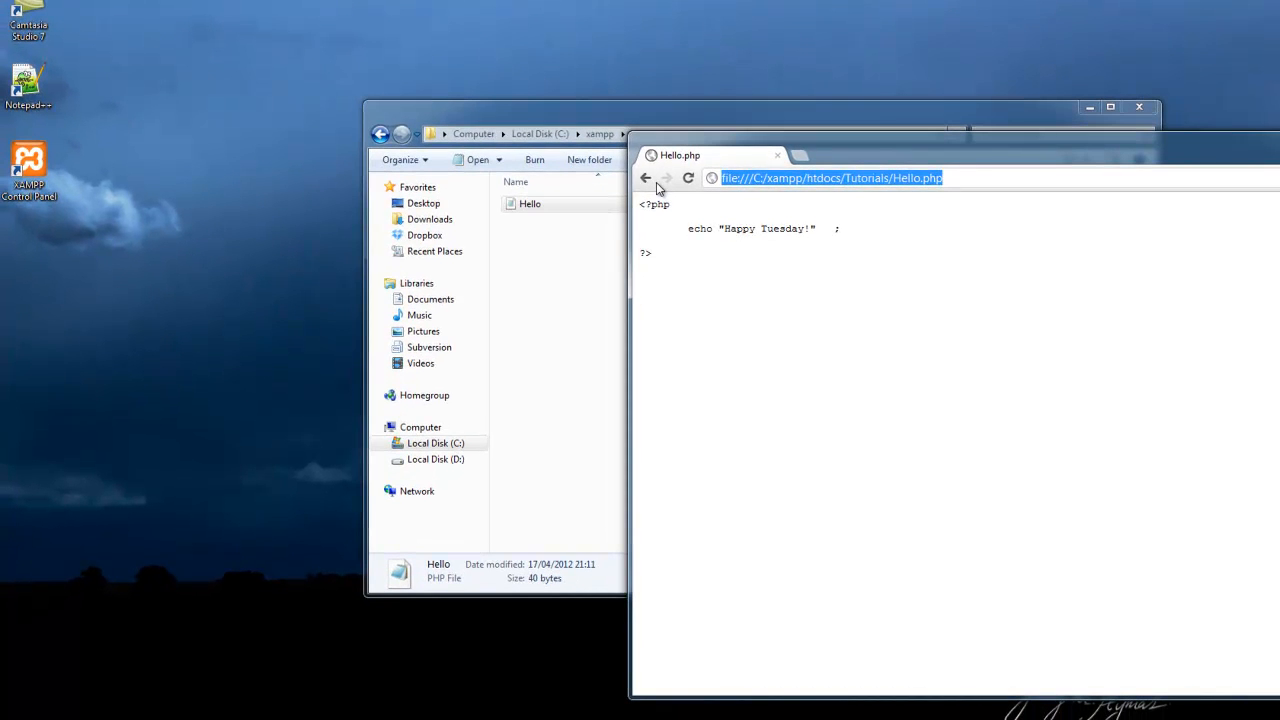
{"action": "type", "text": "localhost/xampp/splash.php"}
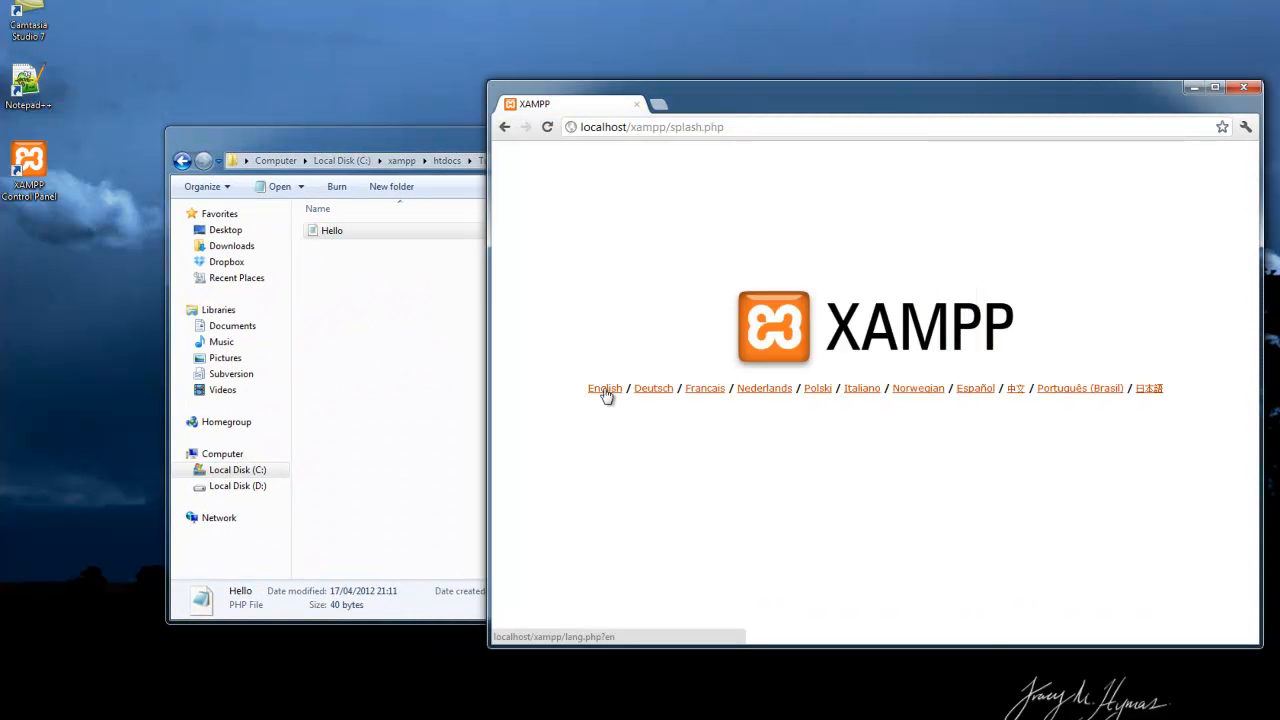
Choose English on the XAMPP splash page, then load localhost/Tutorials/Hello.php
{"action": "left_click", "coordinate": [604, 388]}
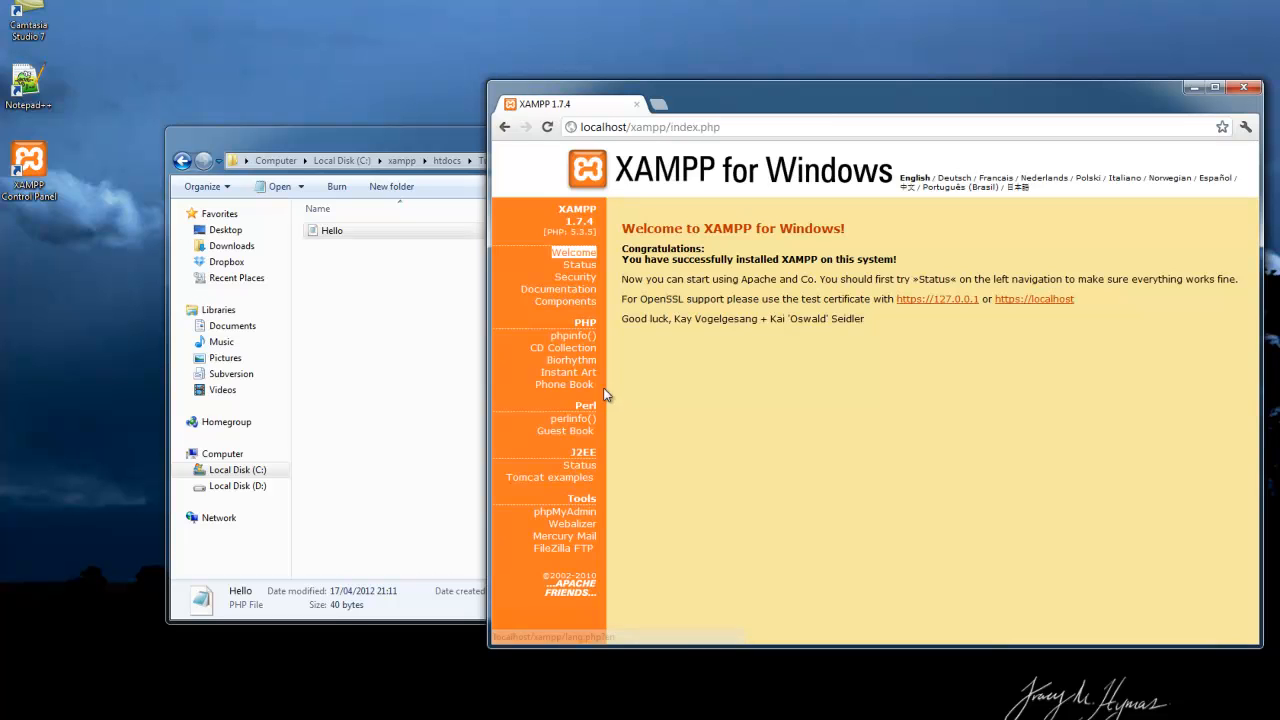
{"action": "mouse_move", "coordinate": [790, 448]}
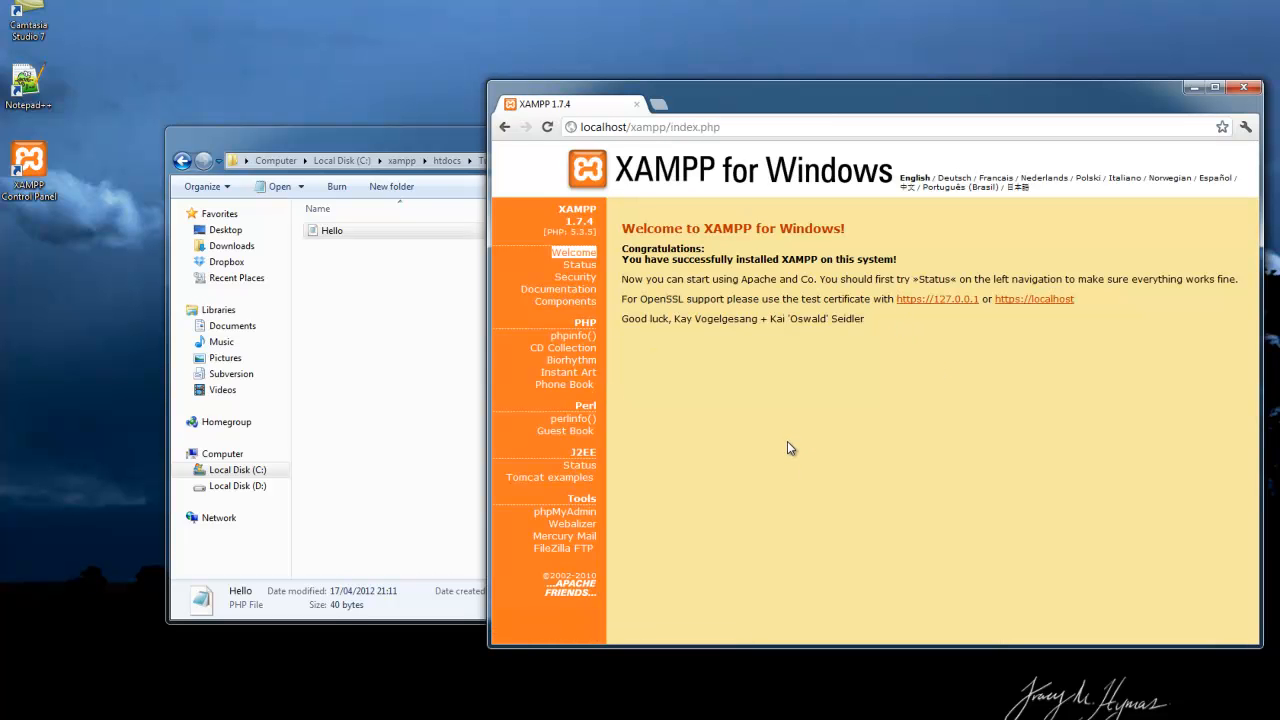
{"action": "mouse_move", "coordinate": [740, 403]}
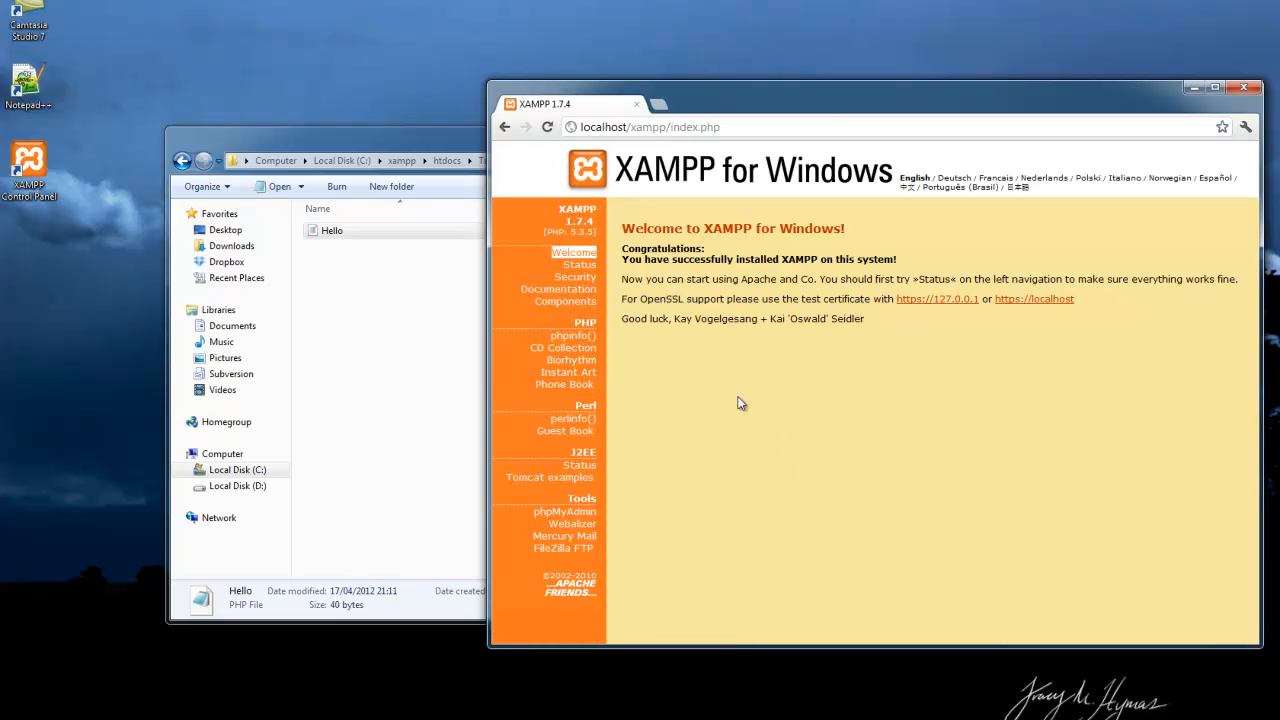
{"action": "mouse_move", "coordinate": [751, 160]}
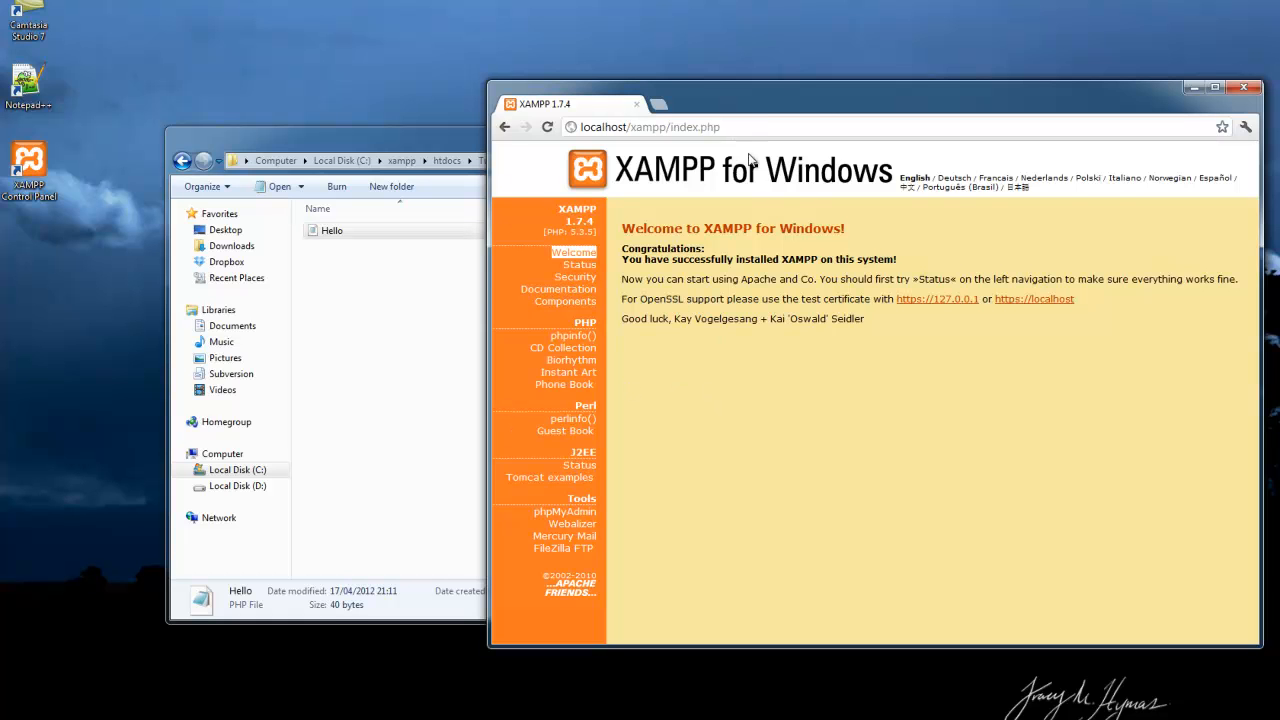
{"action": "double_click", "coordinate": [675, 126]}
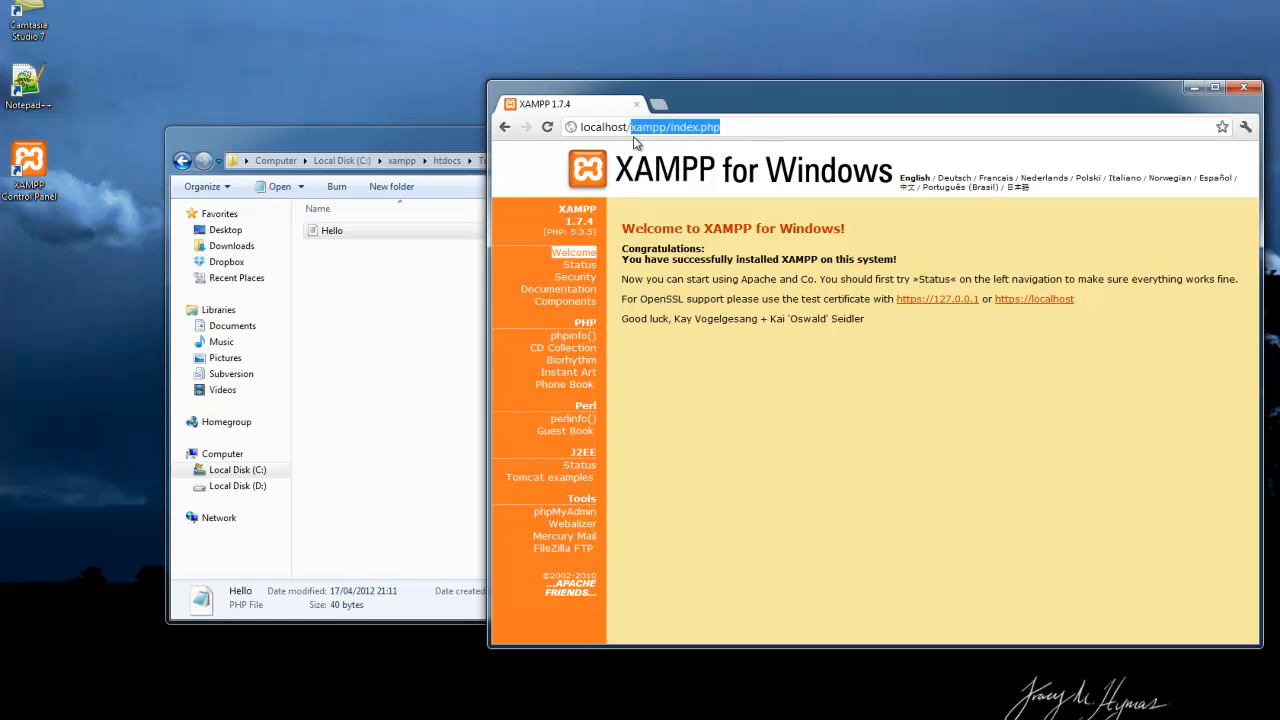
{"action": "mouse_move", "coordinate": [762, 135]}
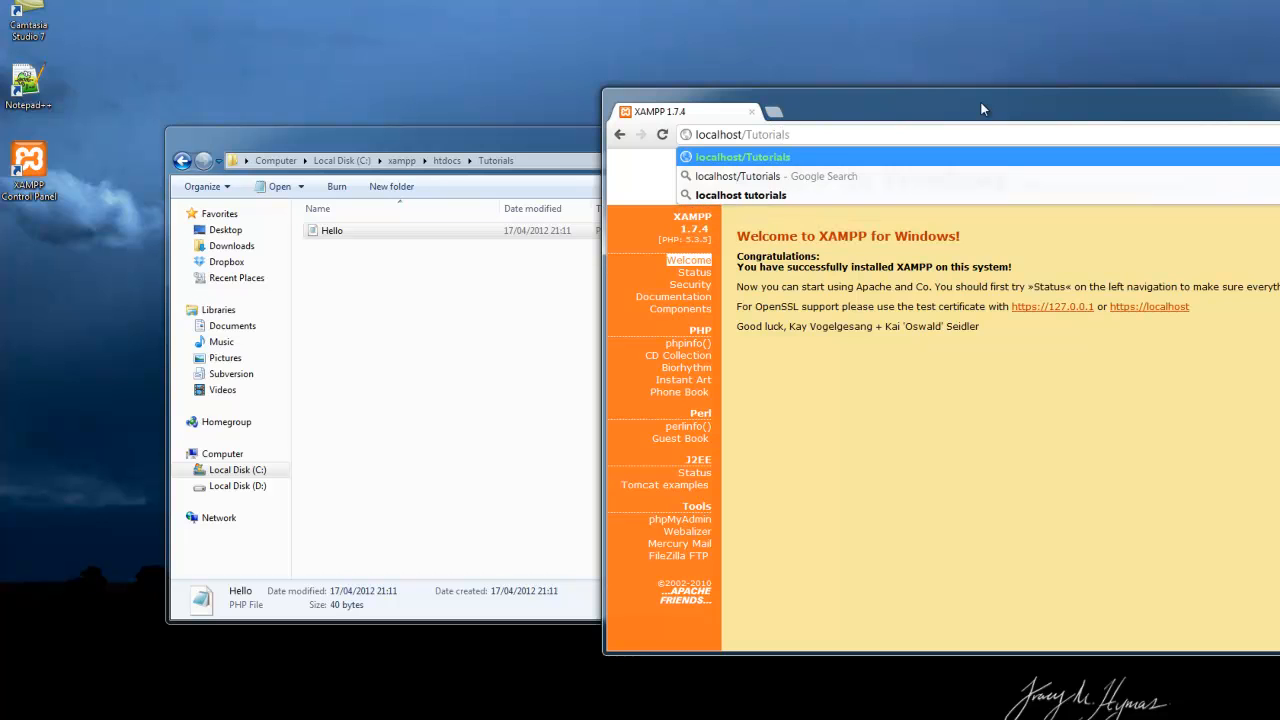
{"action": "type", "text": "/"}
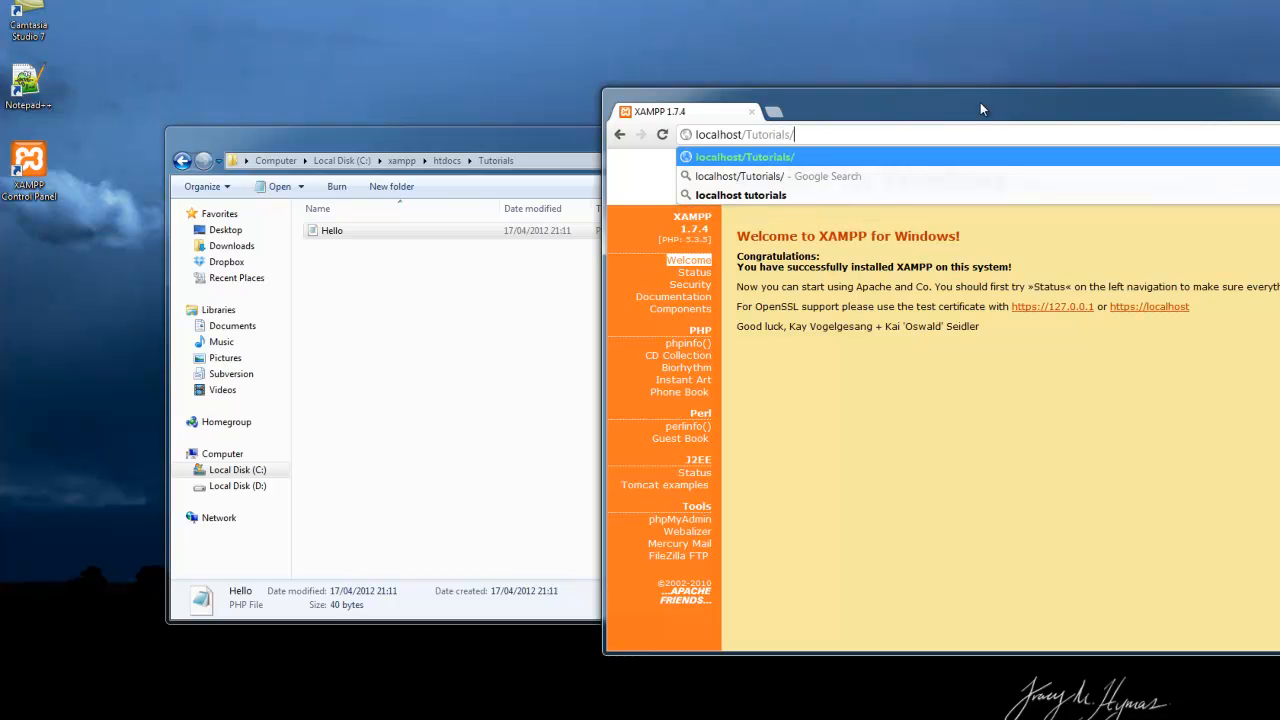
{"action": "type", "text": "Hello.php"}
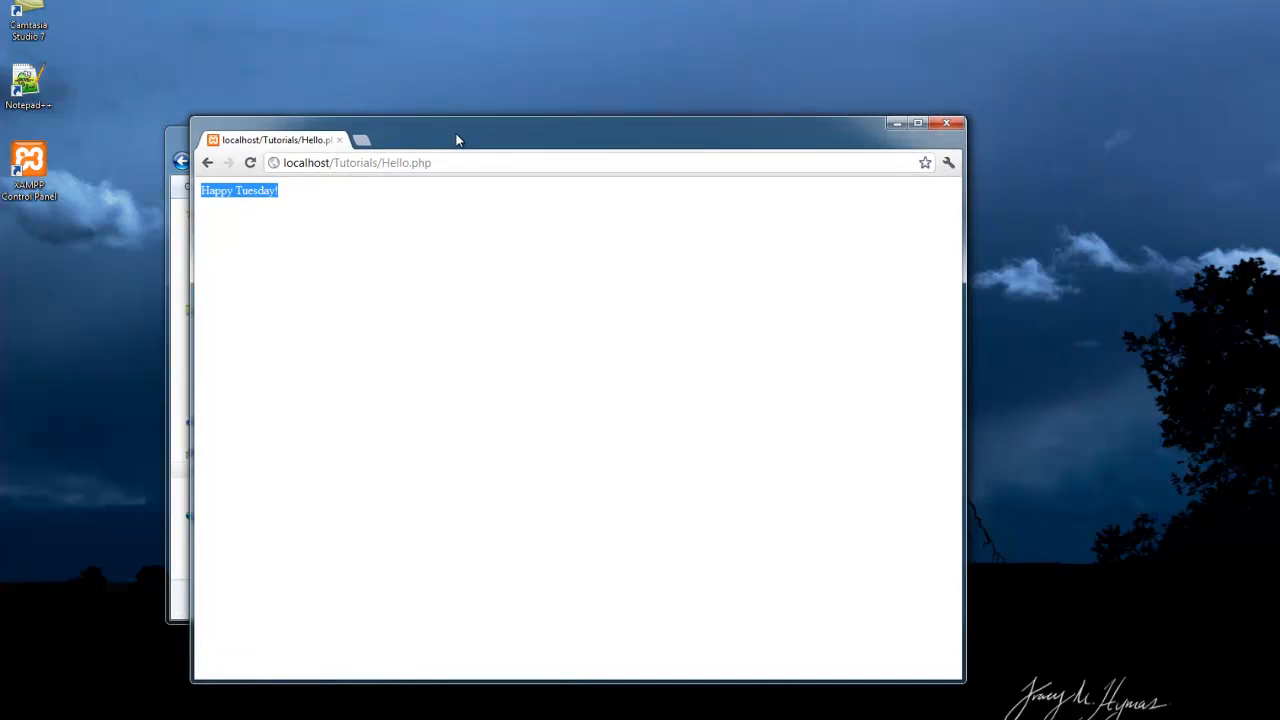
{"action": "left_click_drag", "start_coordinate": [455, 130], "coordinate": [605, 110]}
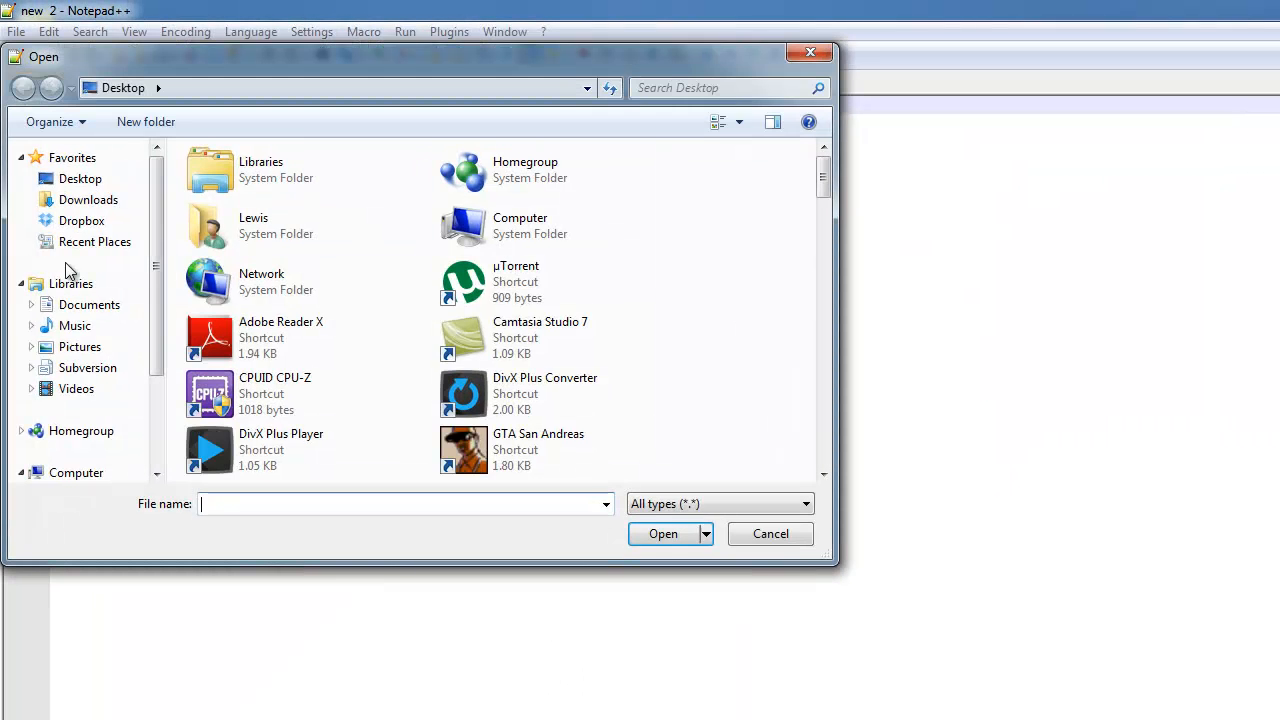
Dismiss the CD Drive (F:) prompt and open Hello.php from C:\xampp\htdocs\Tutorials
{"action": "scroll", "scroll_direction": "down", "scroll_amount": 3}
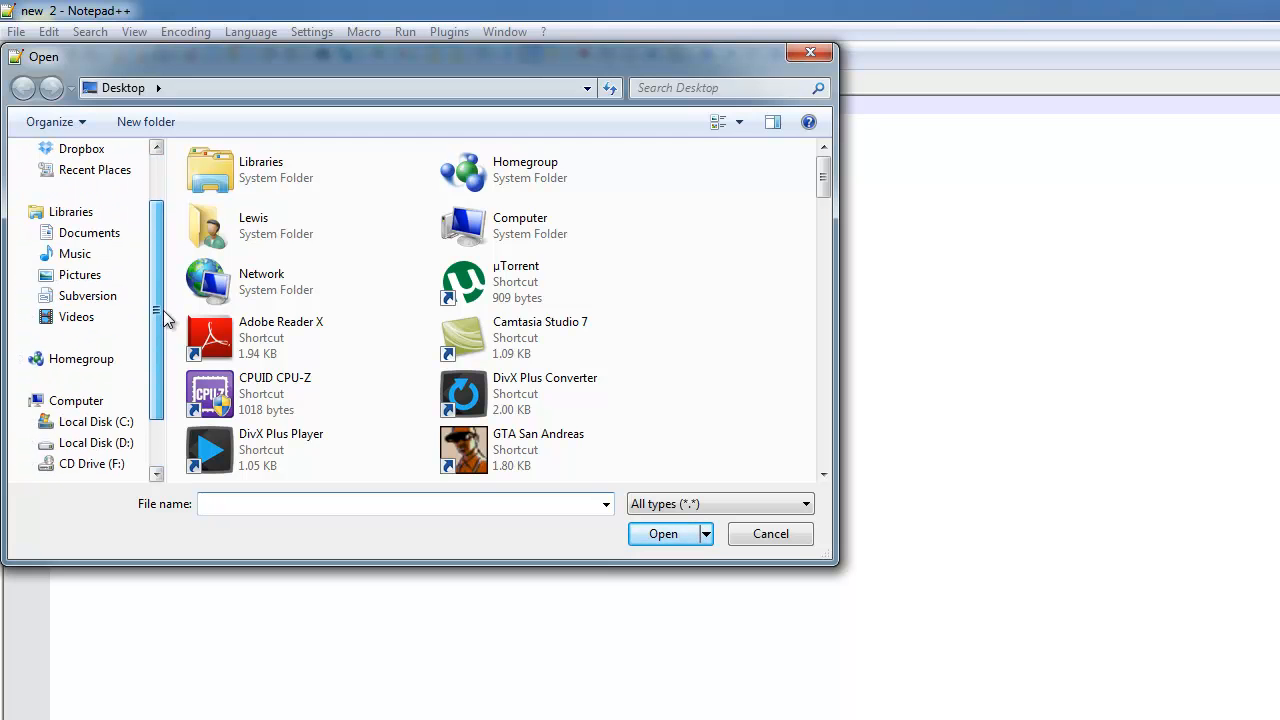
{"action": "left_click", "coordinate": [91, 442]}
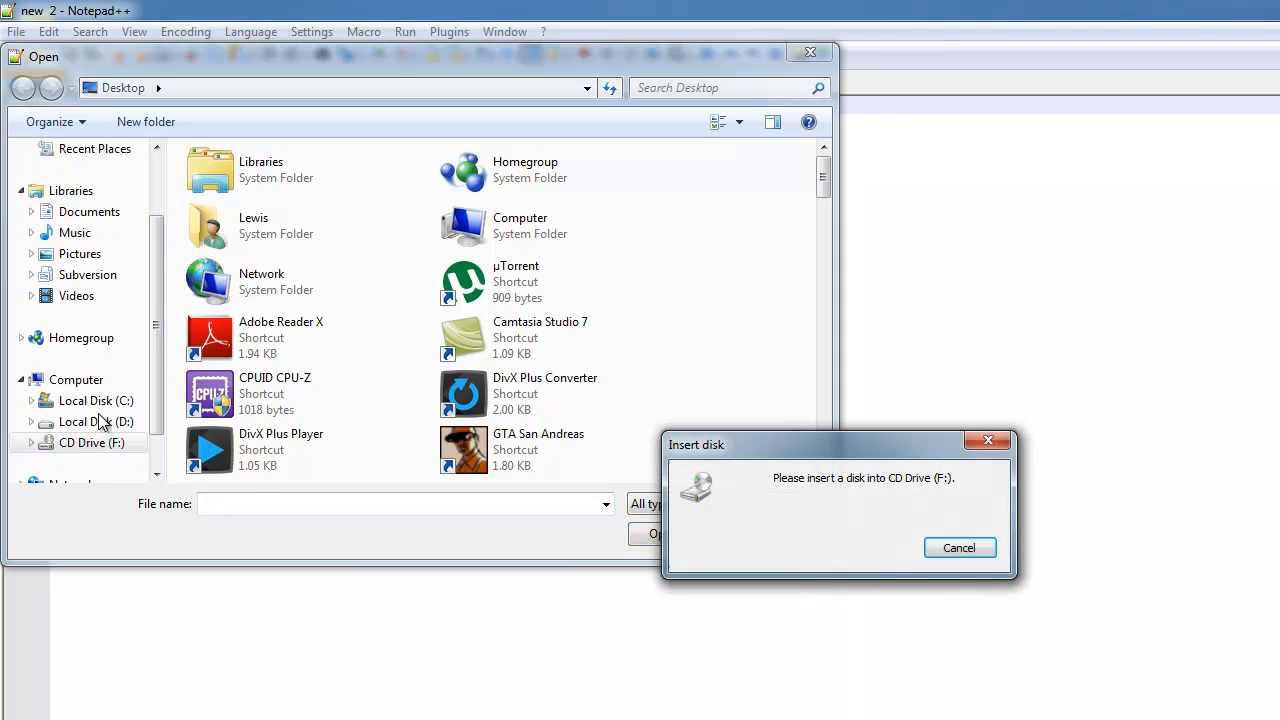
{"action": "left_click", "coordinate": [958, 547]}
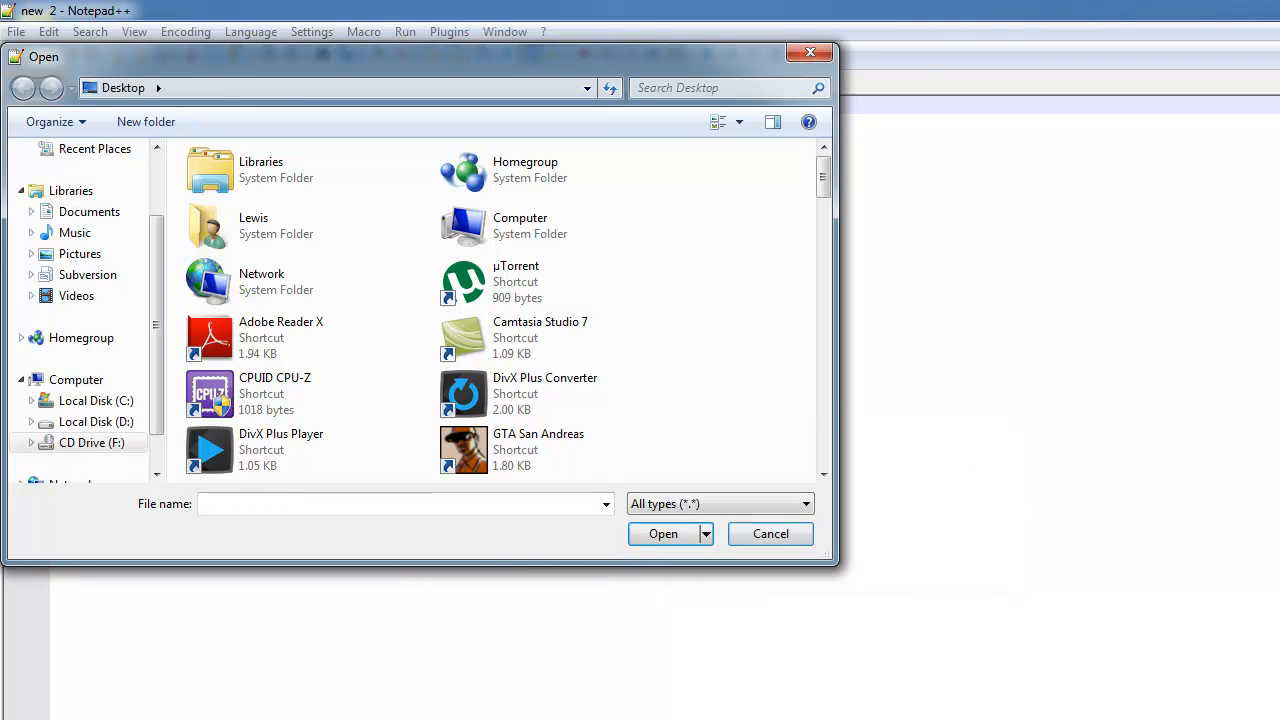
{"action": "left_click", "coordinate": [96, 400]}
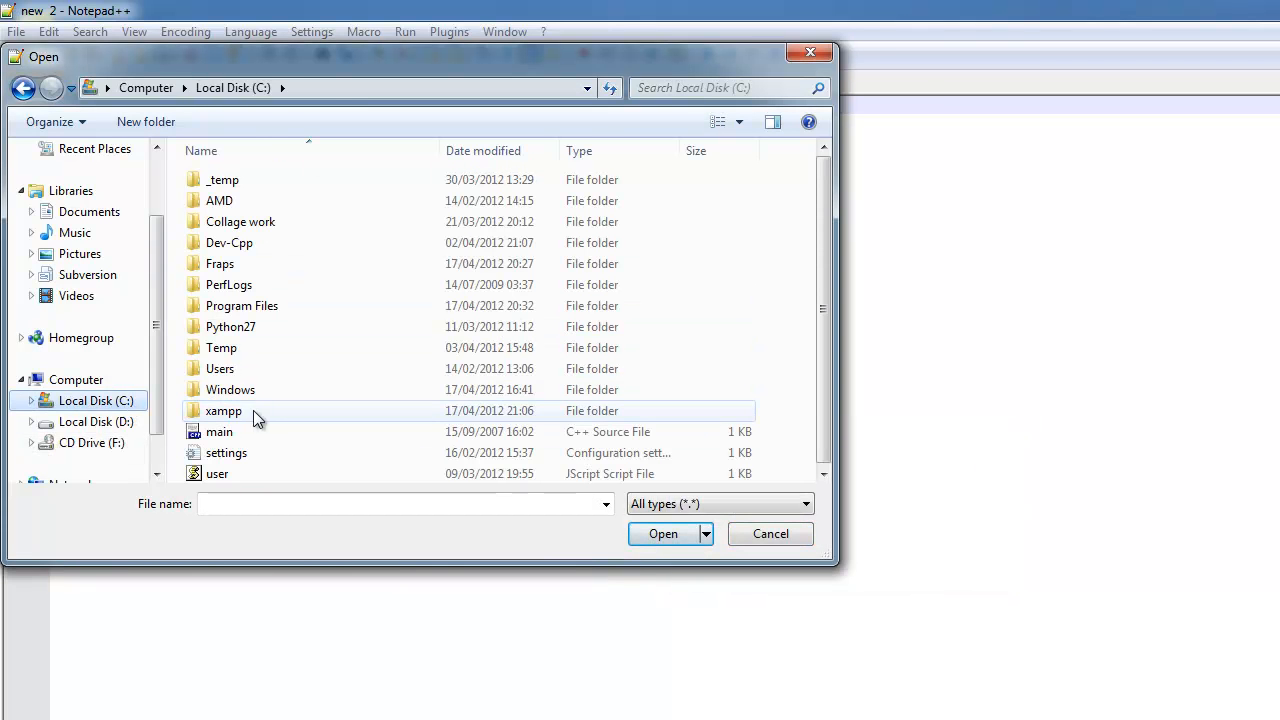
{"action": "double_click", "coordinate": [224, 410]}
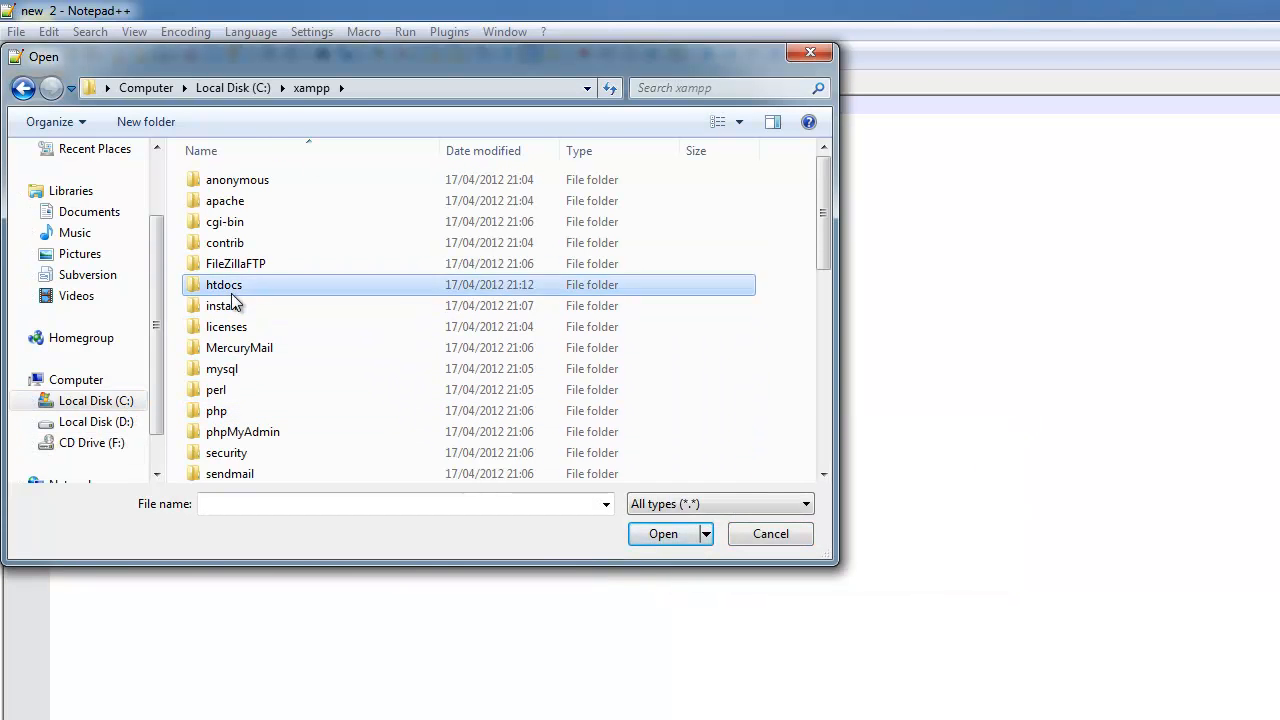
{"action": "double_click", "coordinate": [224, 284]}
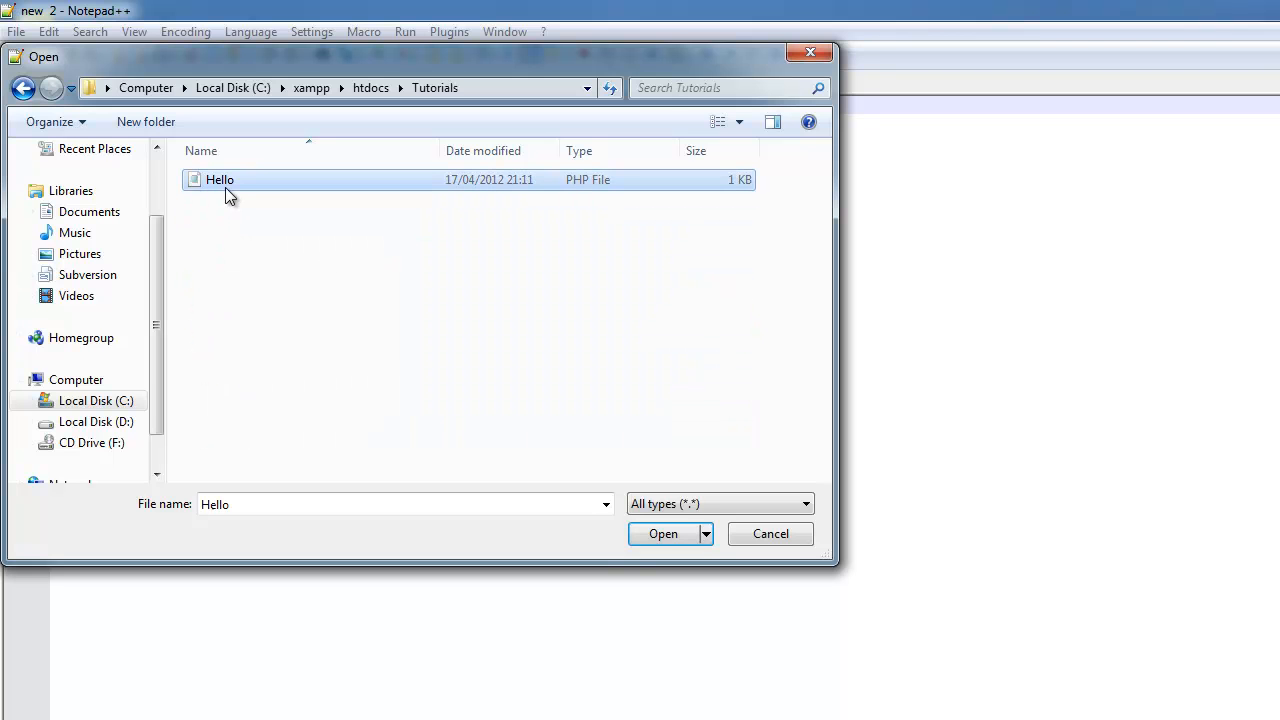
{"action": "left_click", "coordinate": [663, 533]}
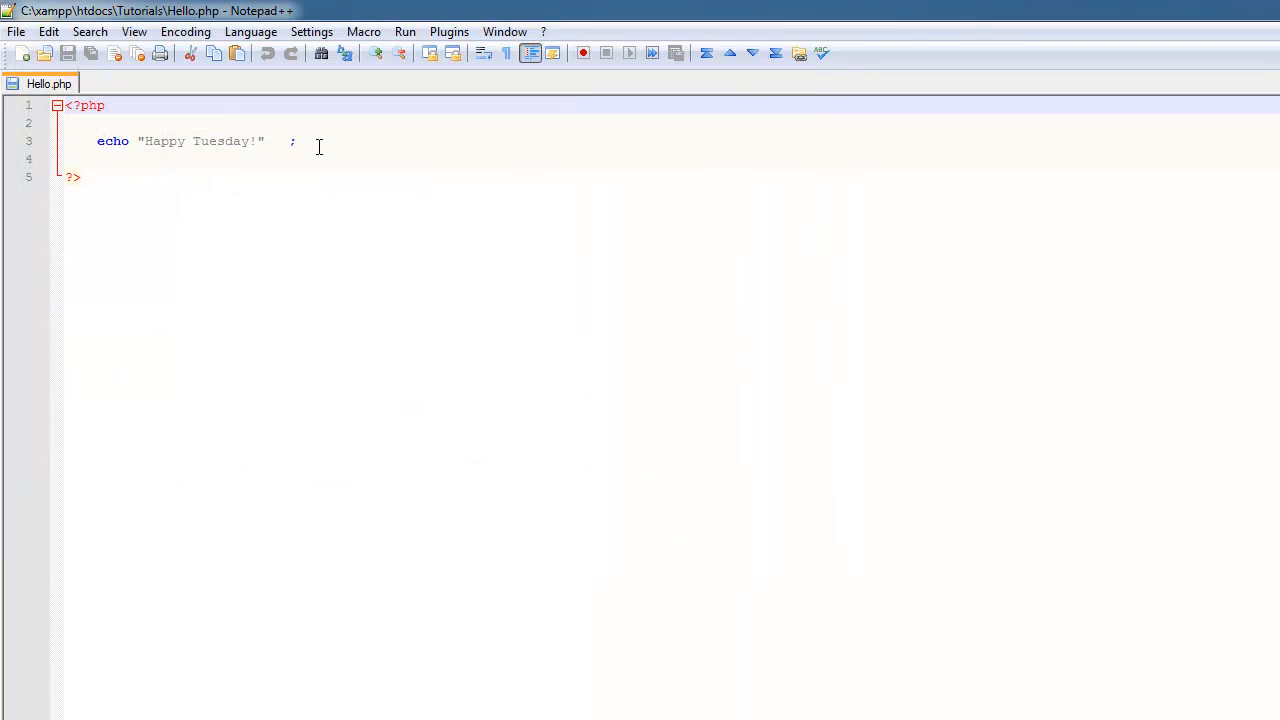
Insert blank lines above the echo "Happy Tuesday!" statement and place the cursor on line 3
{"action": "left_click", "coordinate": [296, 140]}
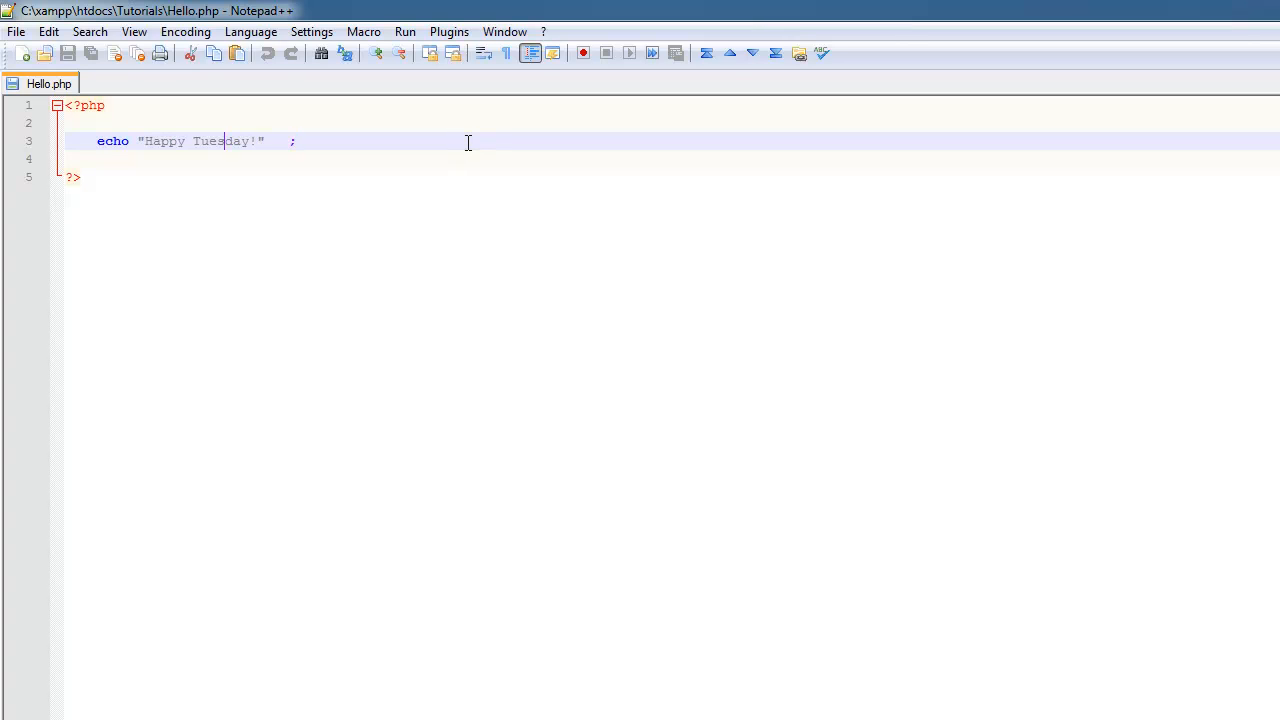
{"action": "key", "text": "Enter"}
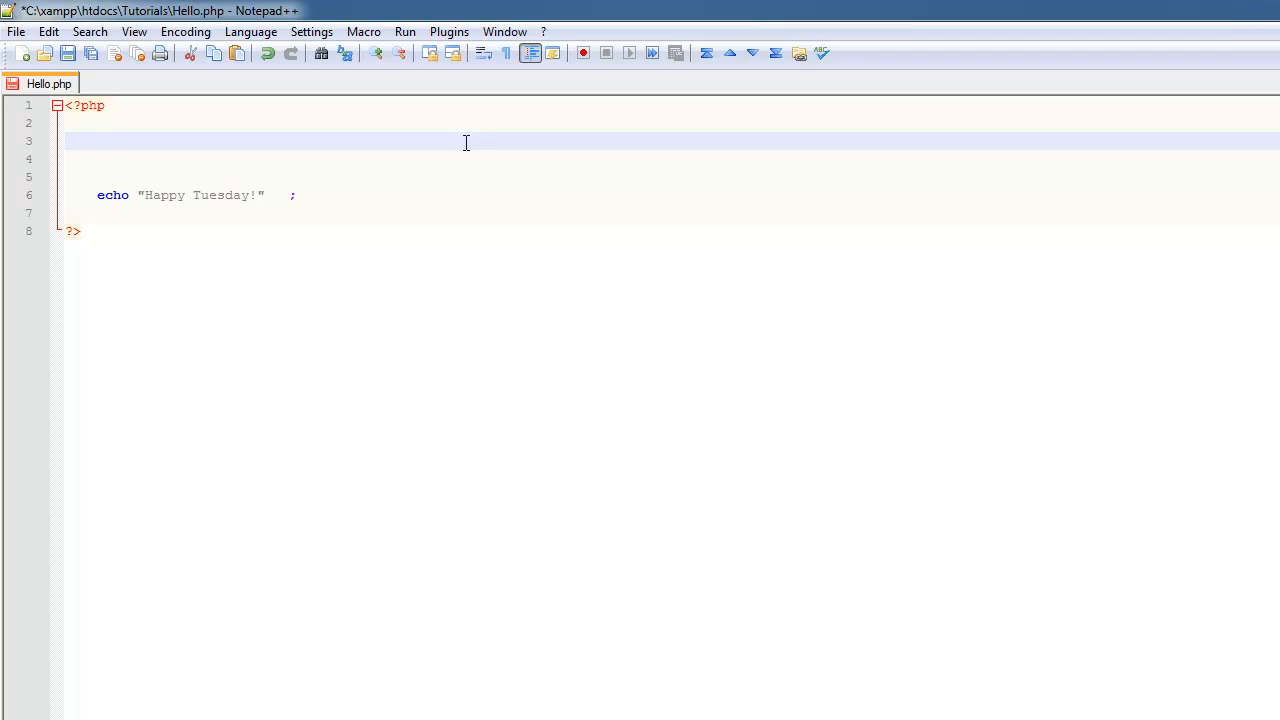
{"action": "left_click", "coordinate": [95, 141]}
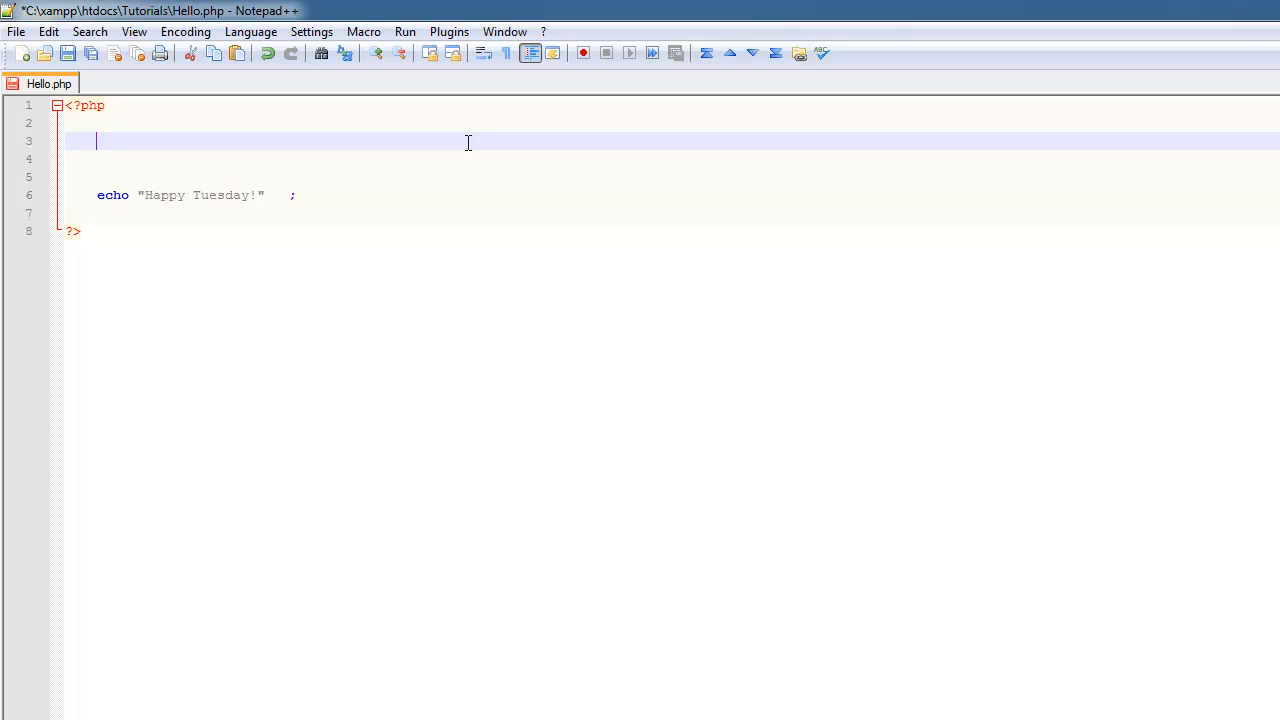
Write $Message on line 3 and make the echo print $Message instead of "Happy Tuesday!"
{"action": "type", "text": "$"}
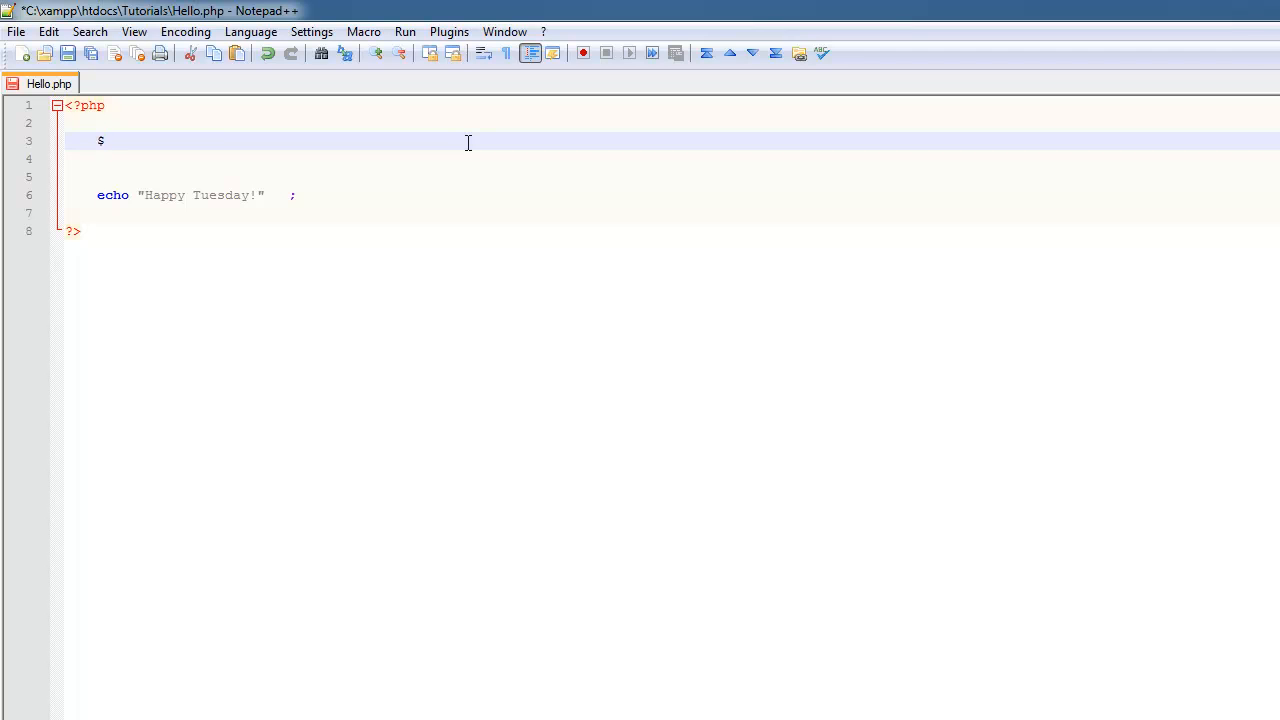
{"action": "type", "text": "Messag"}
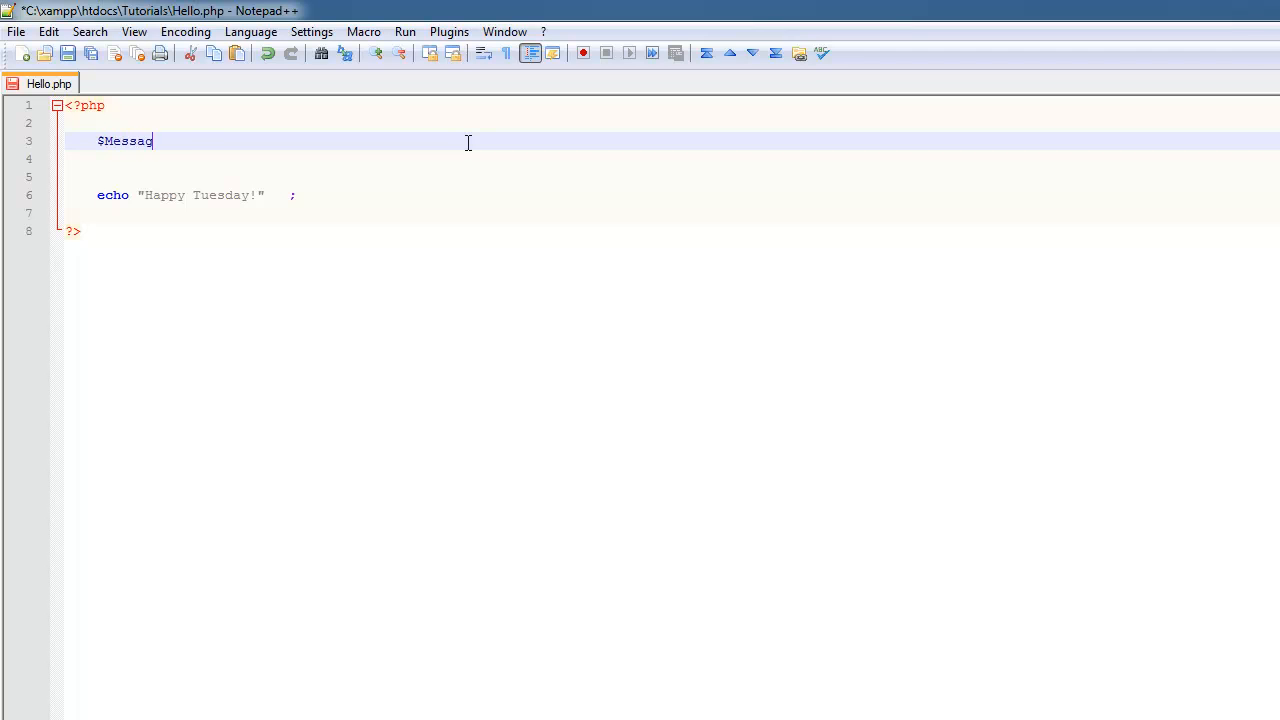
{"action": "type", "text": "e;"}
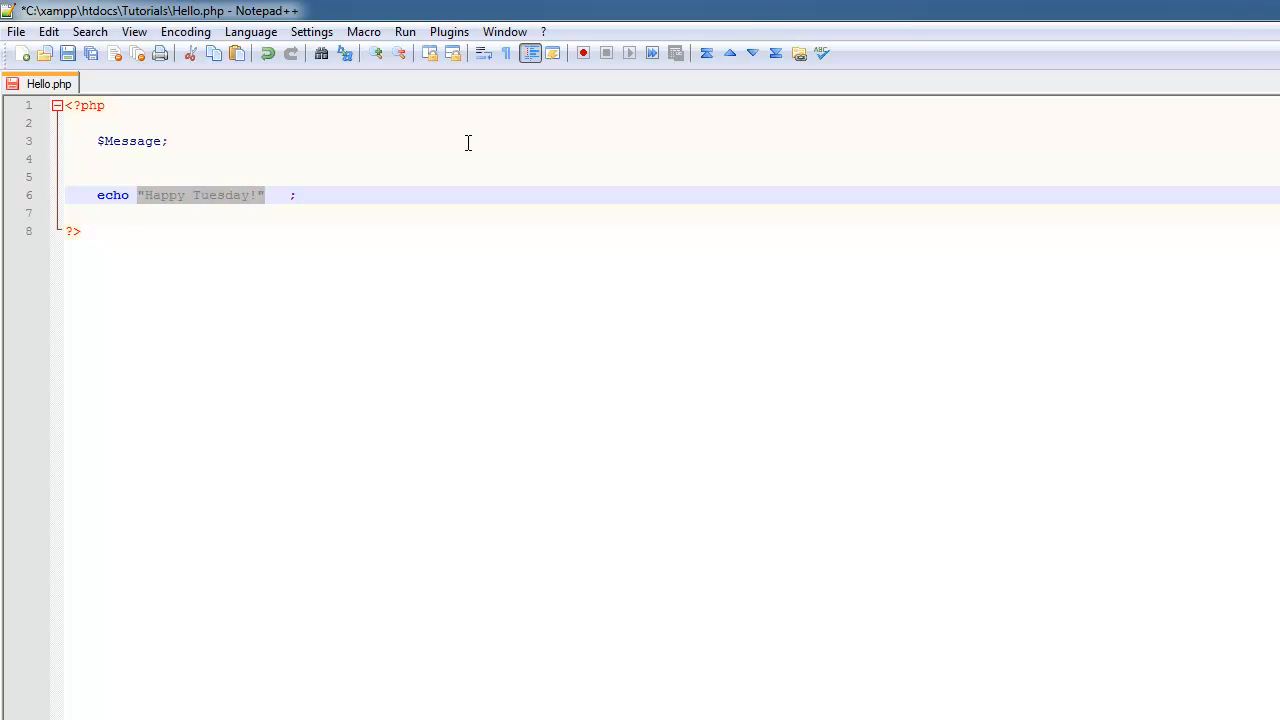
{"action": "type", "text": "$Mes   ;"}
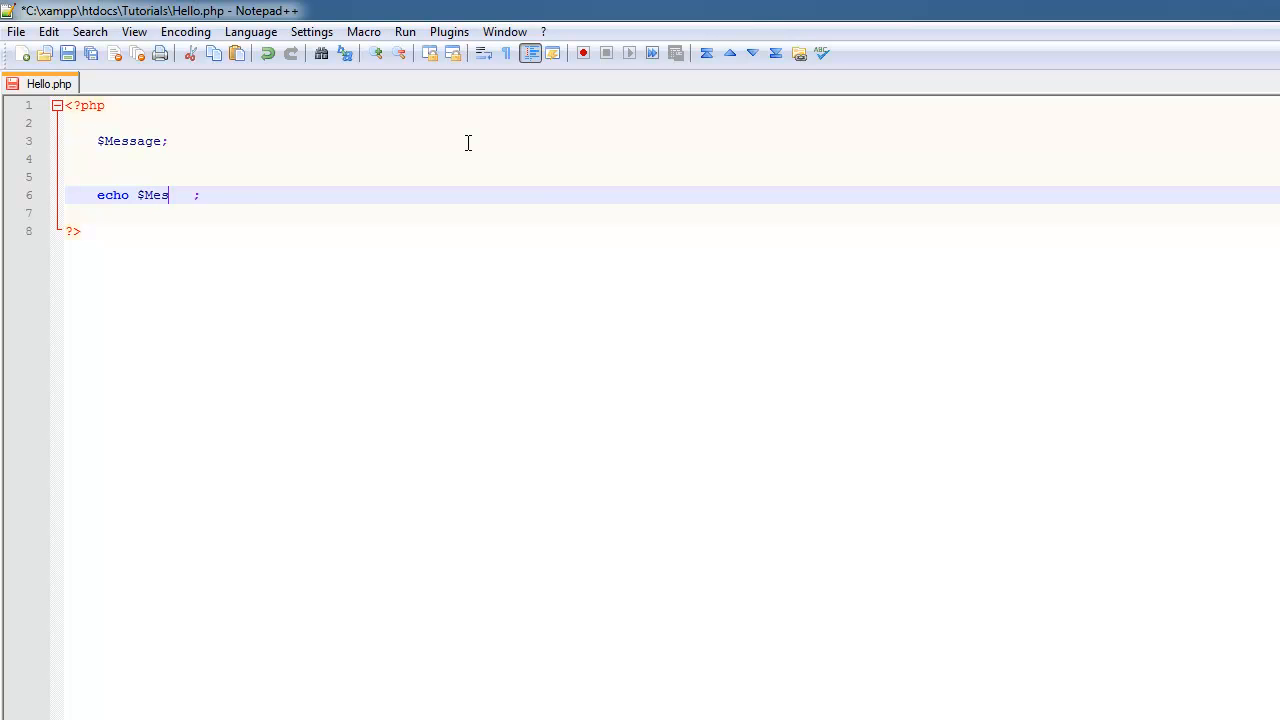
{"action": "type", "text": "sage"}
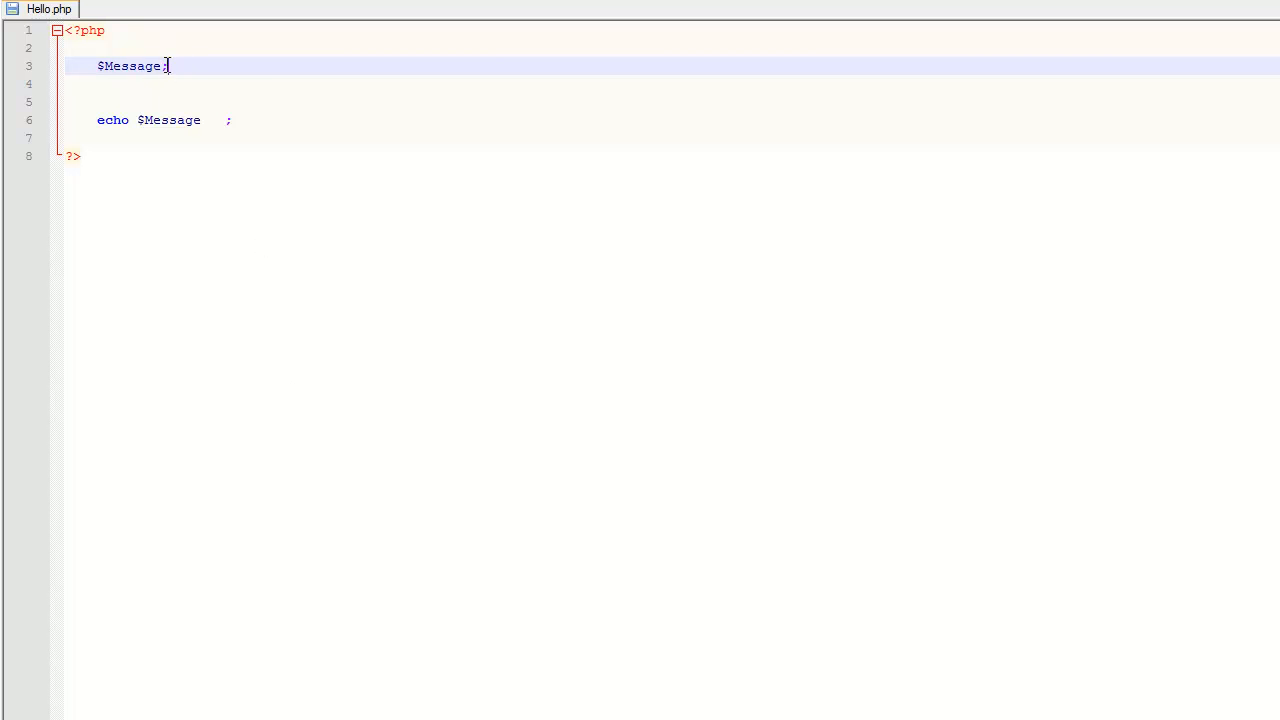
Complete the assignment so $Message = "Hello Tuesday"
{"action": "type", "text": "= \"Hello"}
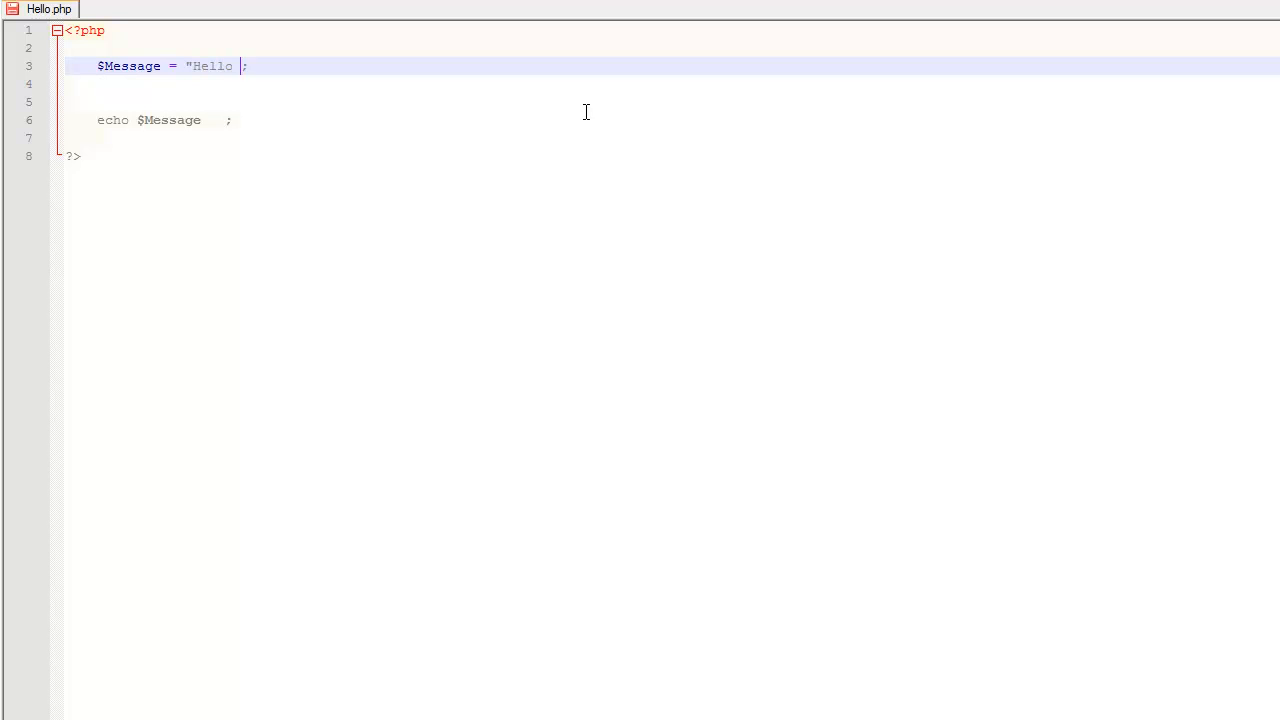
{"action": "type", "text": "Tu"}
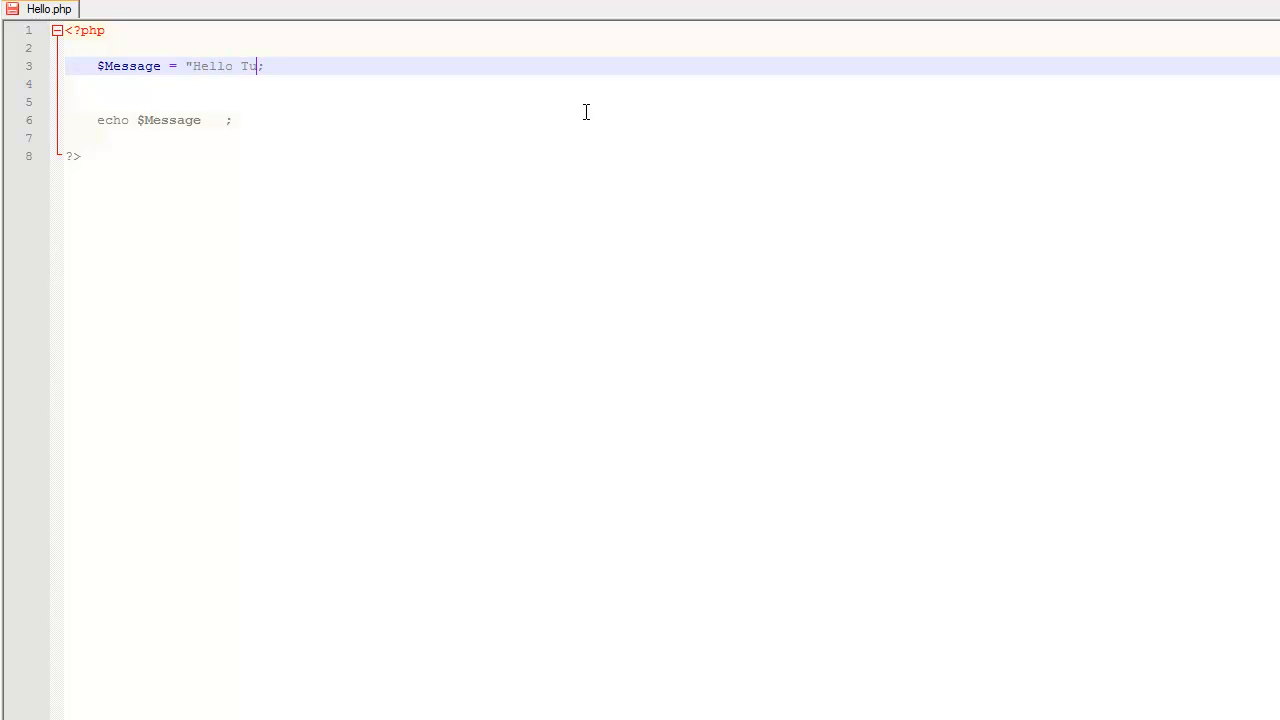
{"action": "type", "text": "esda"}
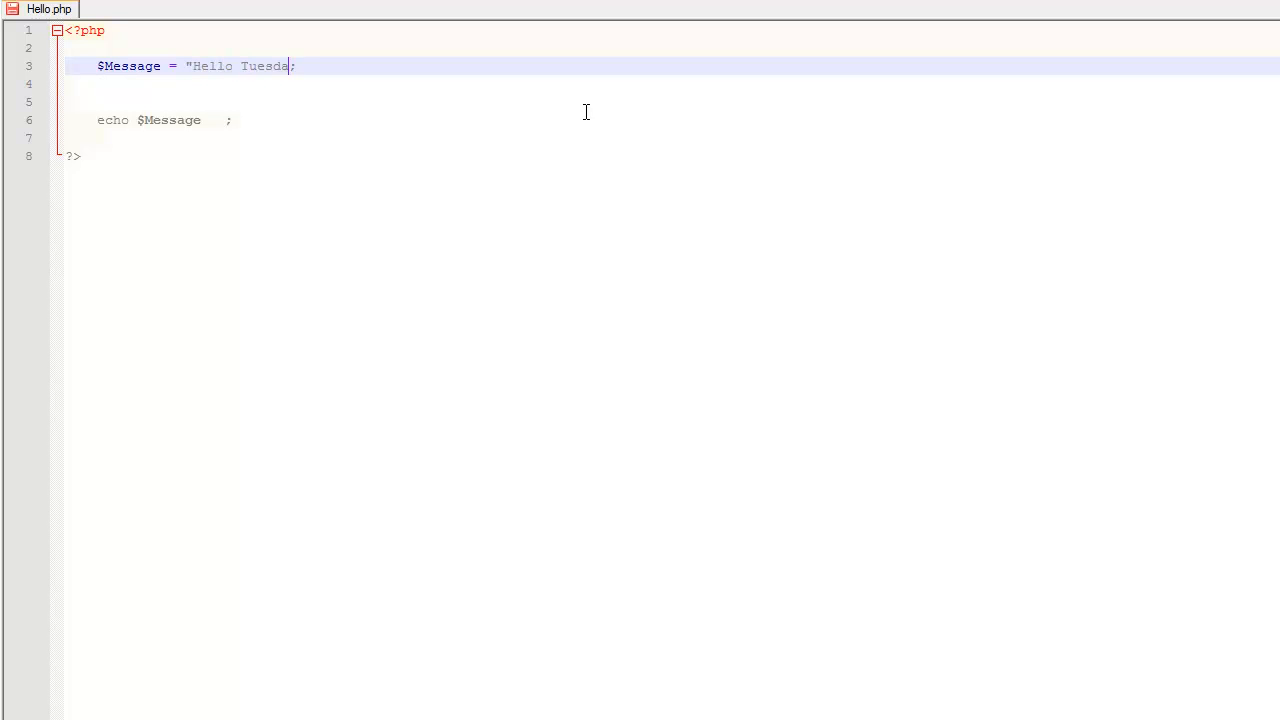
{"action": "type", "text": "y\""}
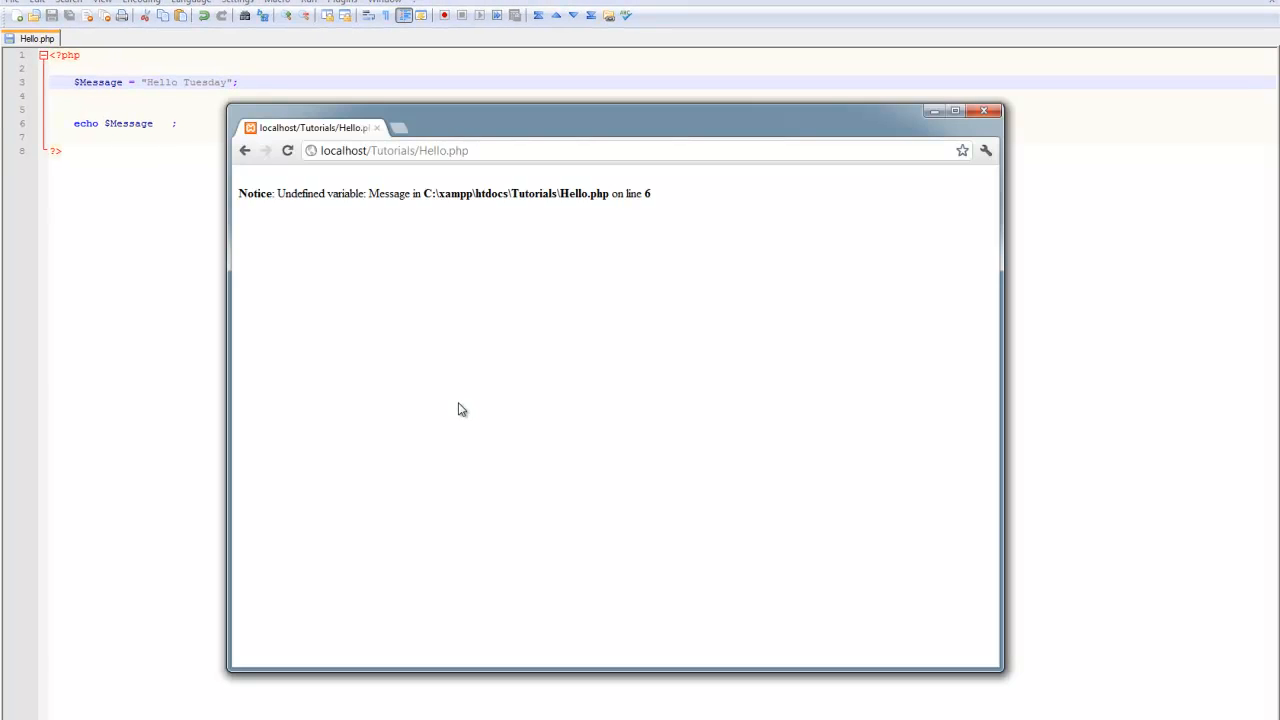
Return to the Hello.php code and select the "Hello Tuesday" string
{"action": "left_click", "coordinate": [287, 150]}
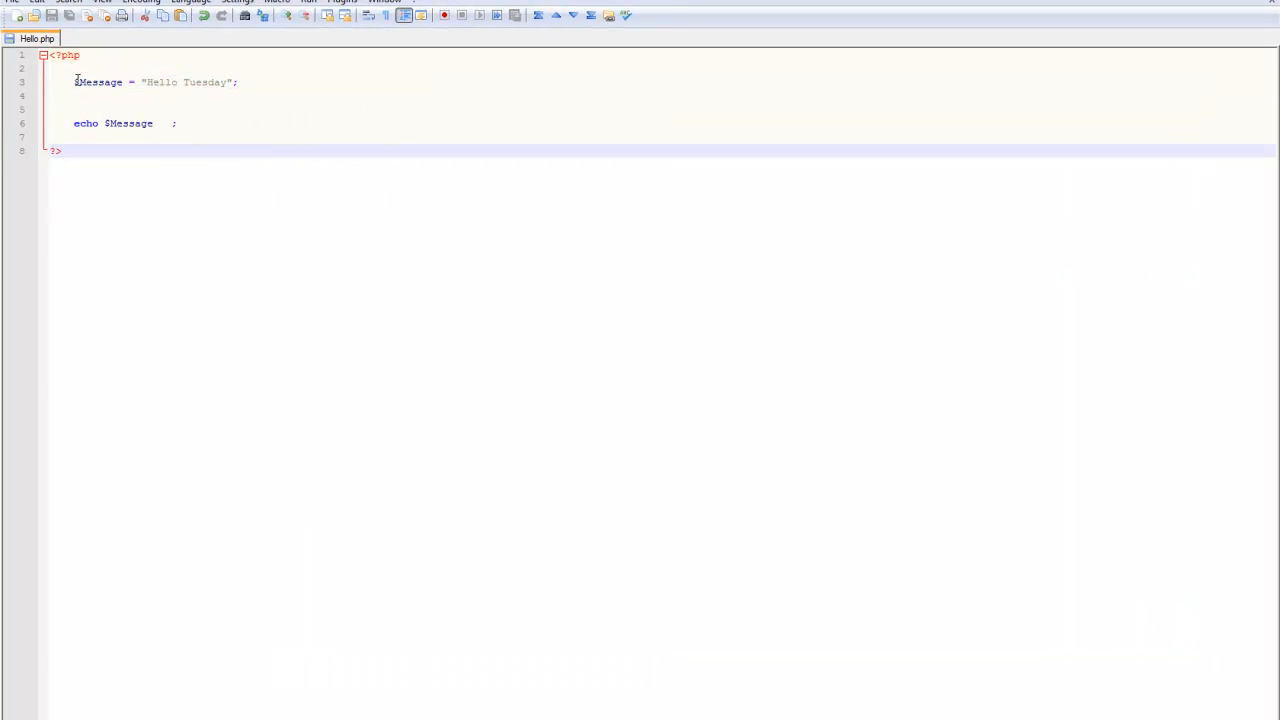
{"action": "double_click", "coordinate": [98, 82]}
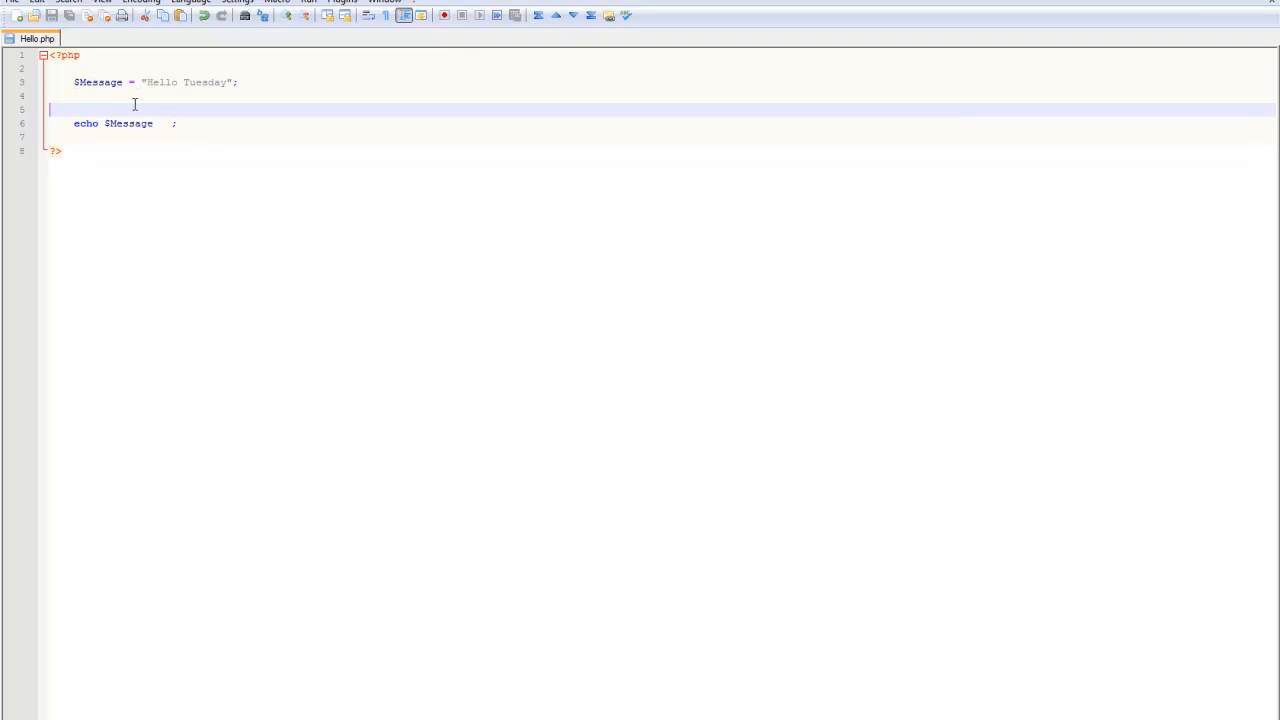
{"action": "double_click", "coordinate": [185, 82]}
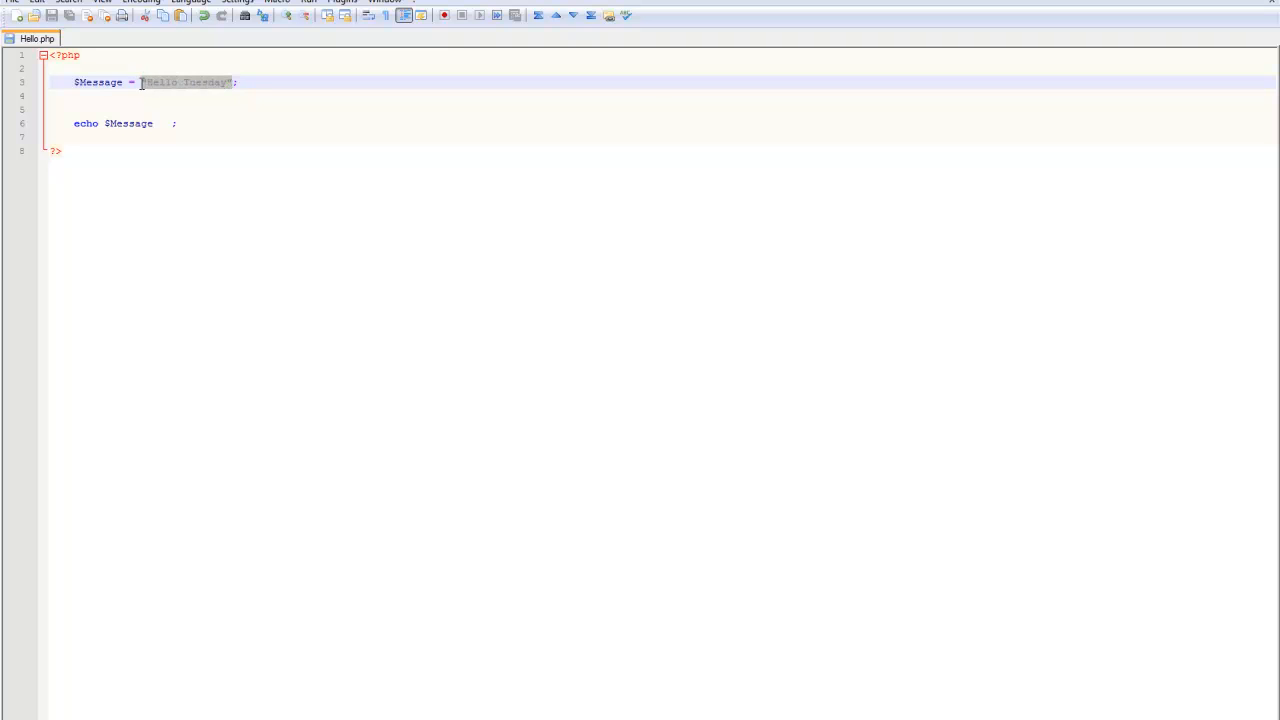
{"action": "mouse_move", "coordinate": [187, 90]}
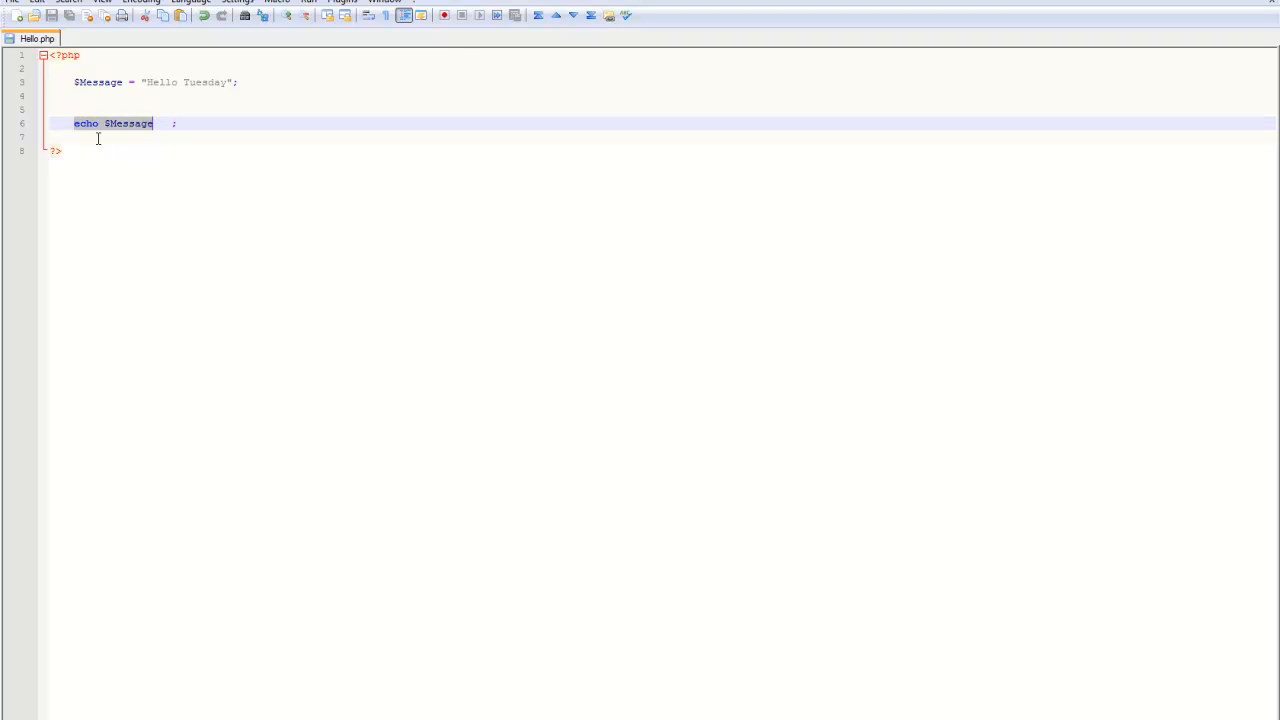
{"action": "mouse_move", "coordinate": [142, 162]}
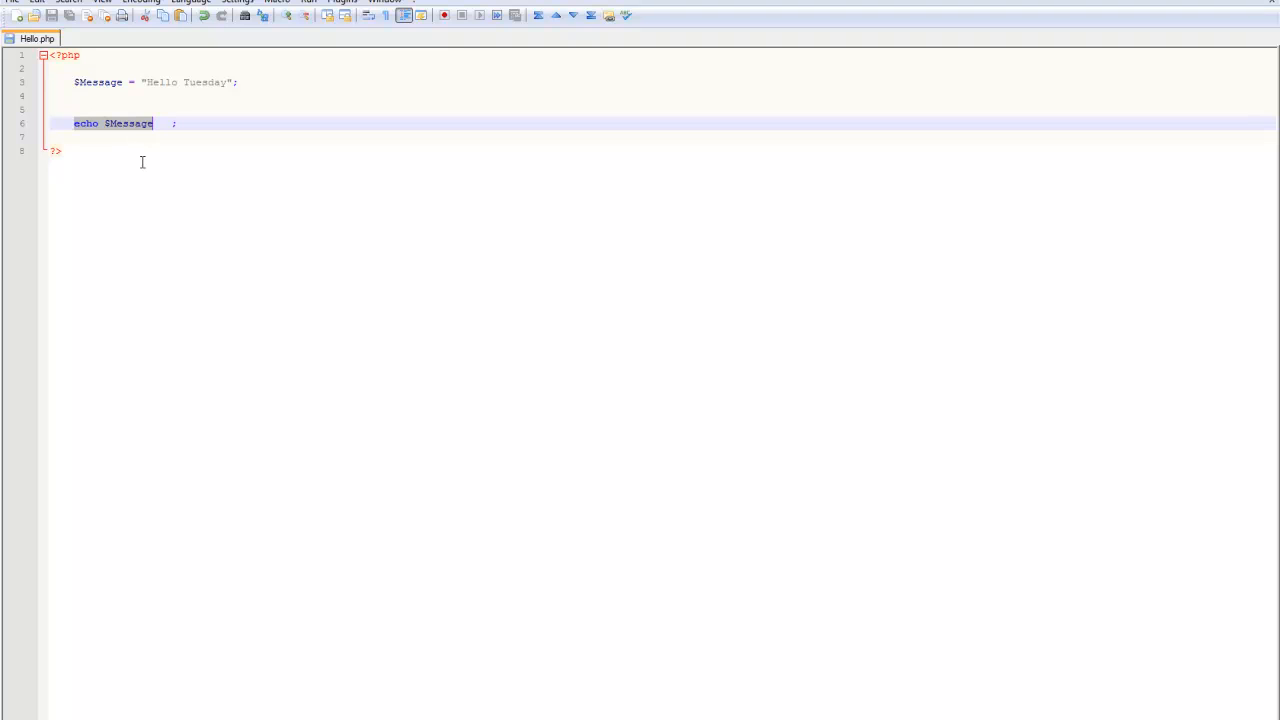